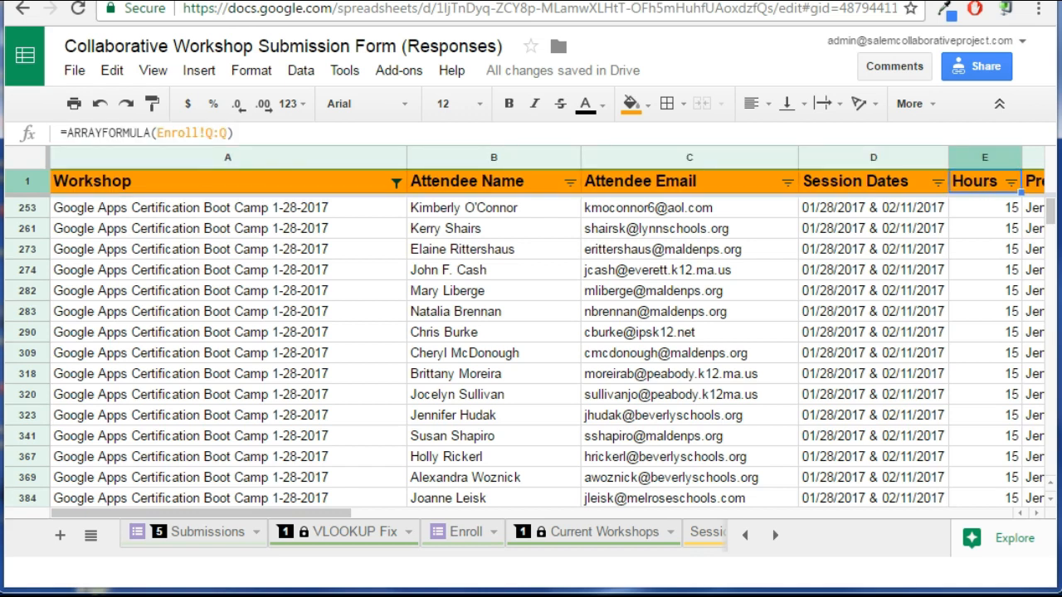
Inspect the <<Participant Name>> placeholder on the SSC Wksh Hrs Certificate template.
scroll("right", 3)
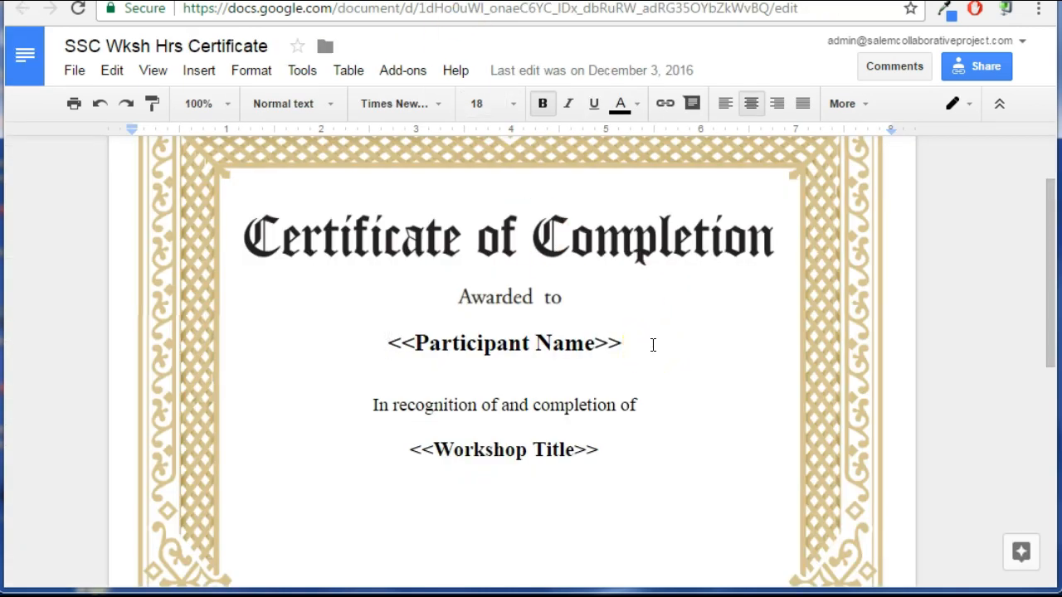
left_click(504, 344)
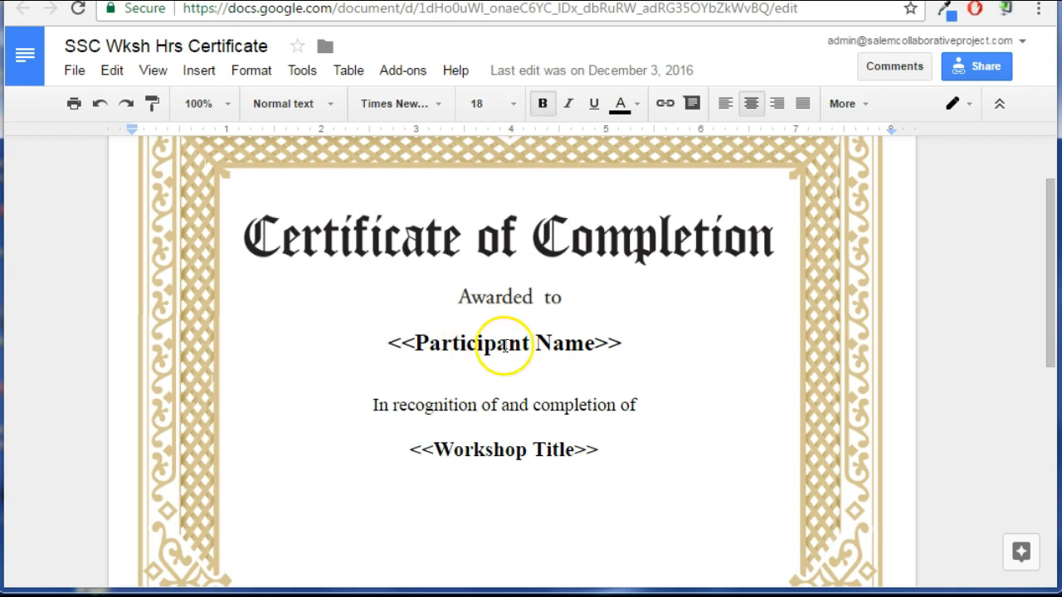
scroll("up", 3)
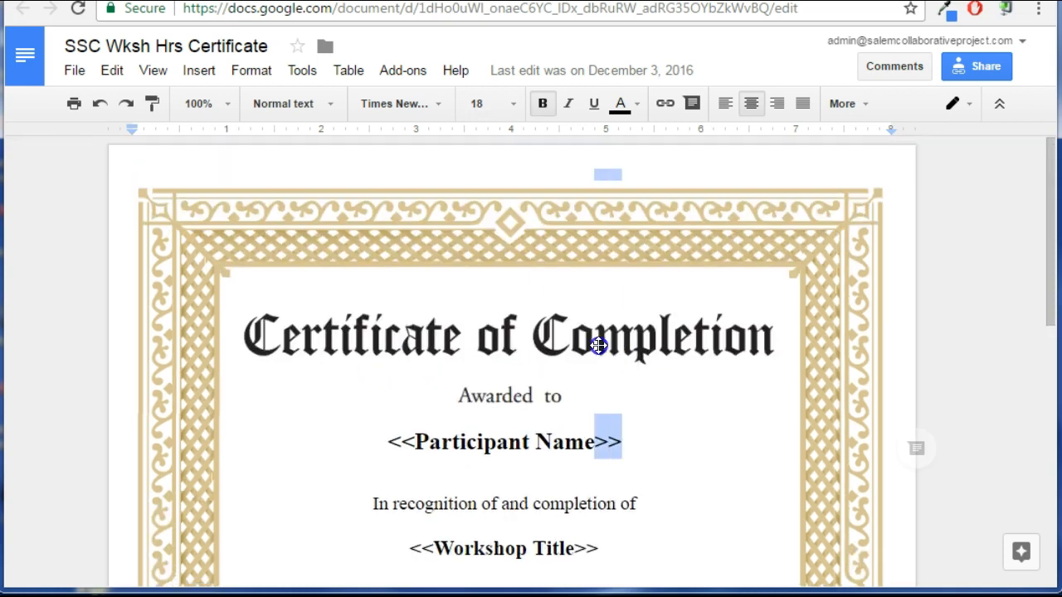
left_click(415, 441)
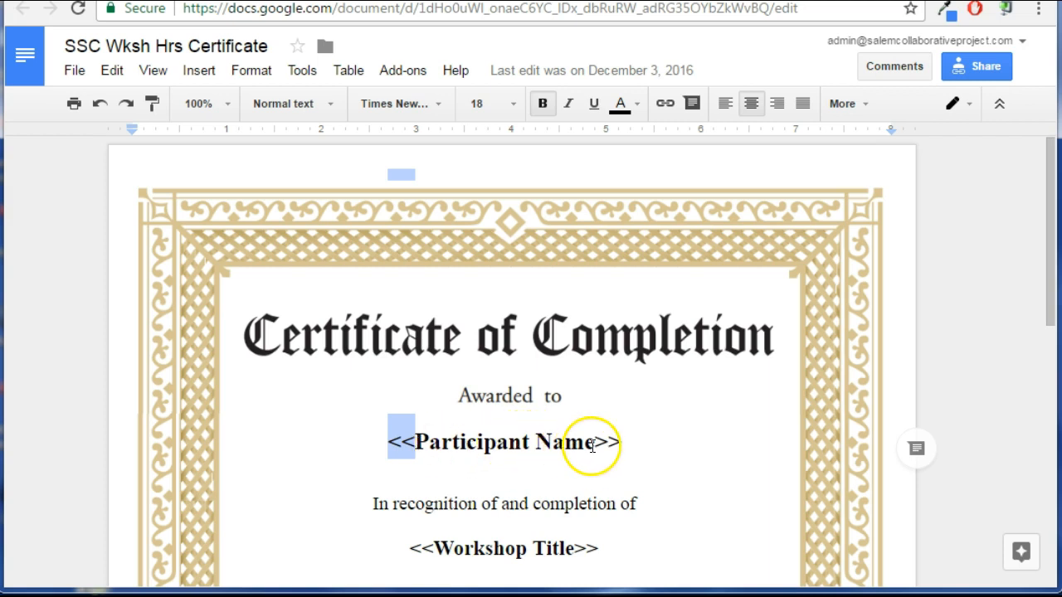
left_click(592, 441)
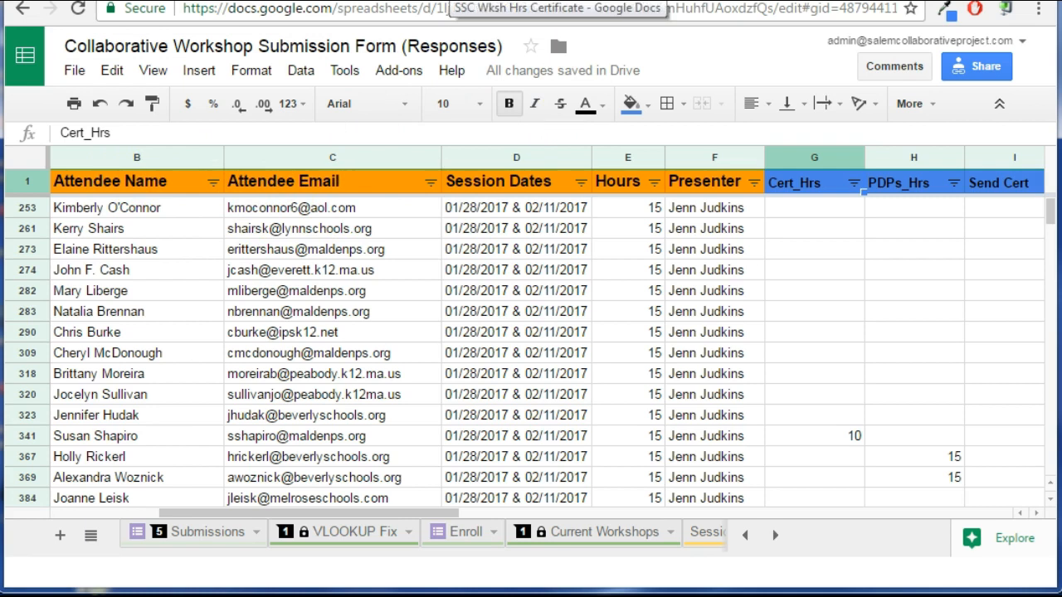
left_click(558, 8)
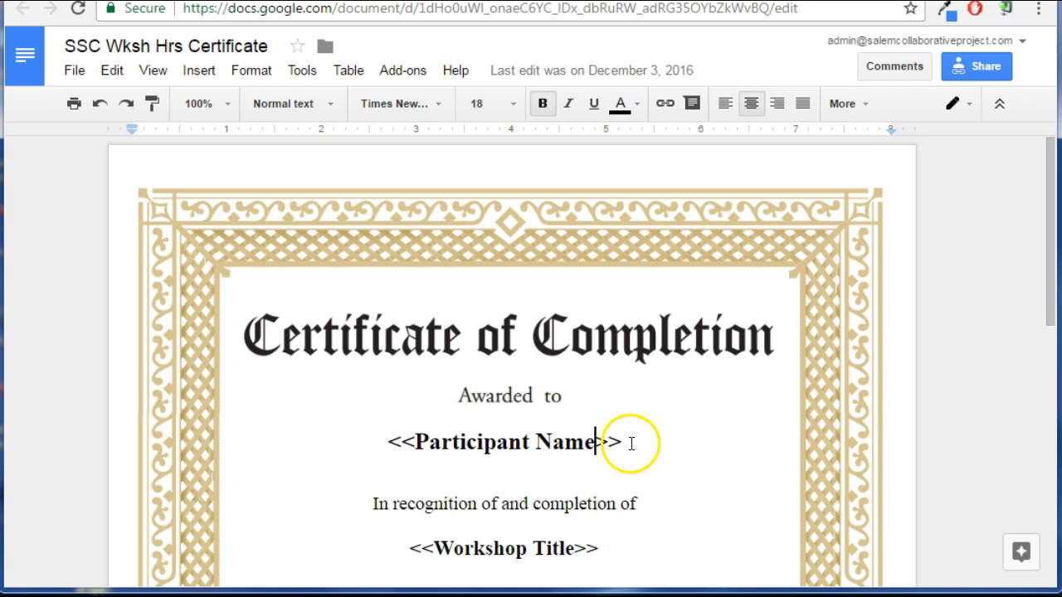
Format the <<Participant Name>> line as blue, underlined text.
triple_click(498, 441)
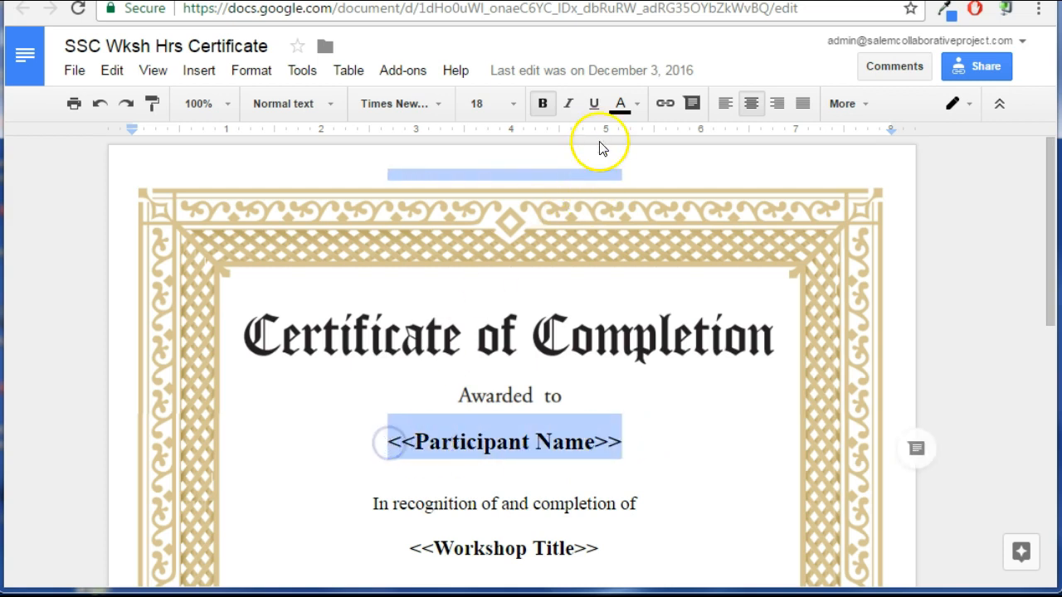
left_click(621, 103)
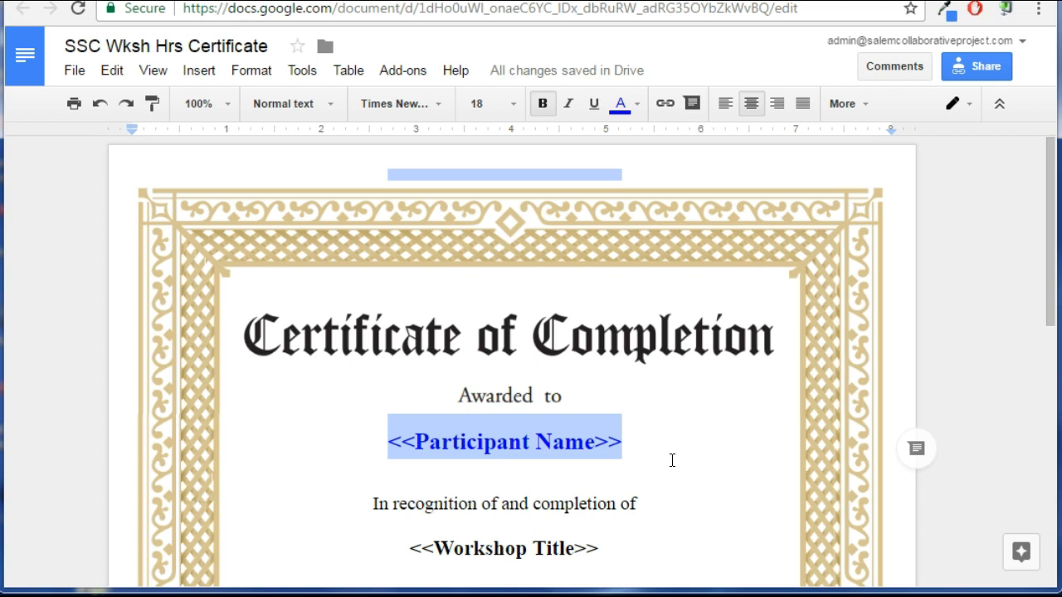
left_click(594, 103)
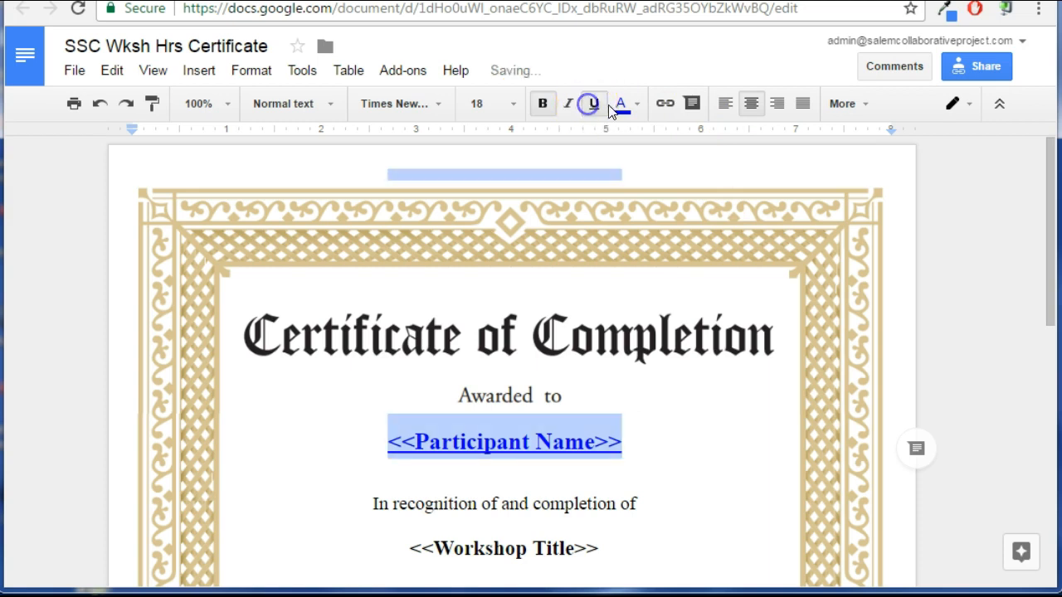
mouse_move(641, 199)
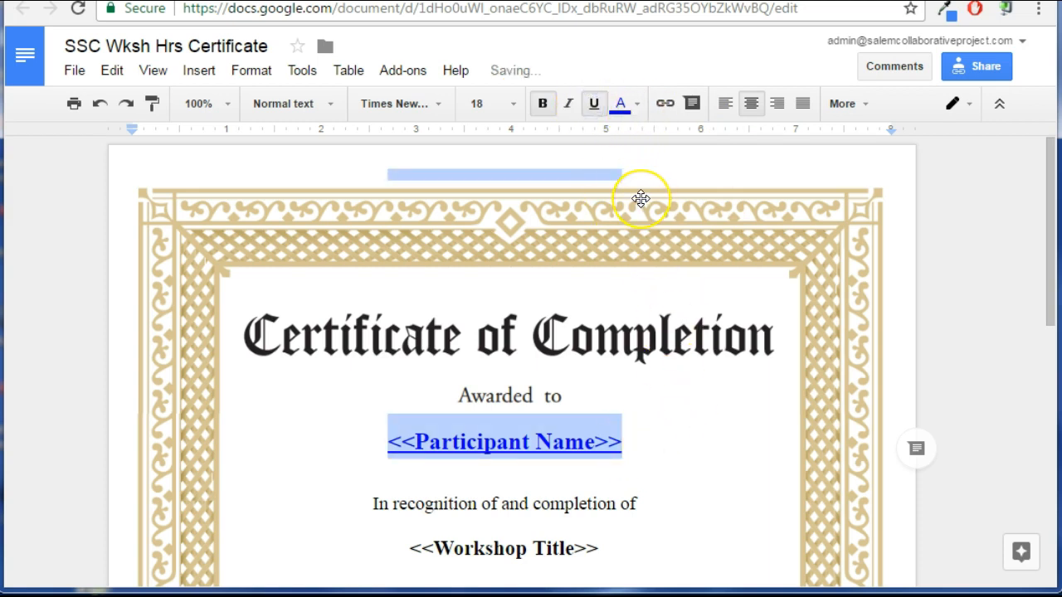
mouse_move(641, 199)
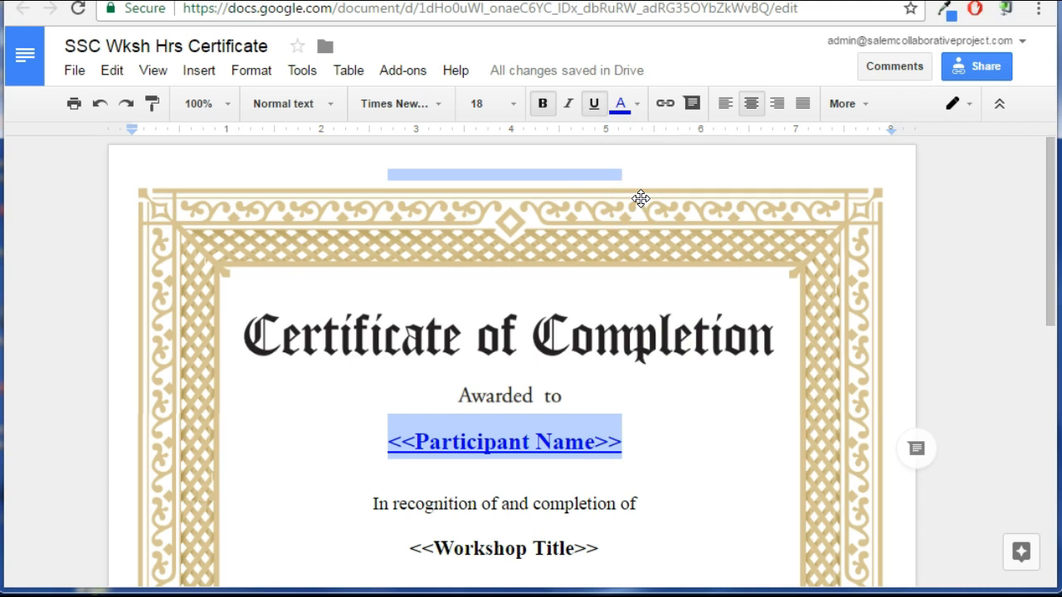
mouse_move(641, 199)
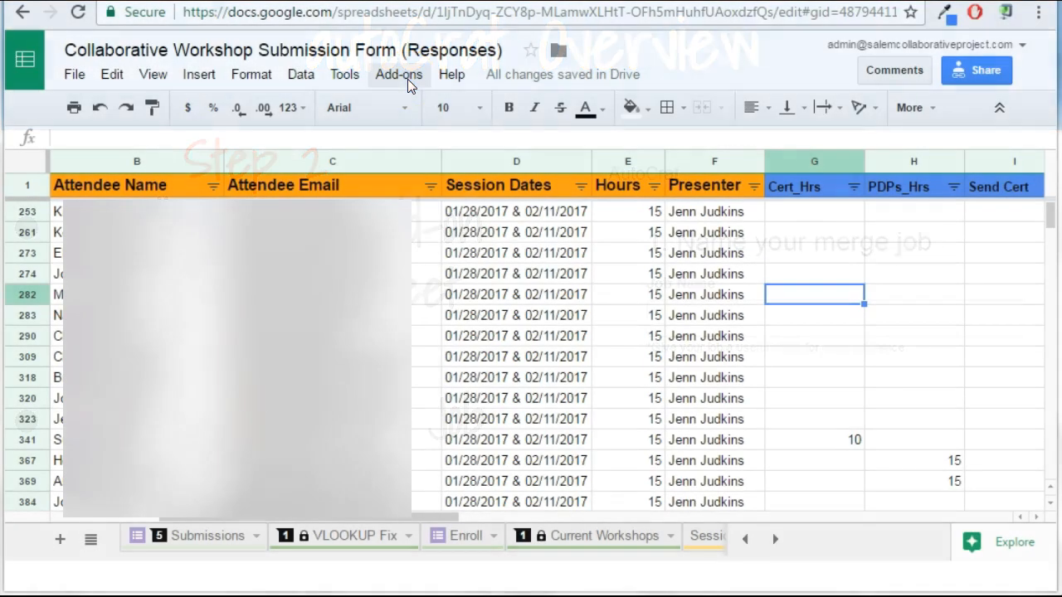
Bring up the Add-ons menu to reach autoCrat.
left_click(398, 73)
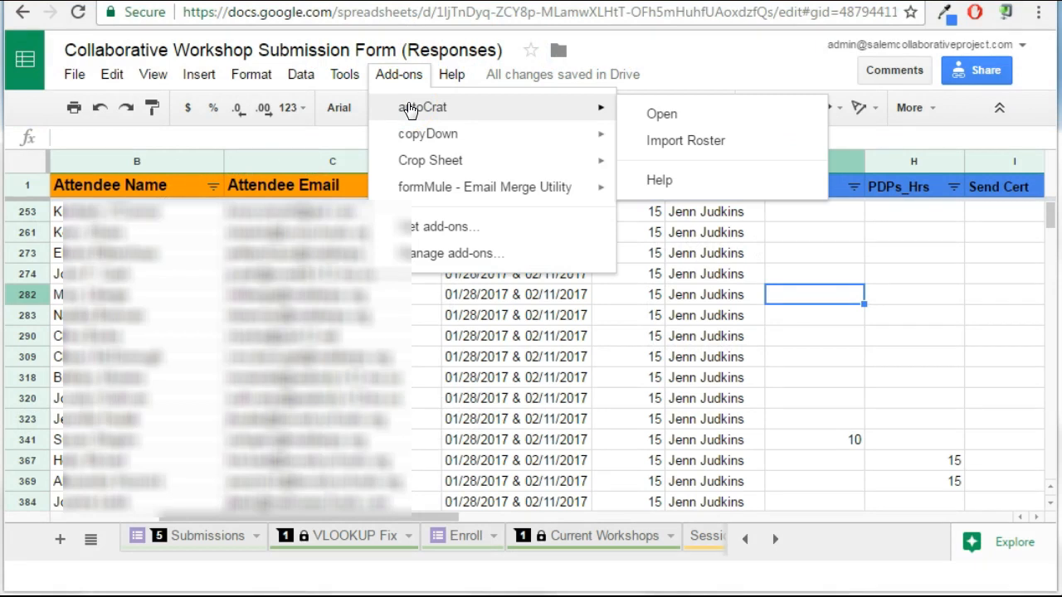
mouse_move(423, 226)
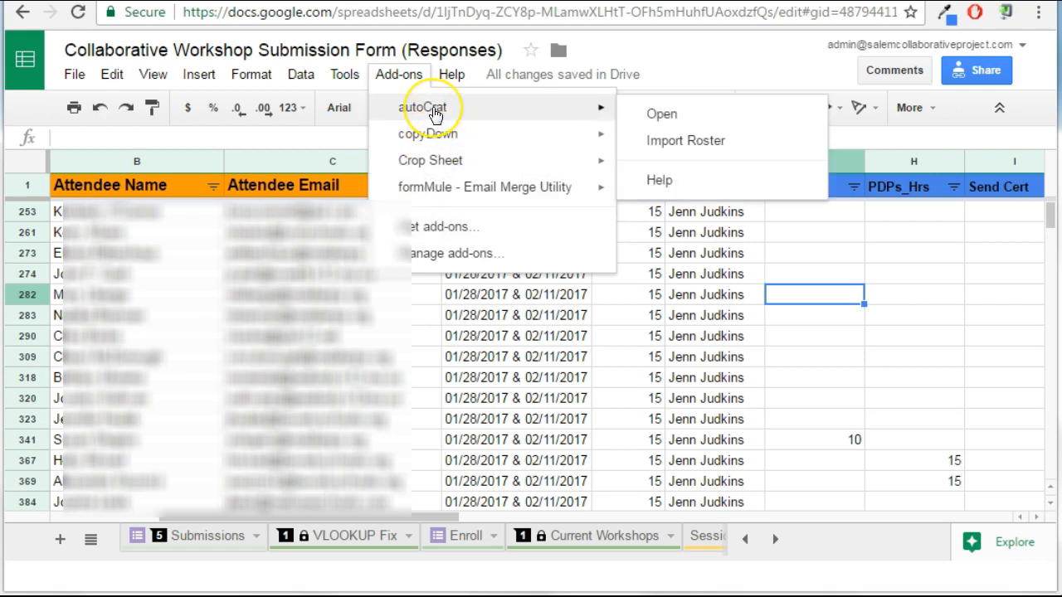
mouse_move(474, 103)
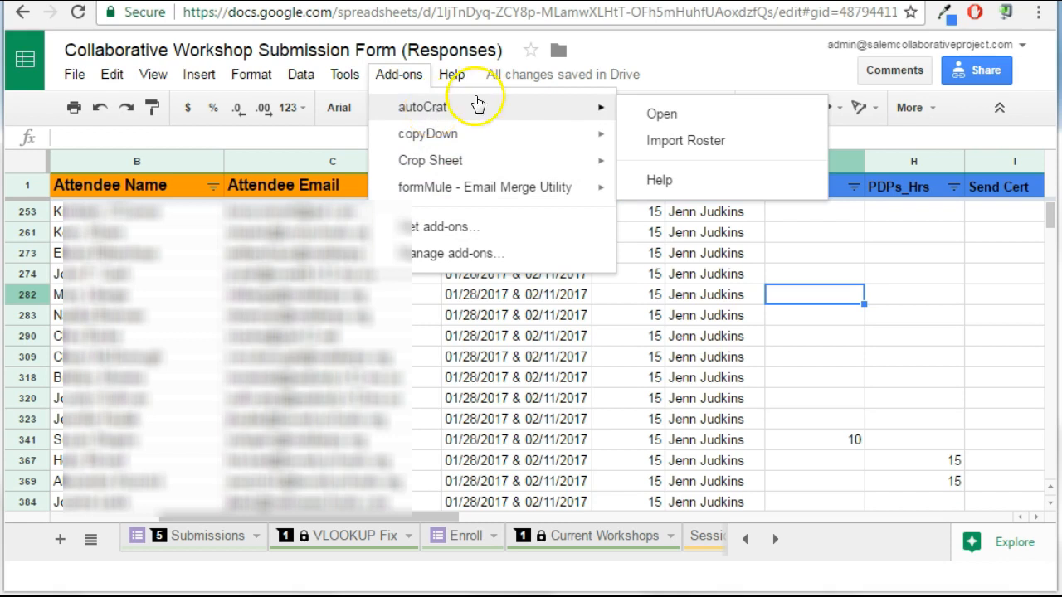
mouse_move(660, 113)
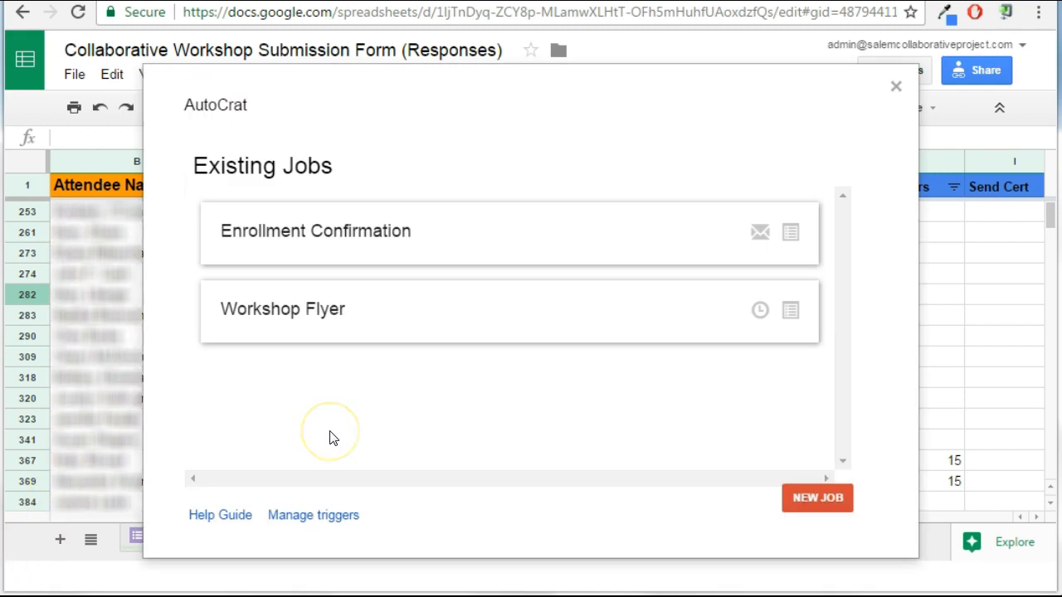
mouse_move(330, 438)
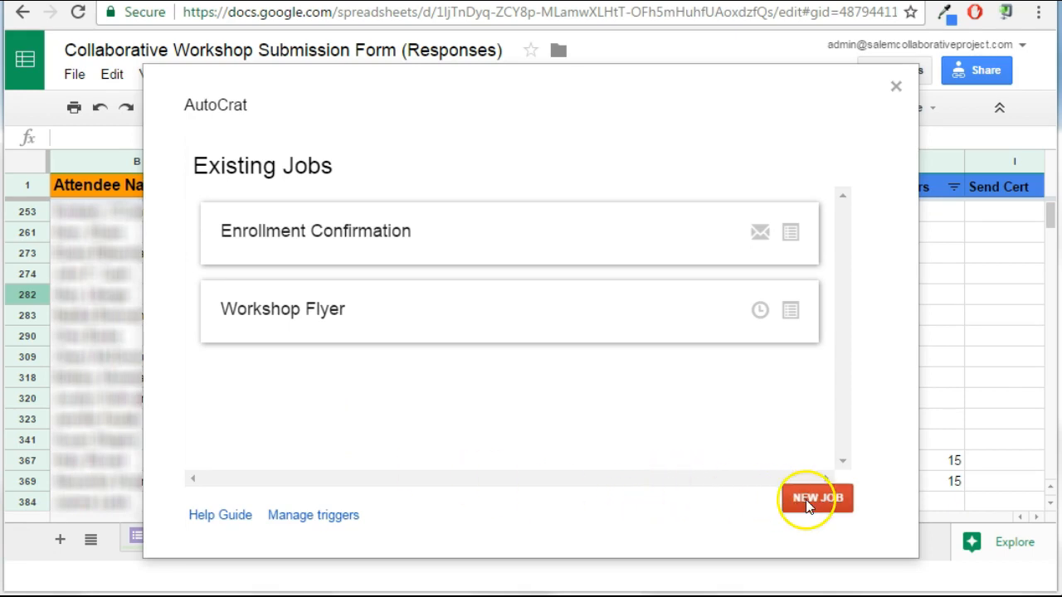
Start a new autoCrat job named Hours Certificates.
left_click(814, 498)
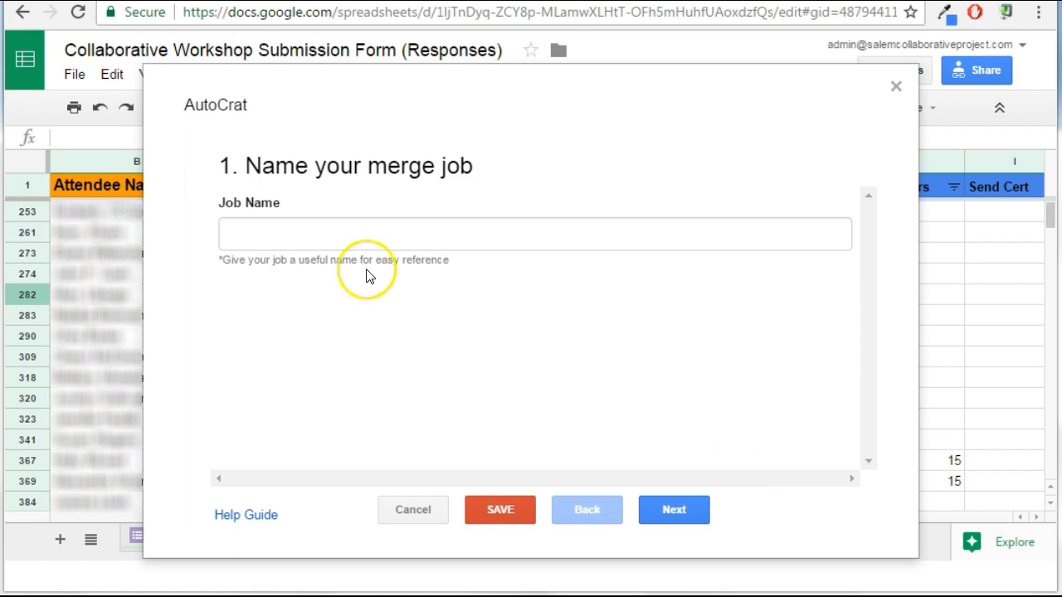
type("Hours Certifica")
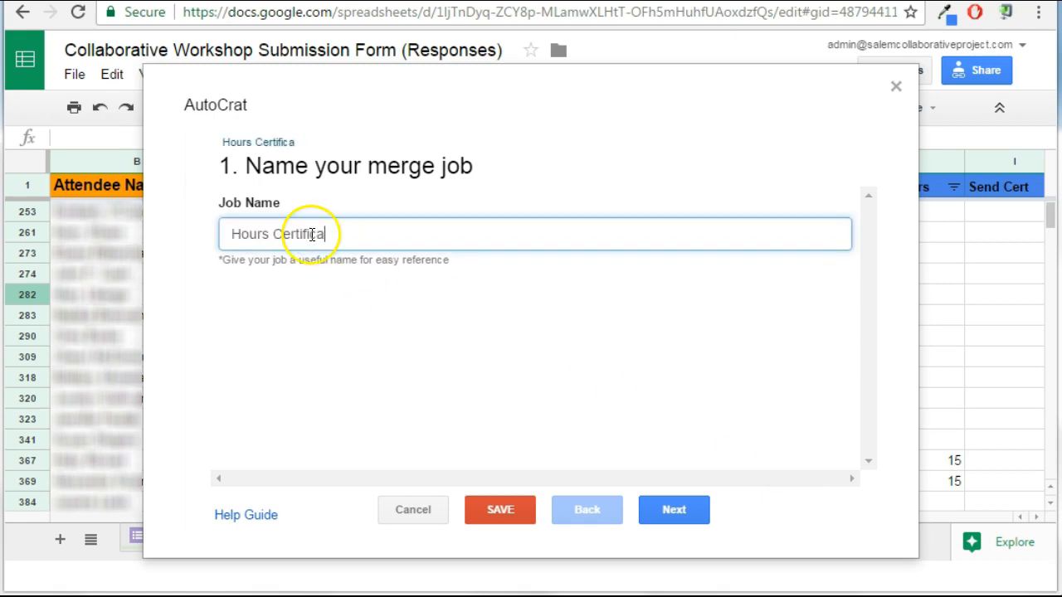
left_click(674, 509)
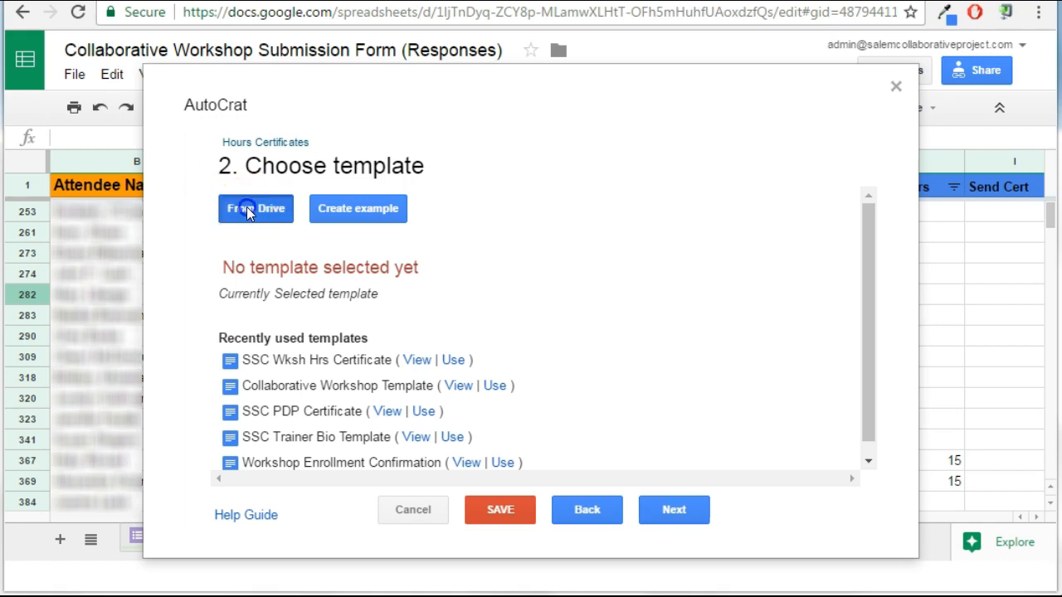
Choose SSC Wksh Hrs Certificate from Drive as the job's template and continue to data mapping.
left_click(256, 209)
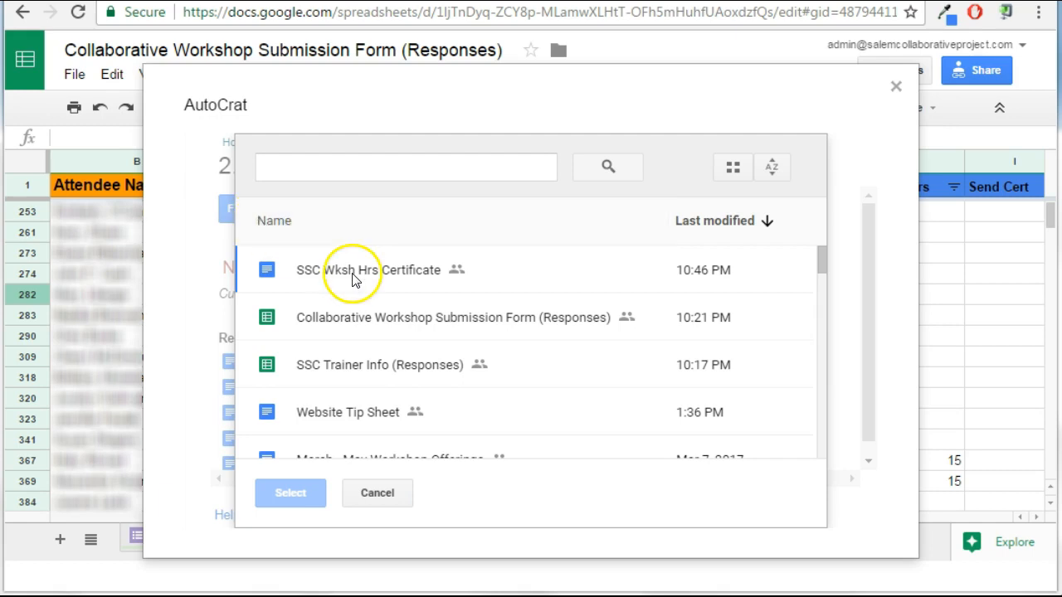
left_click(368, 269)
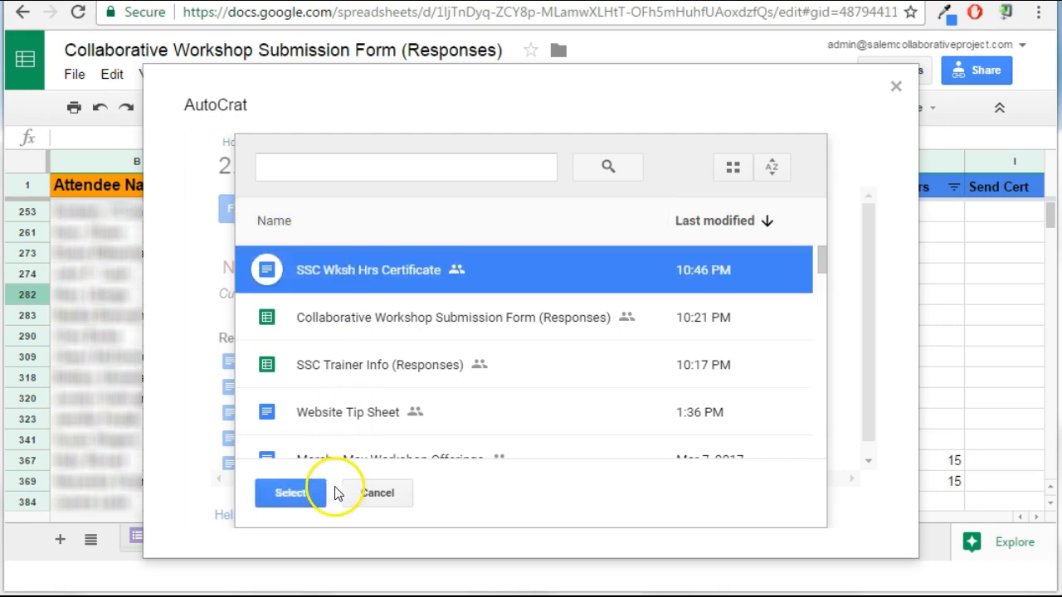
left_click(376, 493)
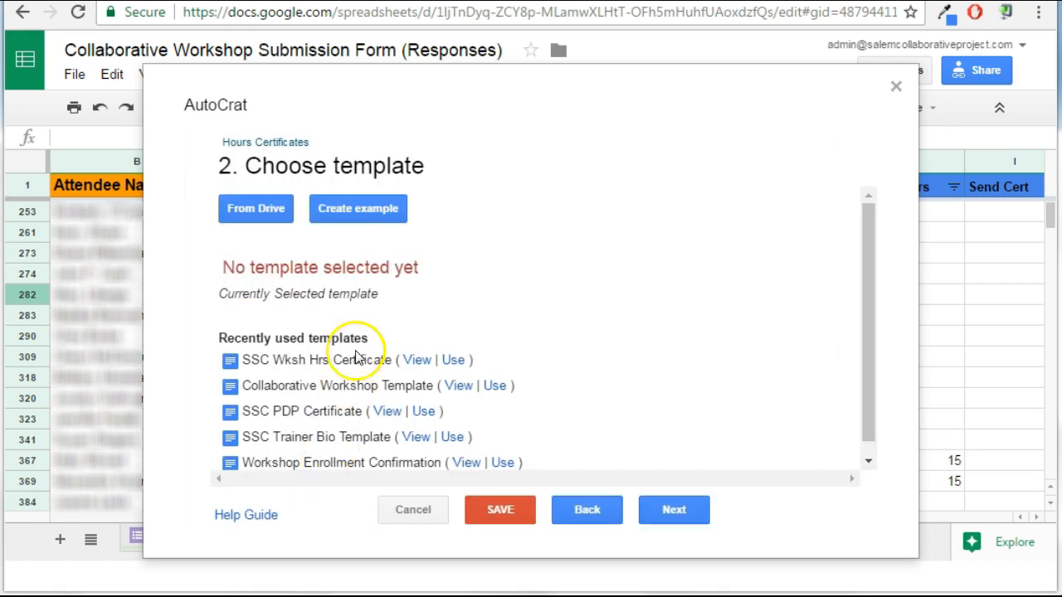
mouse_move(361, 269)
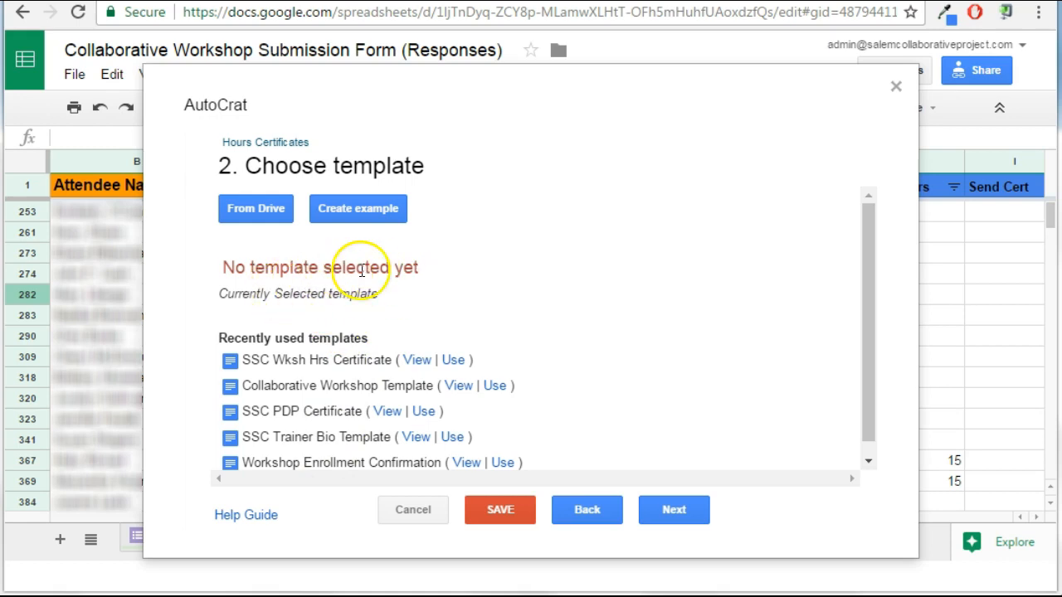
left_click(453, 359)
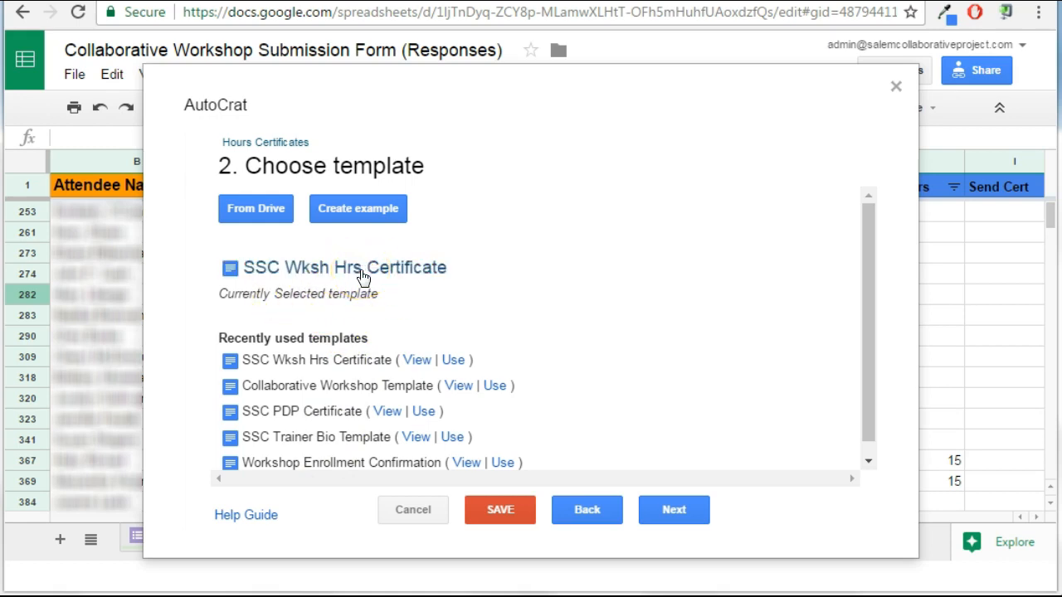
left_click(673, 509)
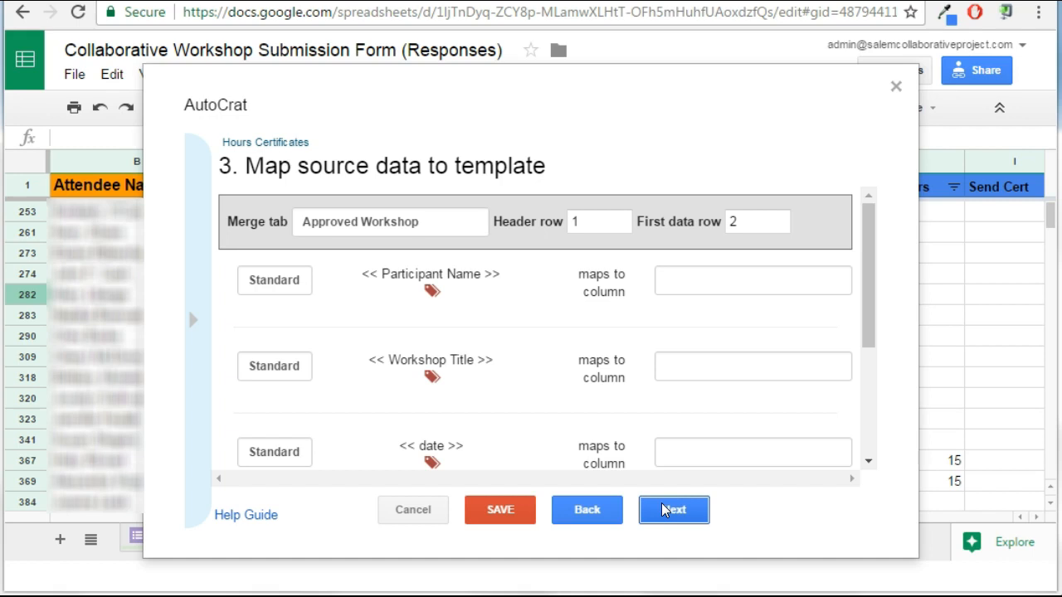
mouse_move(445, 229)
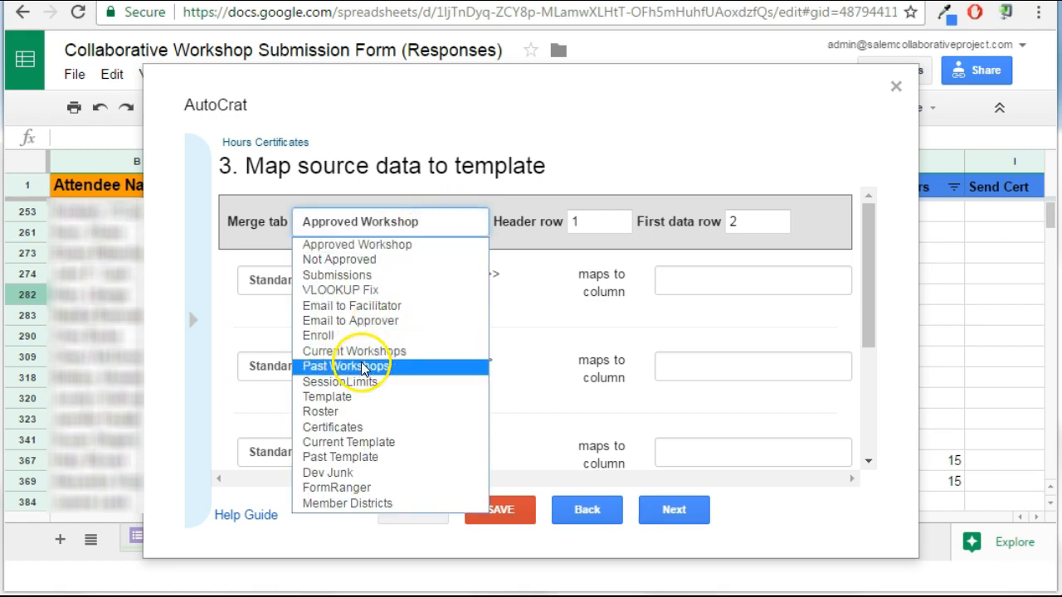
mouse_move(346, 427)
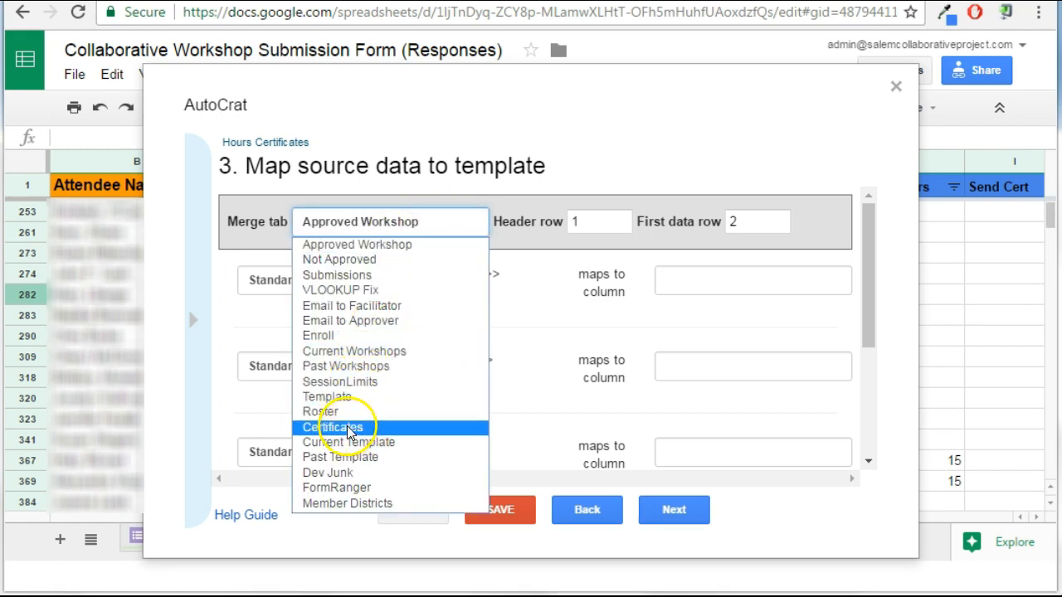
Use the Certificates sheet as merge source with first data row 3.
left_click(333, 428)
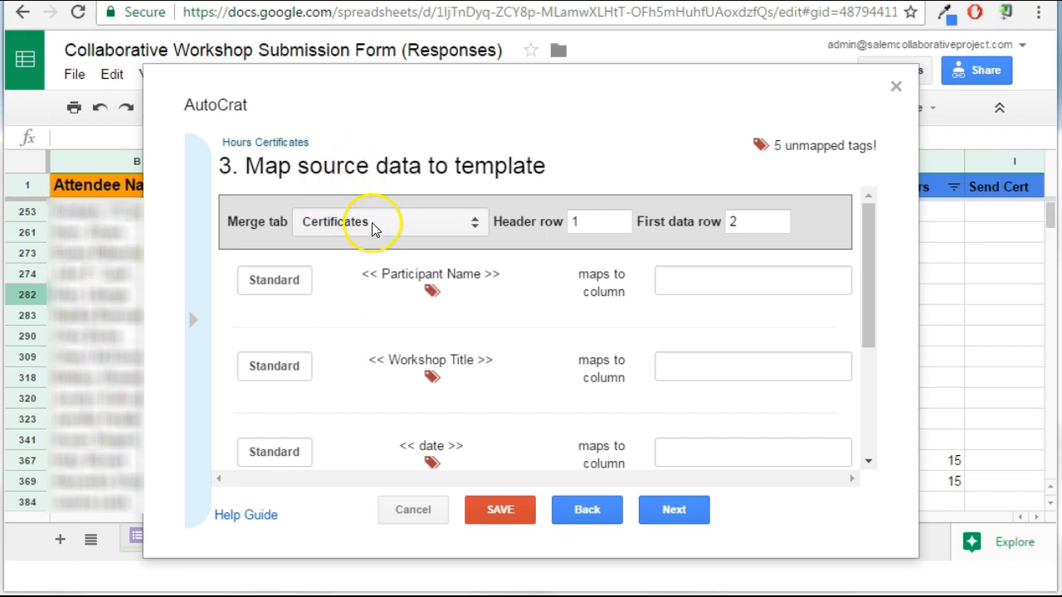
left_click(777, 215)
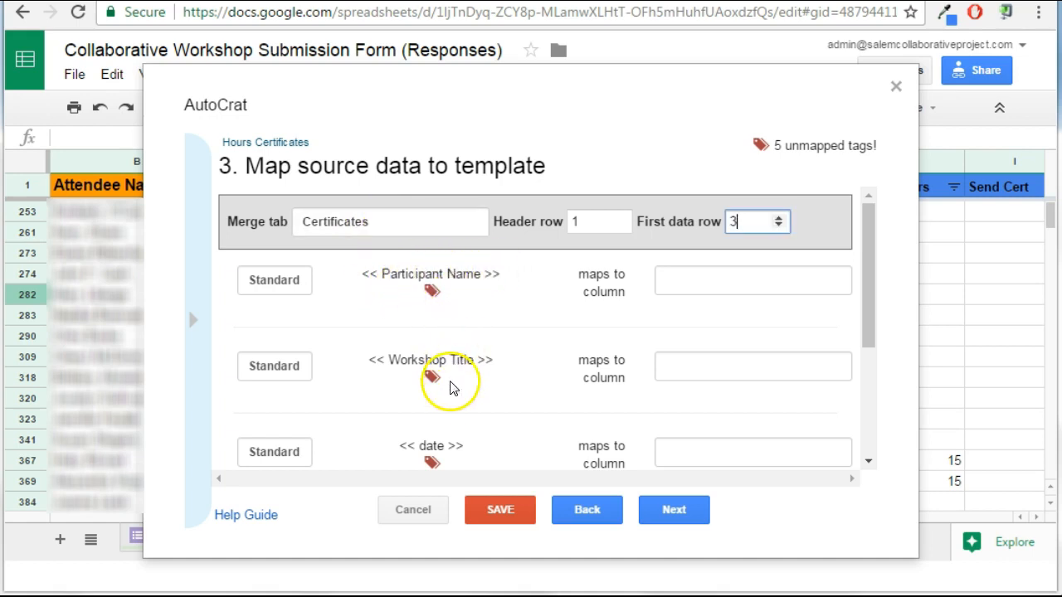
mouse_move(429, 448)
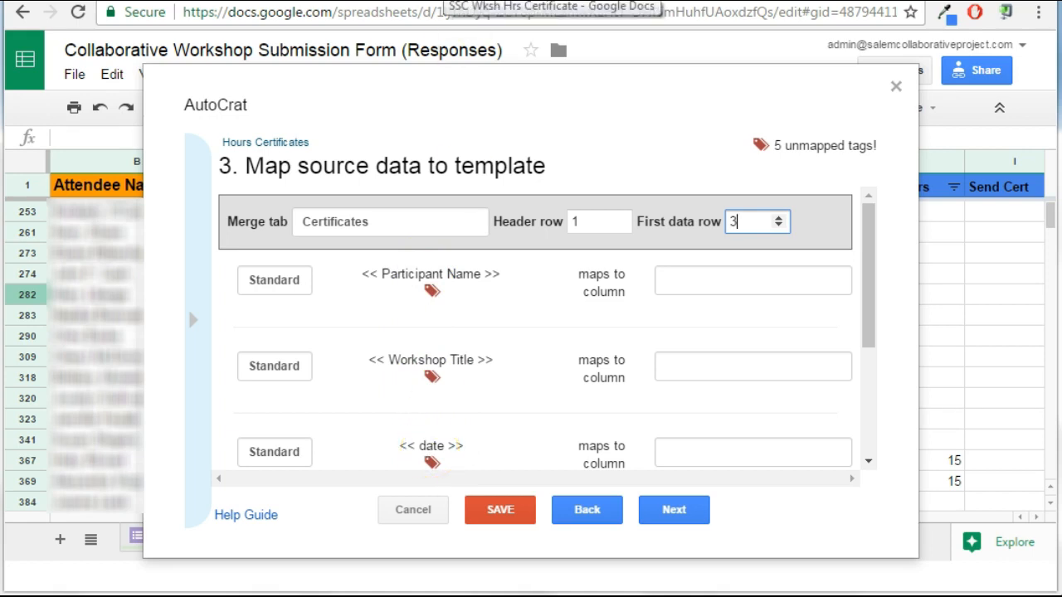
Map Participant Name to Attendee Name and Workshop Title to its column, then continue to file settings.
left_click(551, 6)
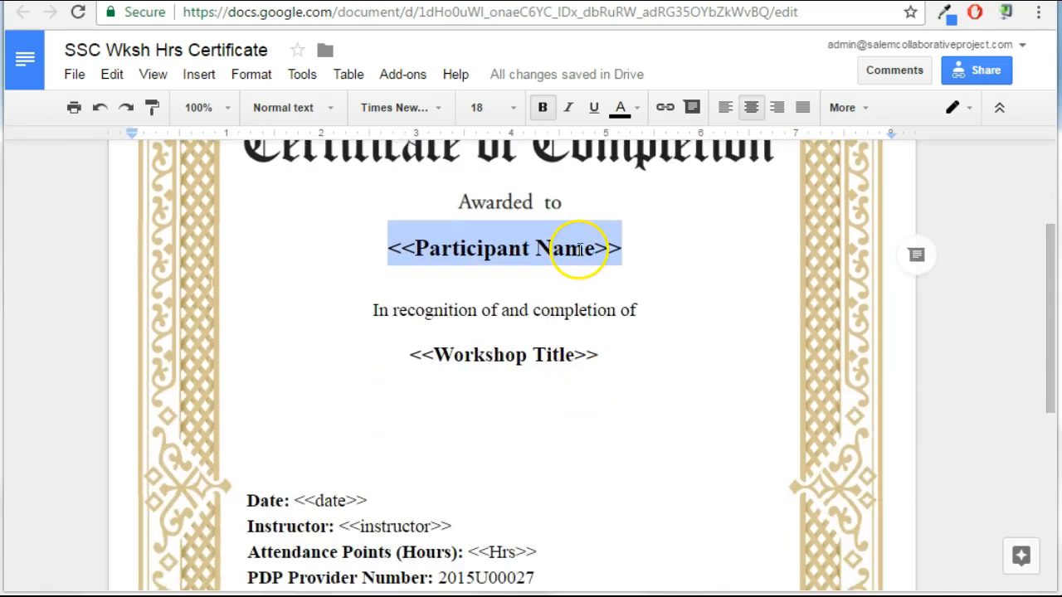
mouse_move(428, 345)
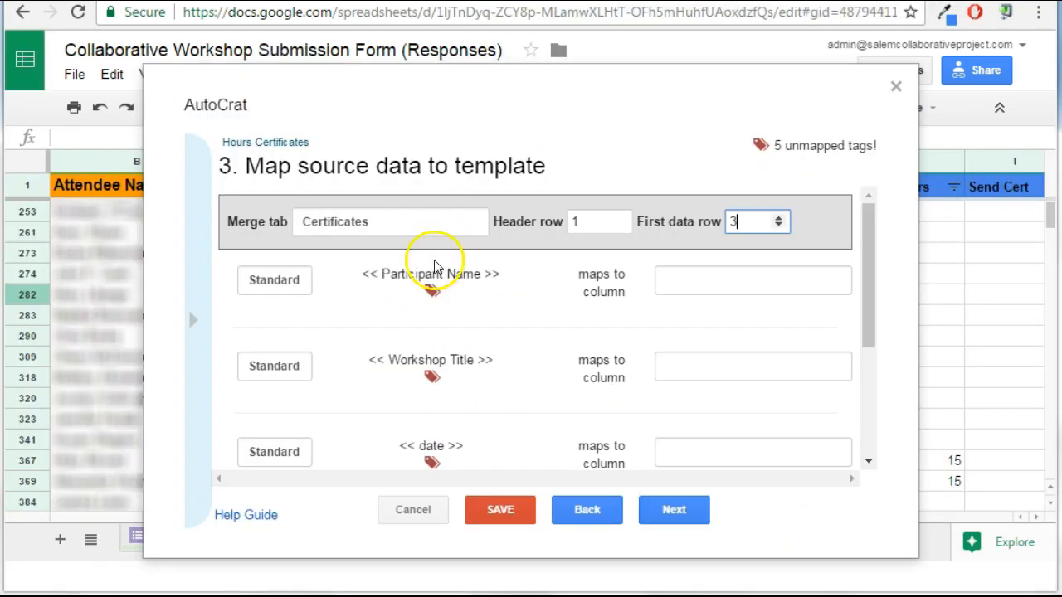
mouse_move(418, 358)
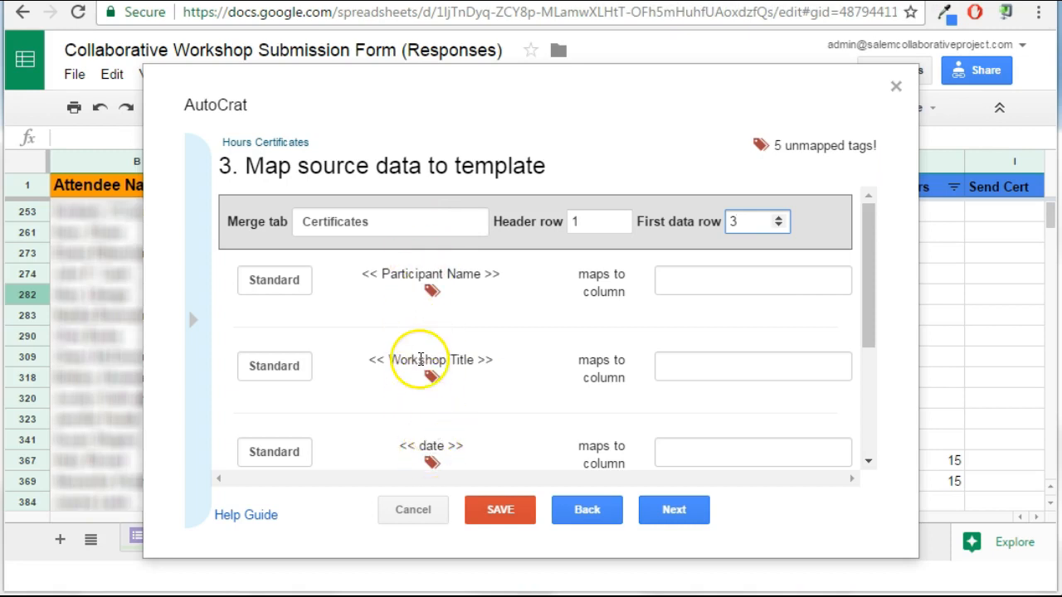
left_click(750, 279)
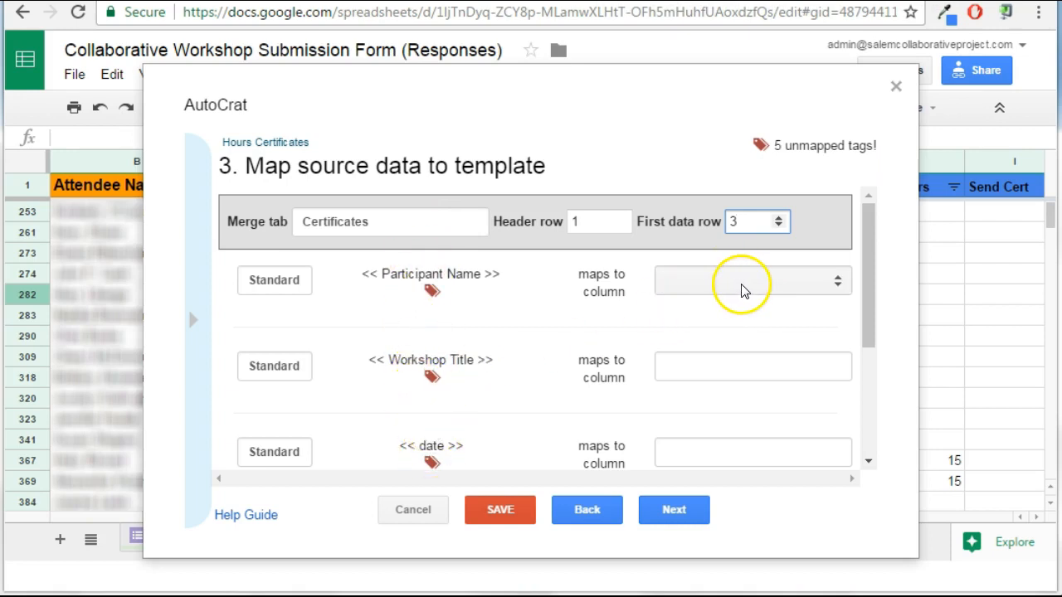
mouse_move(793, 289)
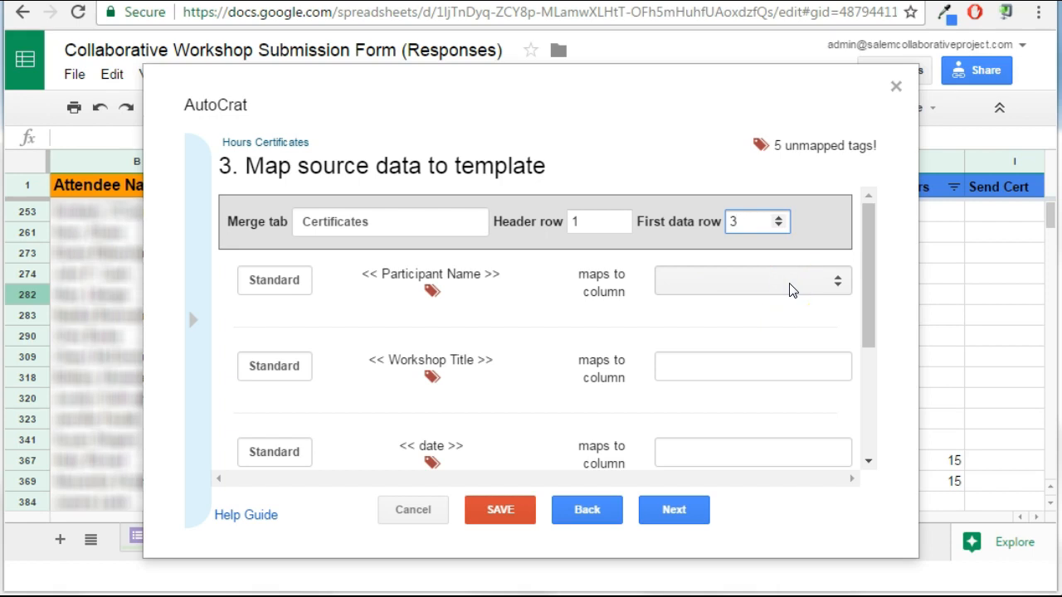
left_click(750, 280)
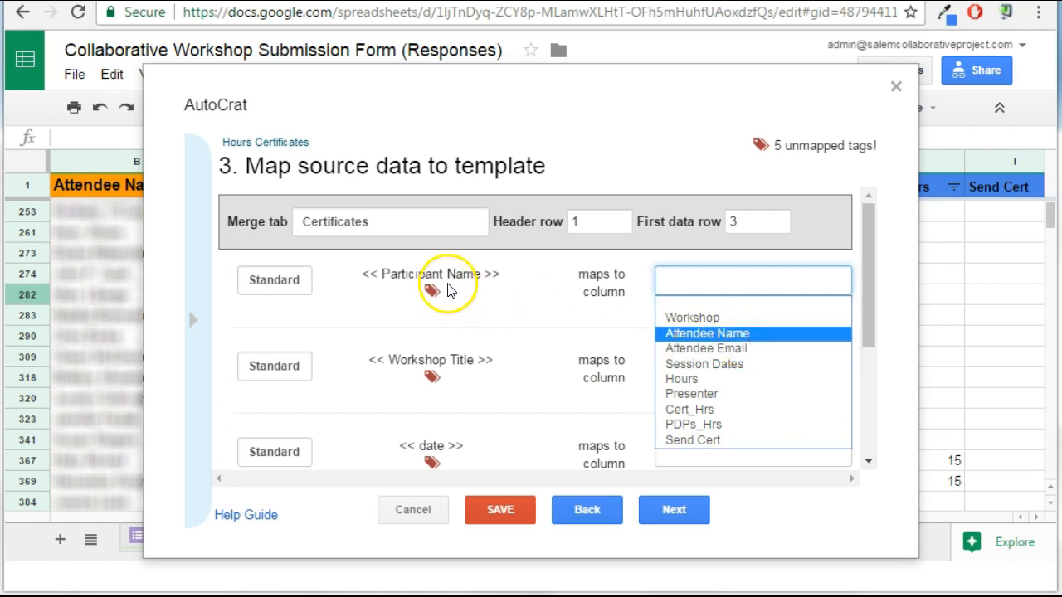
mouse_move(713, 340)
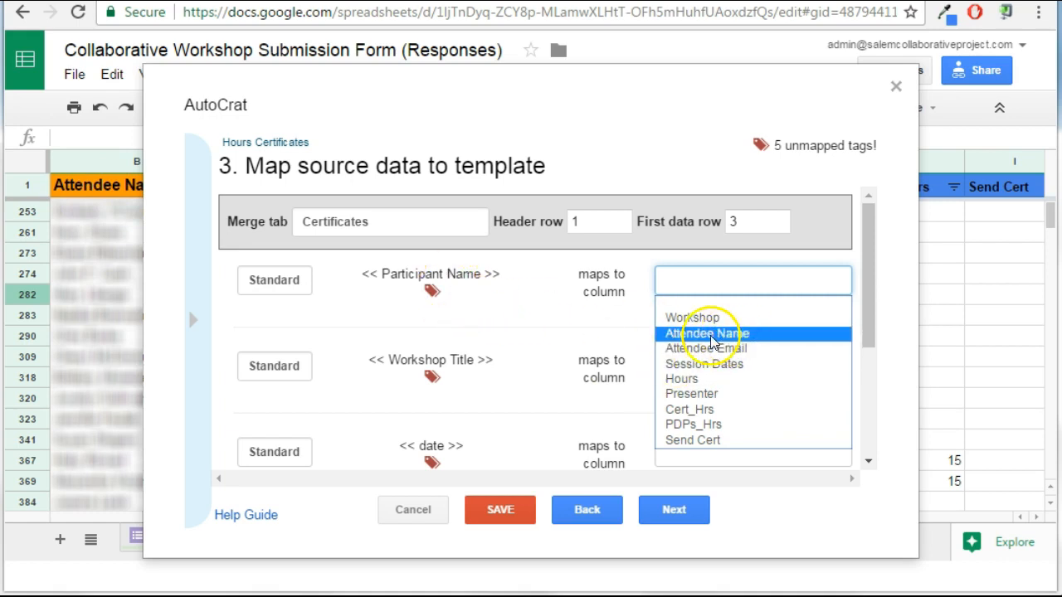
left_click(707, 332)
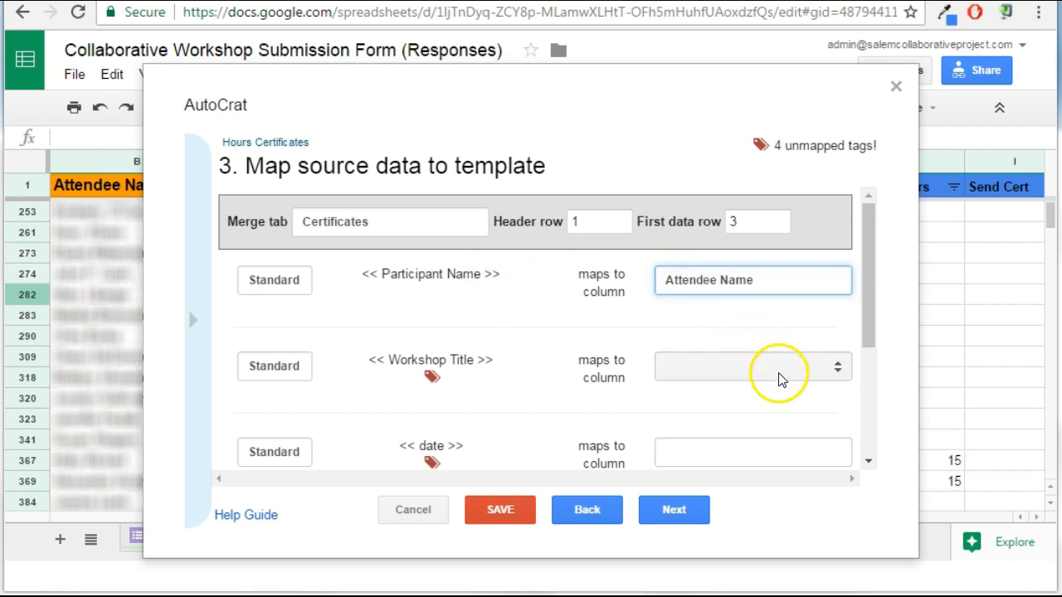
mouse_move(727, 375)
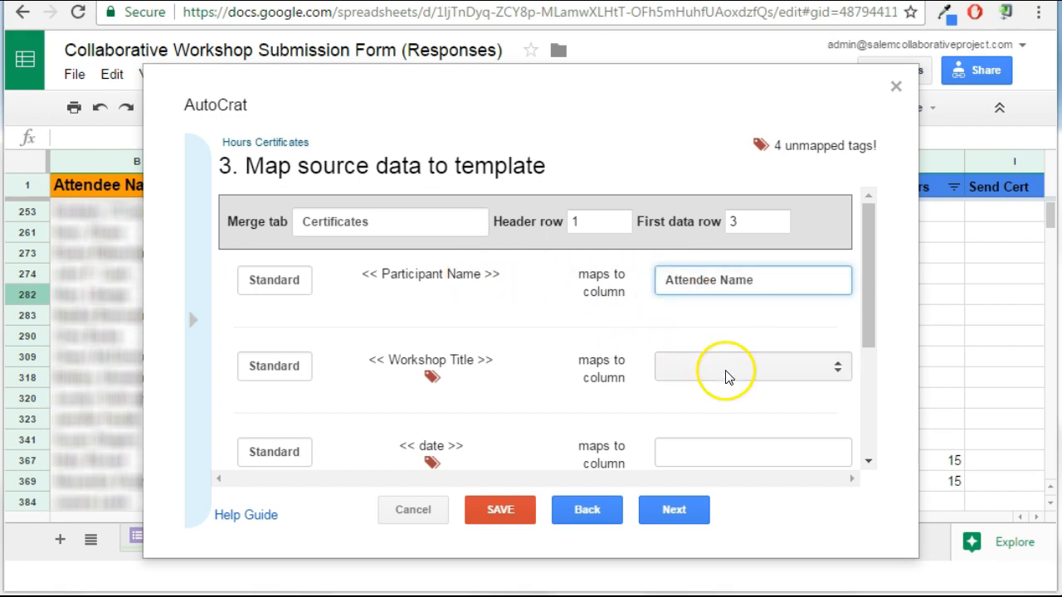
left_click(750, 367)
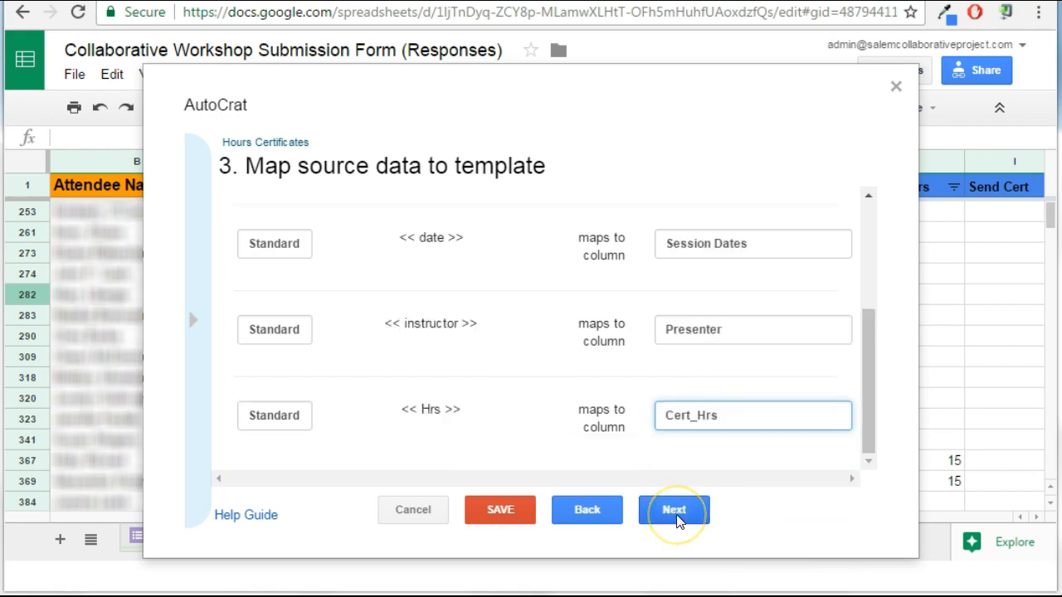
left_click(673, 509)
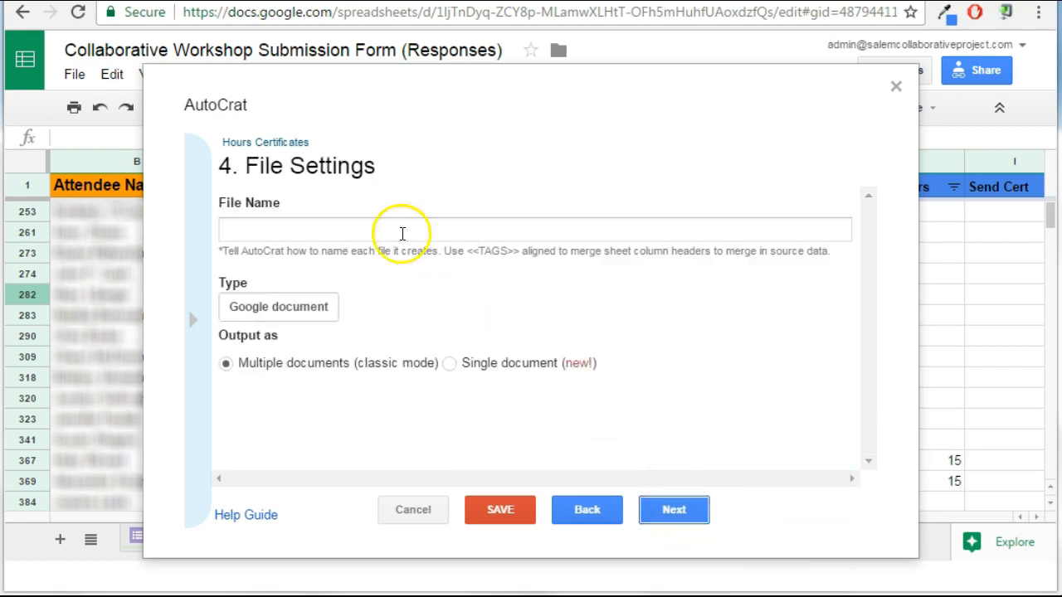
mouse_move(298, 229)
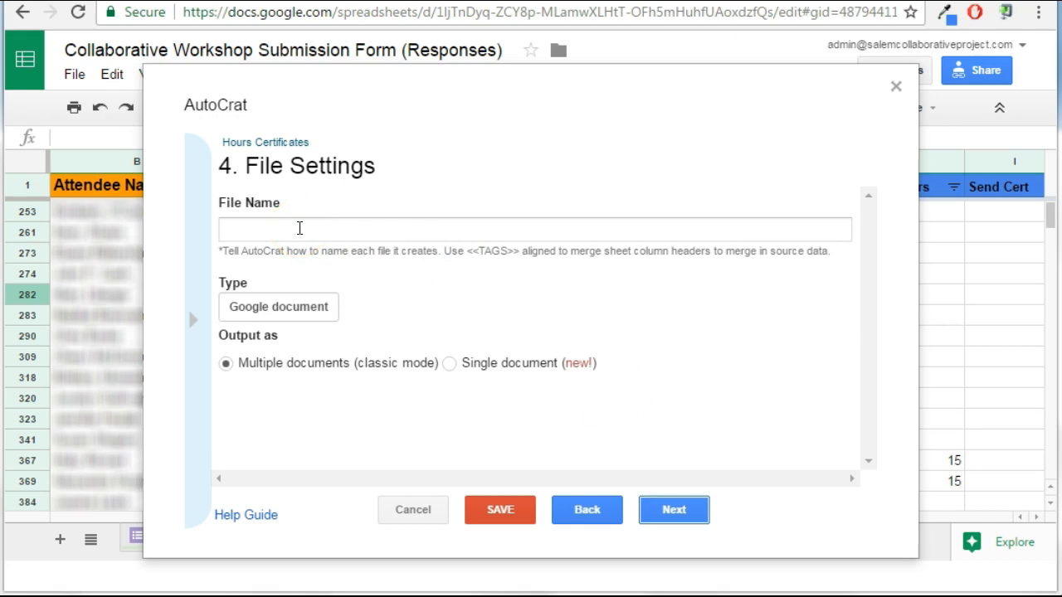
Name the generated files <<Workshop>> Certificate Hrs.
left_click(534, 229)
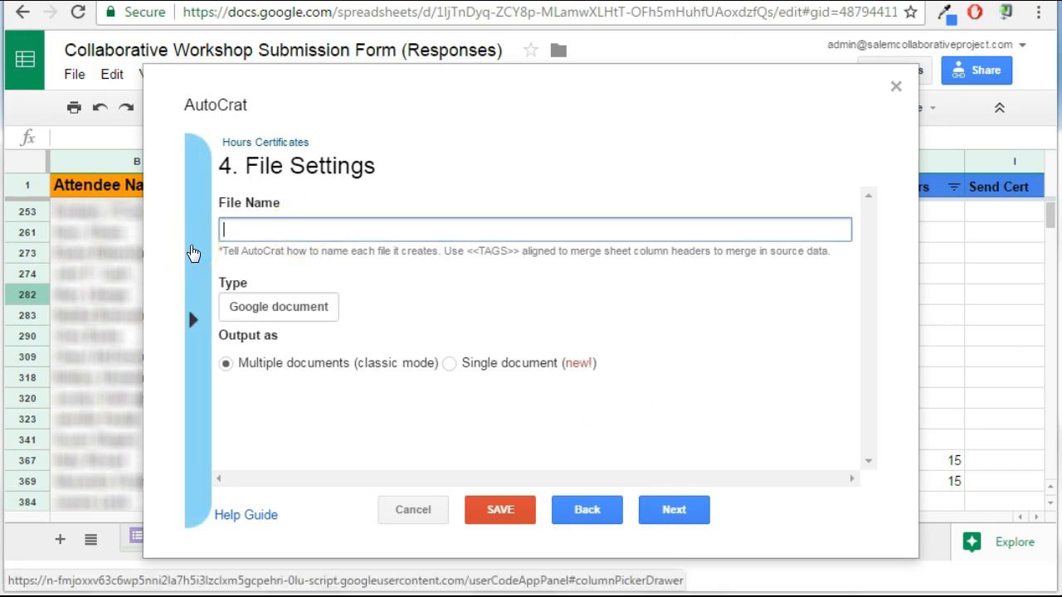
mouse_move(141, 186)
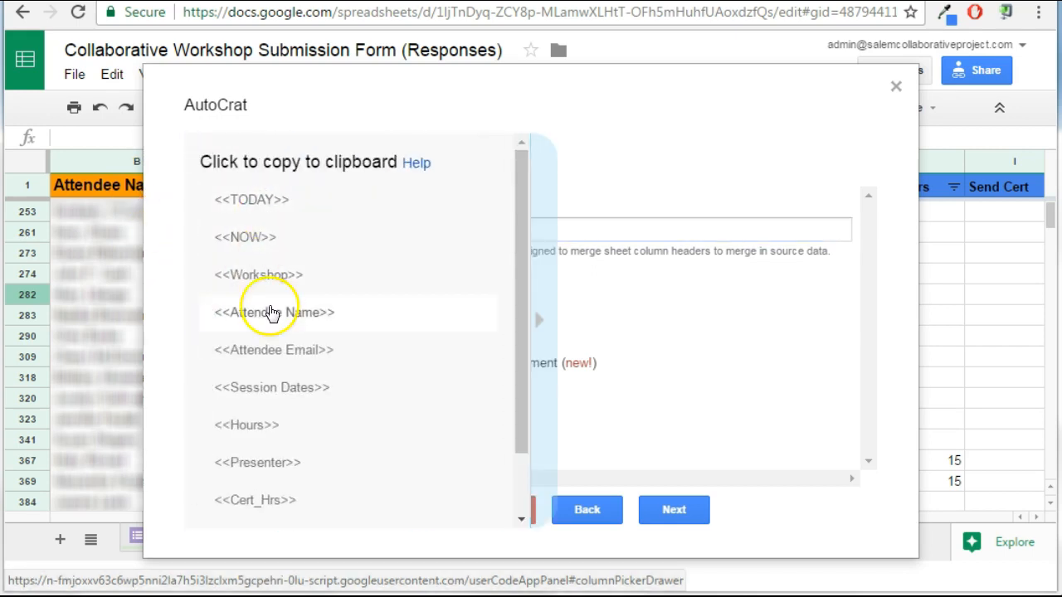
mouse_move(292, 298)
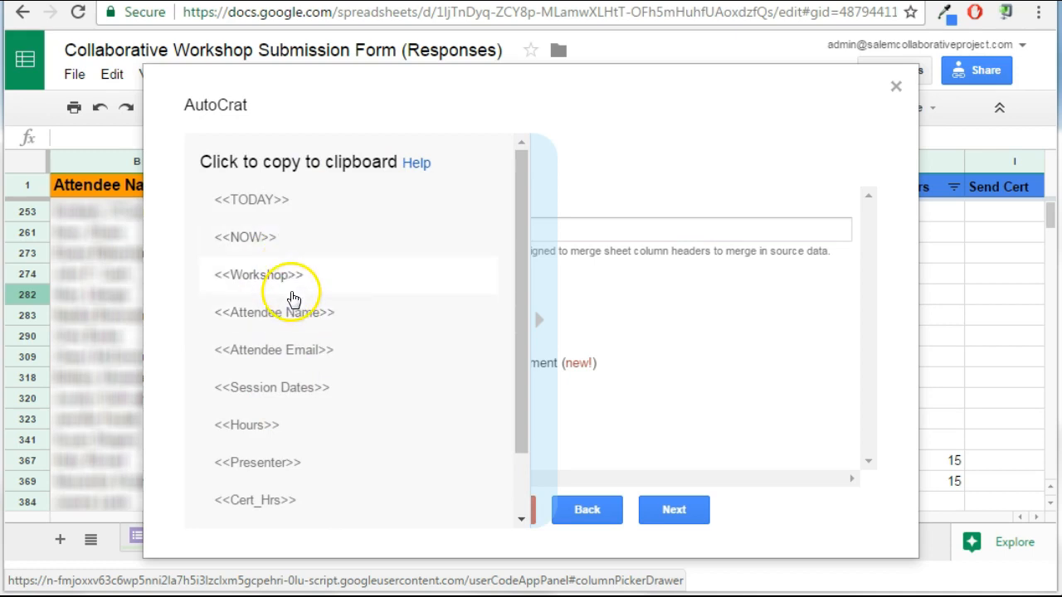
mouse_move(267, 285)
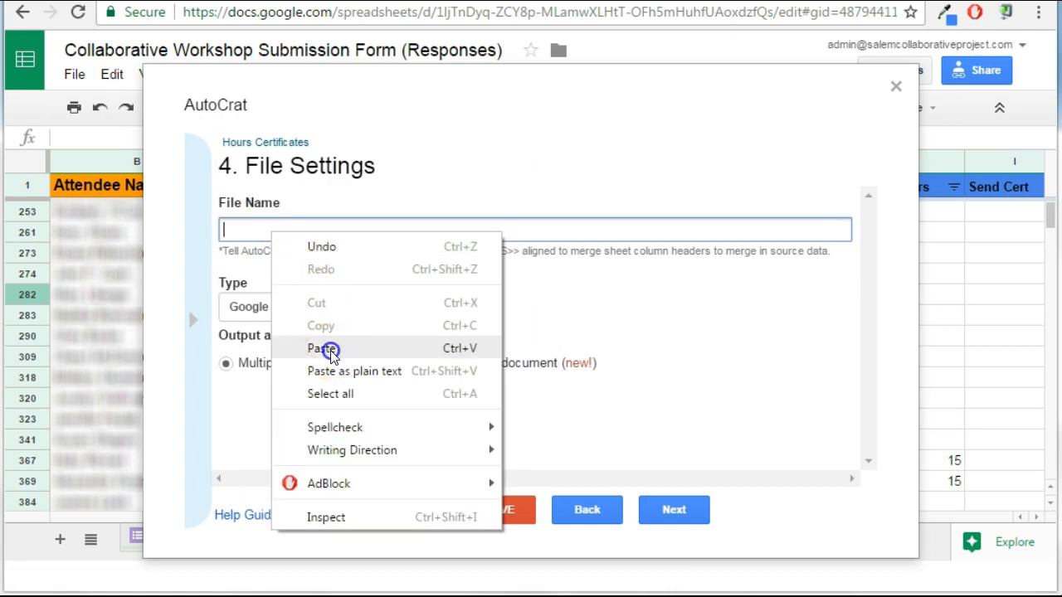
left_click(318, 349)
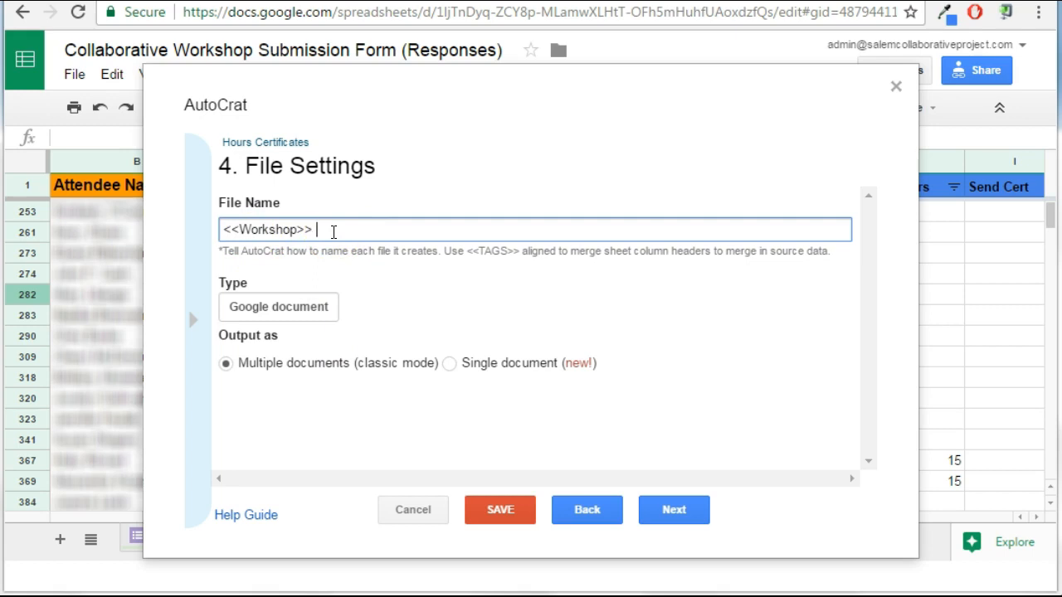
type("Certifi")
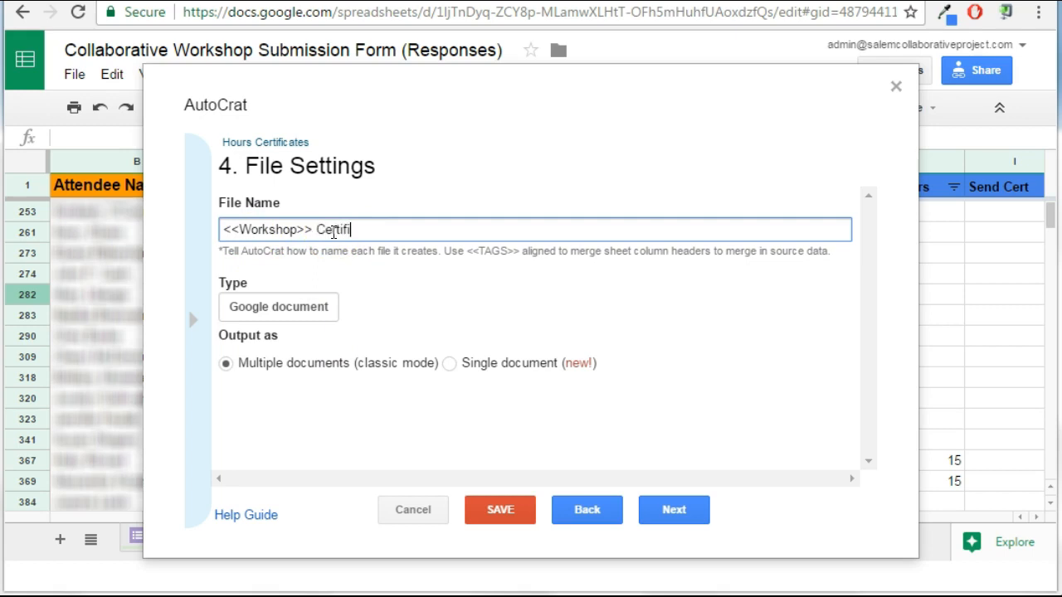
type("cate")
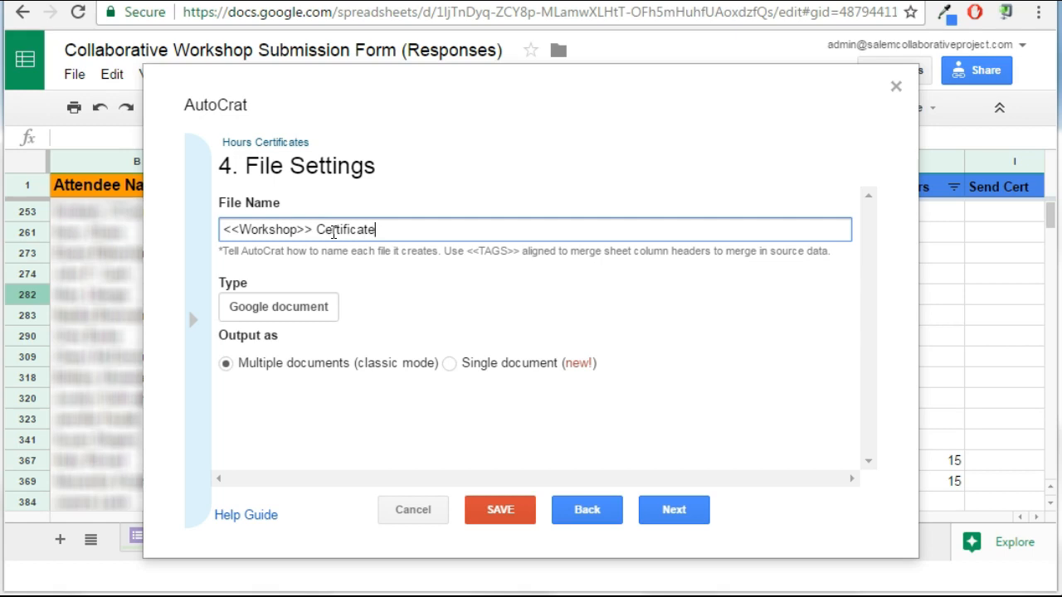
type("Hrs")
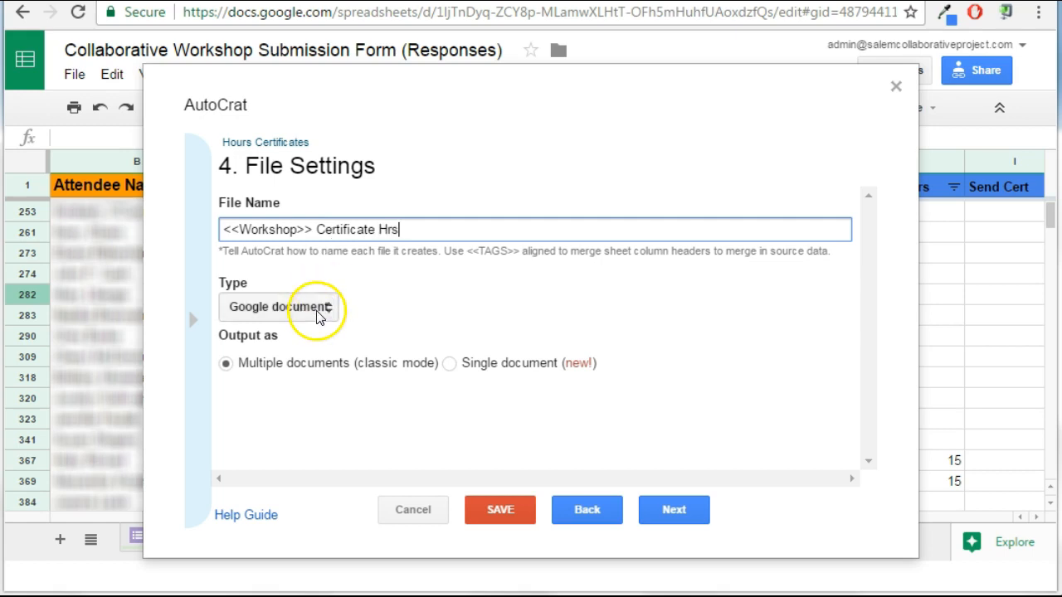
Set the output file type to PDF.
left_click(278, 306)
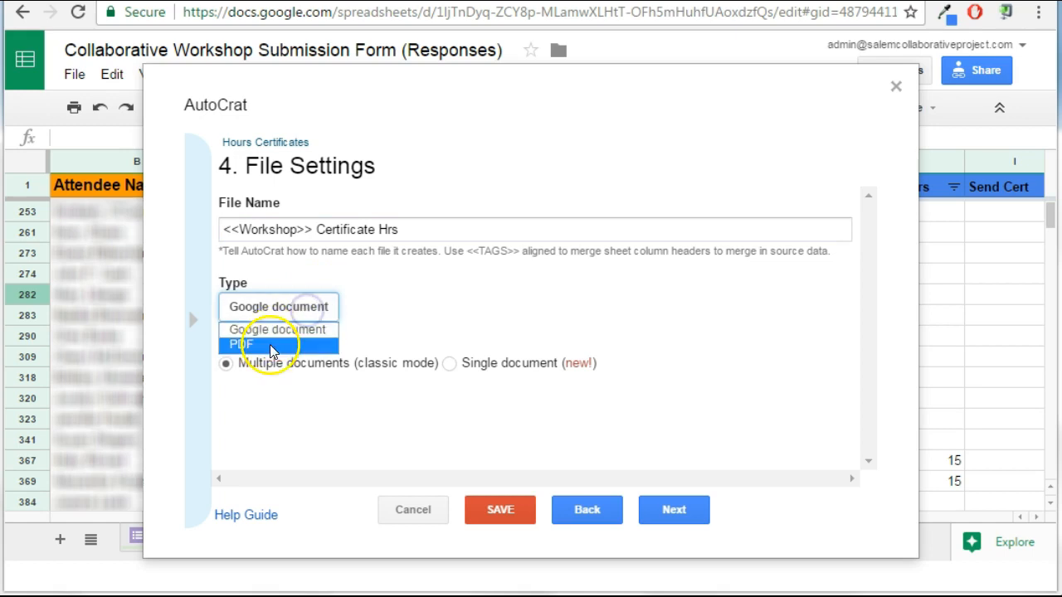
left_click(243, 343)
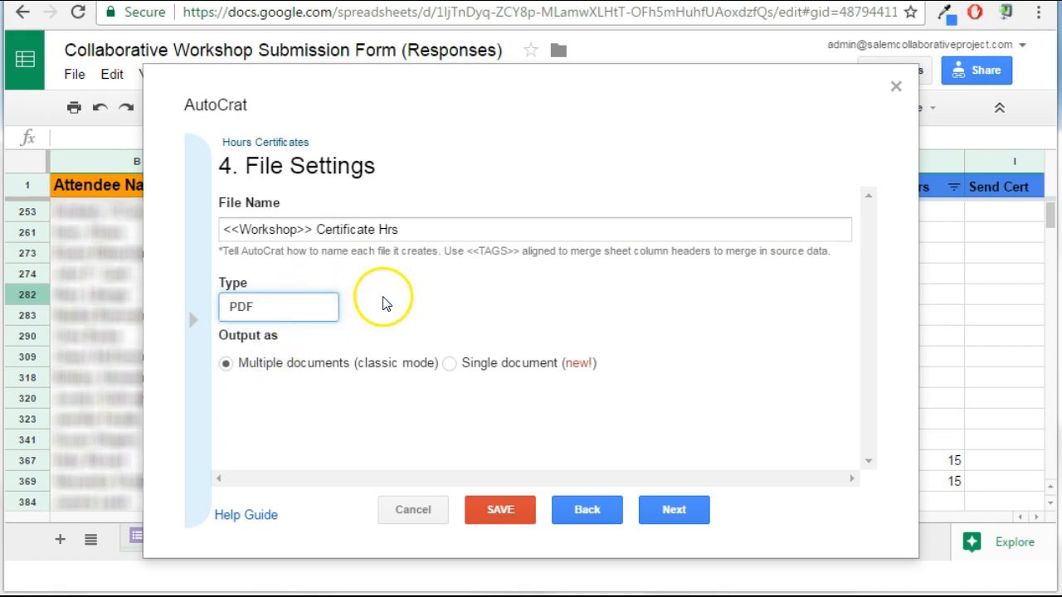
mouse_move(603, 474)
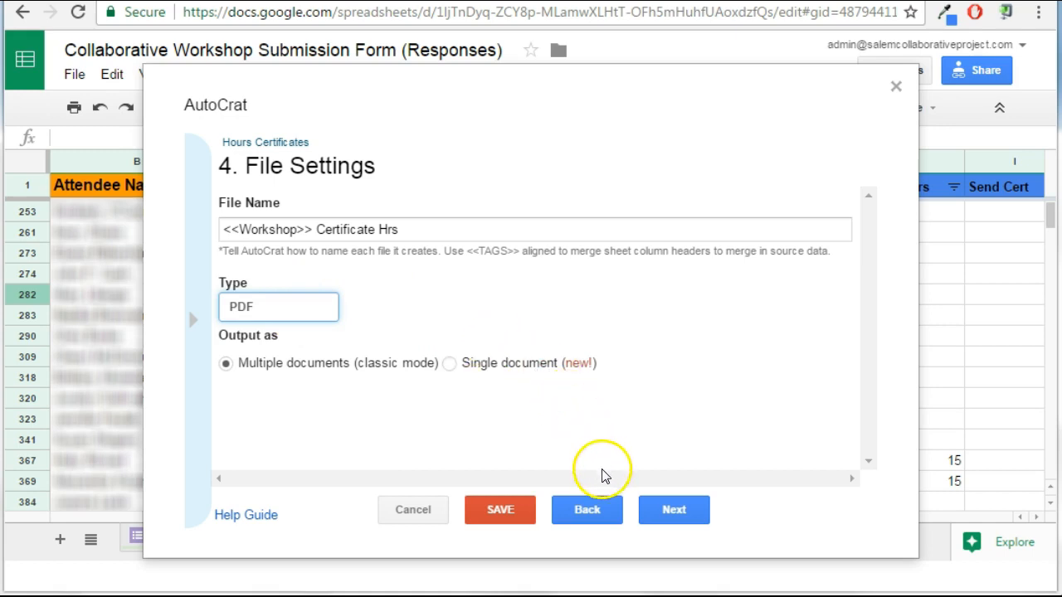
mouse_move(318, 368)
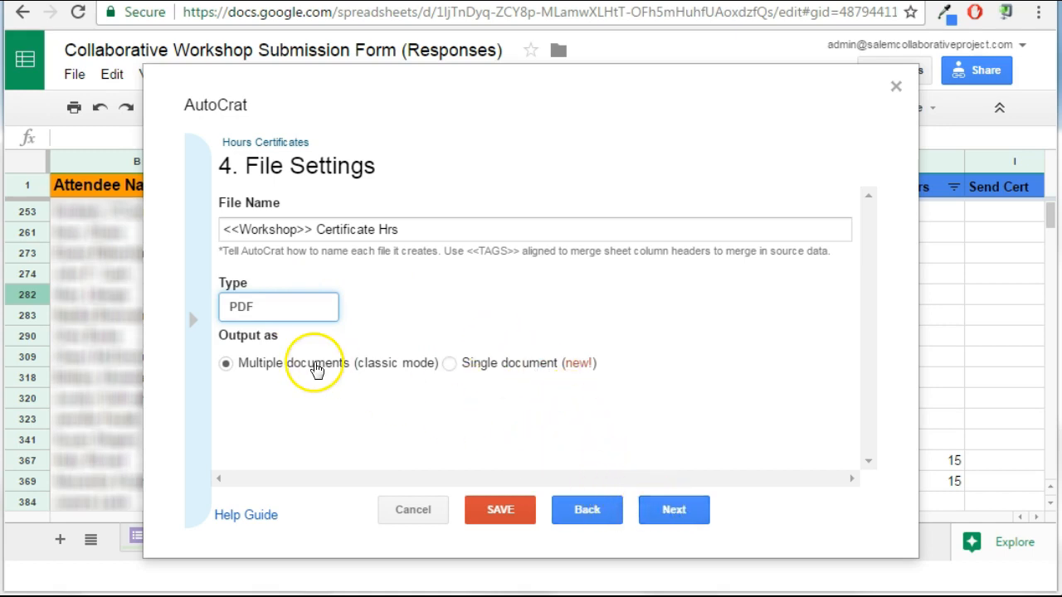
mouse_move(384, 369)
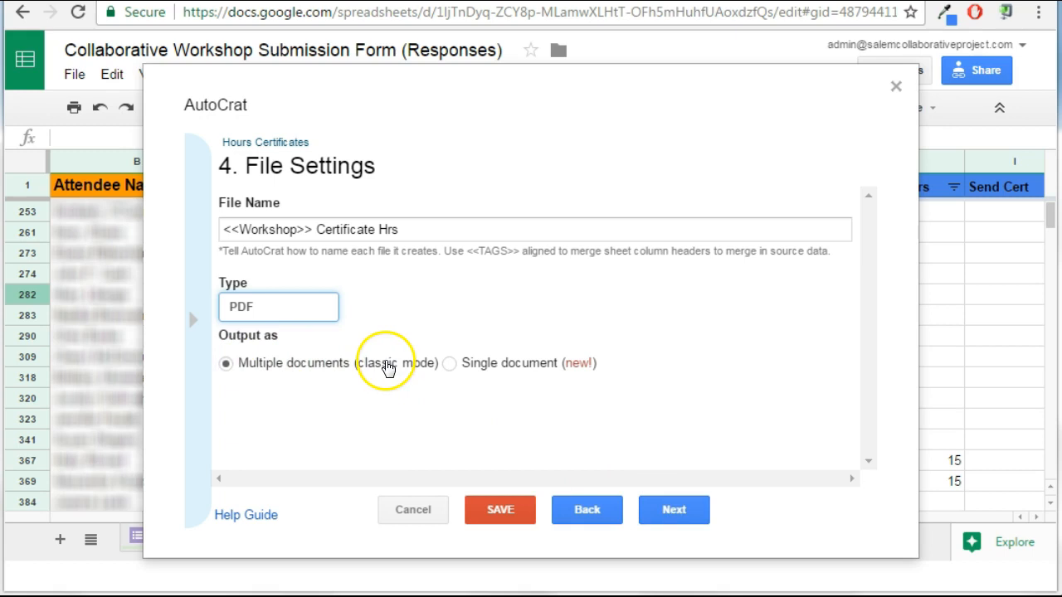
mouse_move(136, 265)
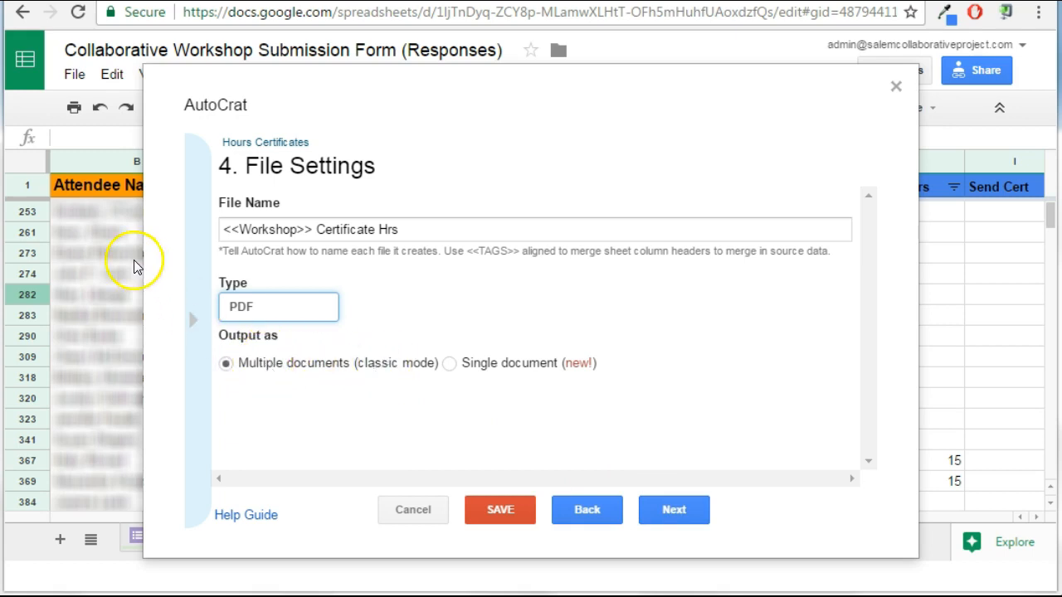
mouse_move(323, 368)
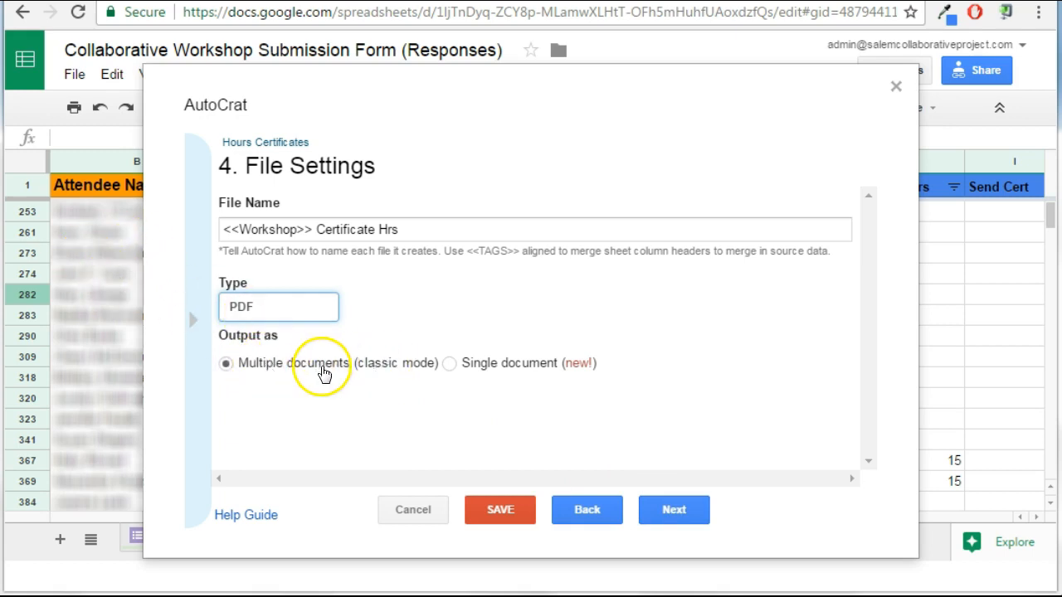
mouse_move(347, 375)
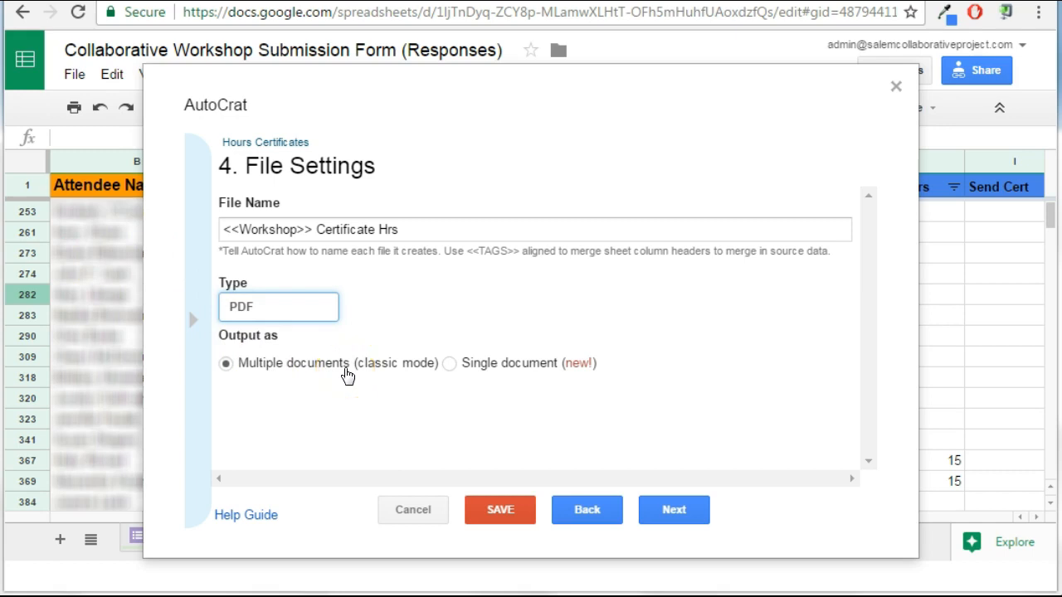
mouse_move(491, 390)
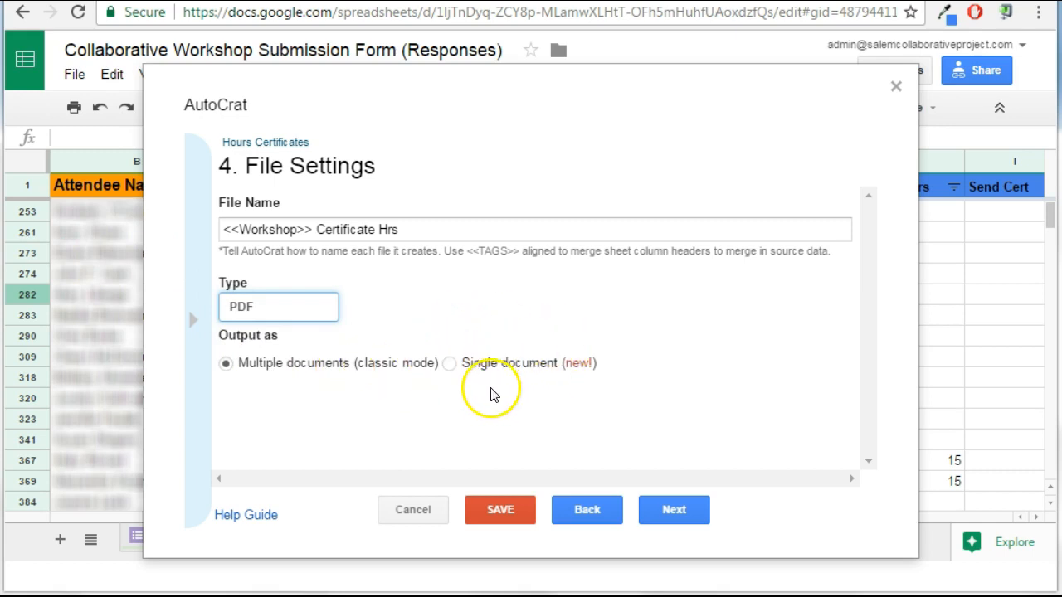
mouse_move(511, 367)
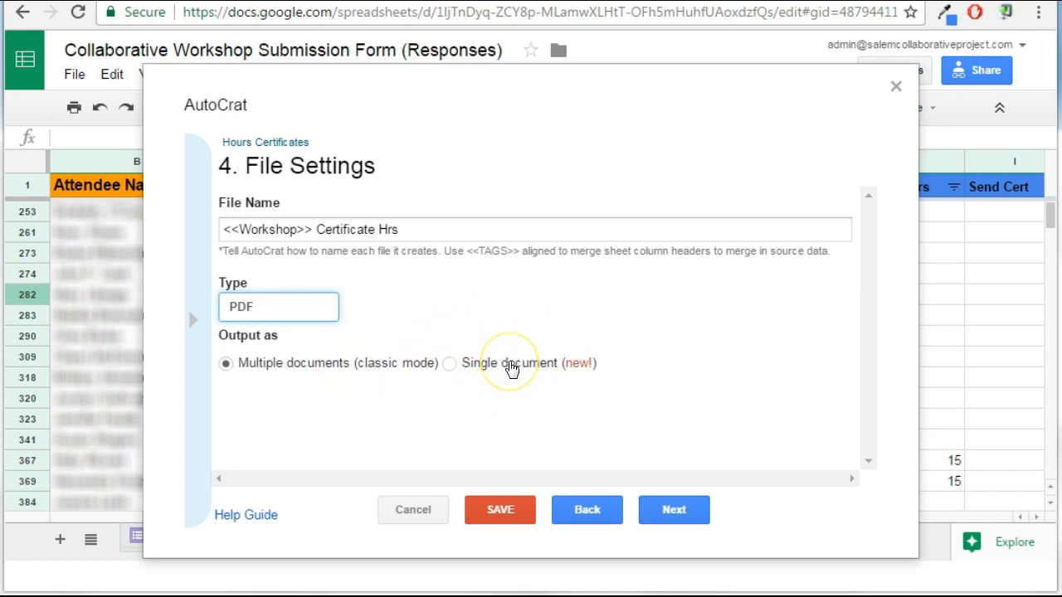
mouse_move(91, 322)
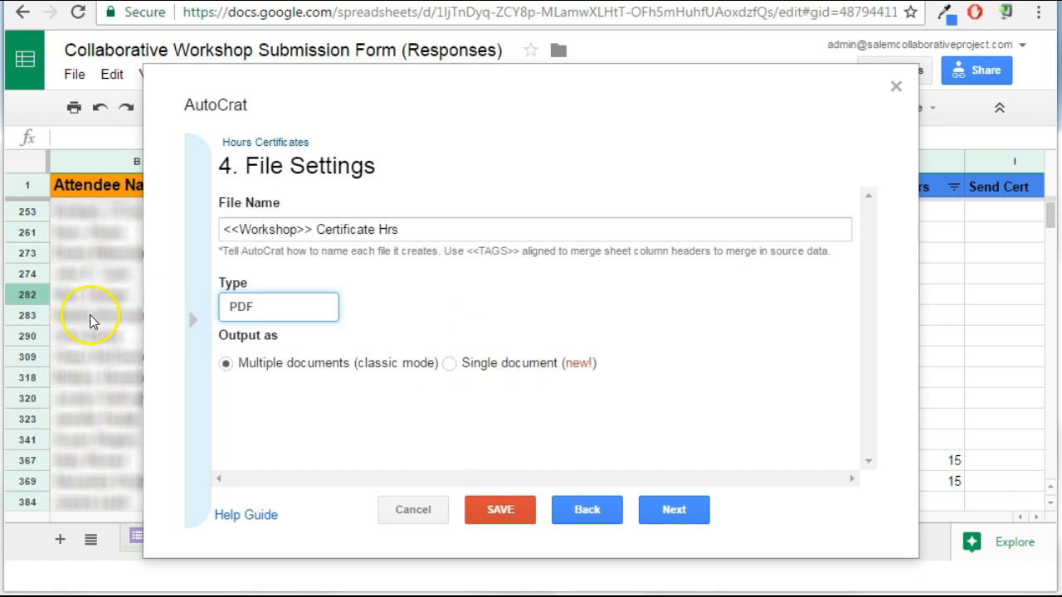
mouse_move(490, 471)
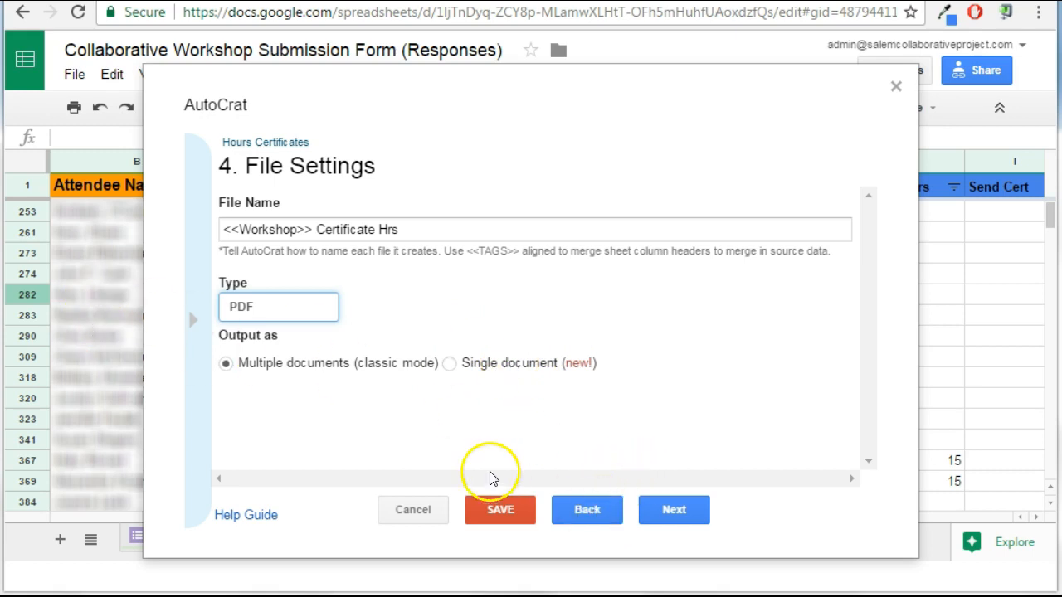
mouse_move(643, 515)
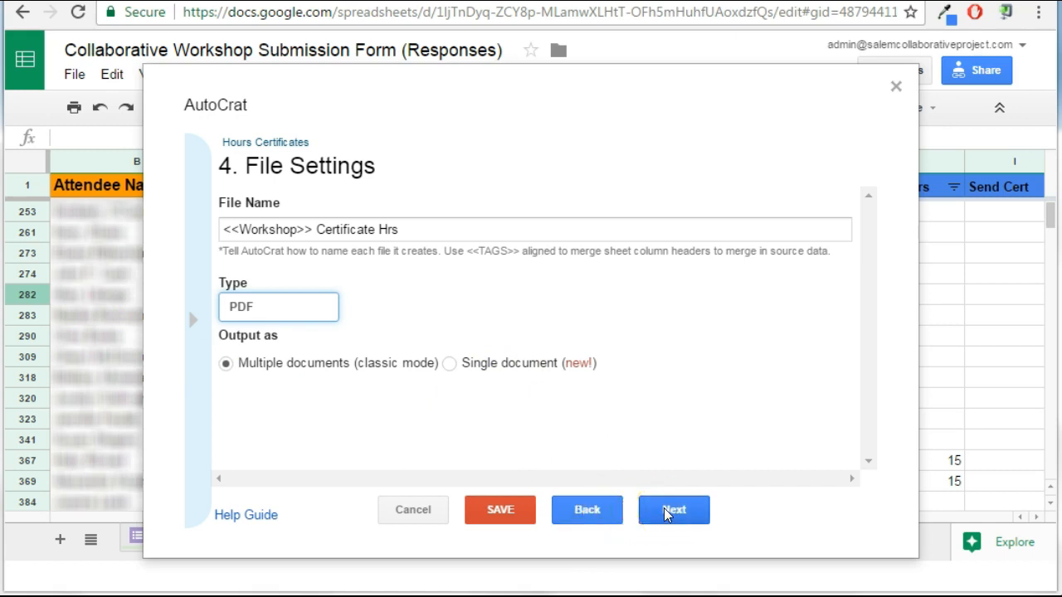
Choose the PDP Hour Certificates Drive folder as the destination for merged certificates.
left_click(673, 510)
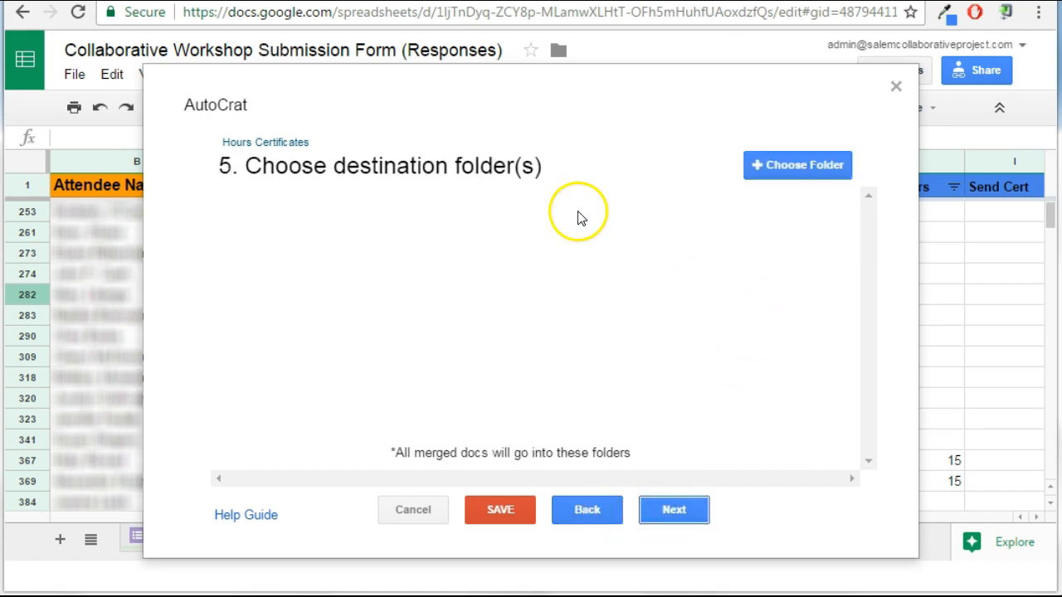
mouse_move(677, 186)
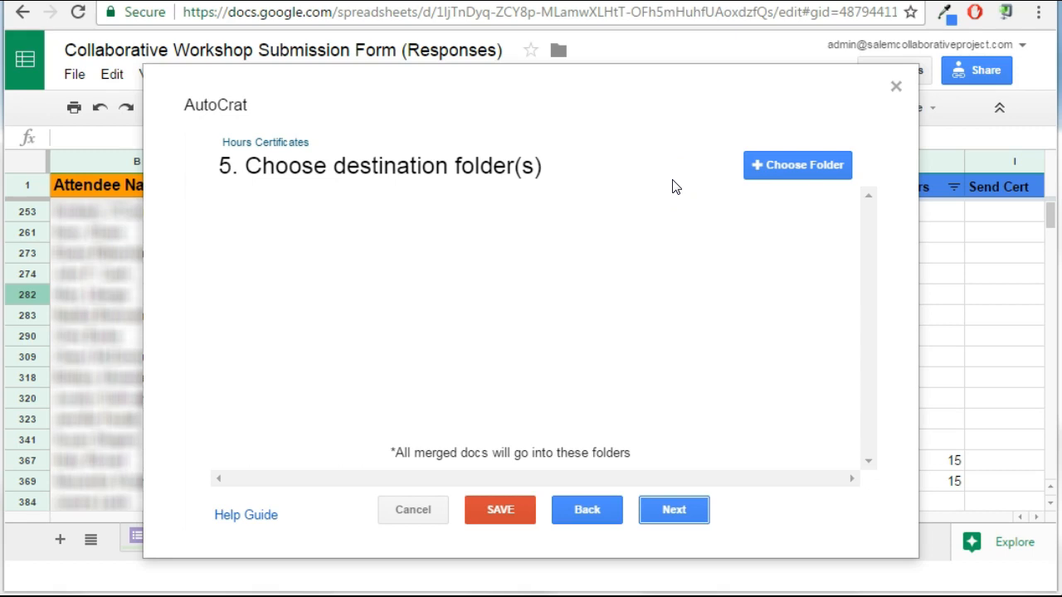
left_click(797, 166)
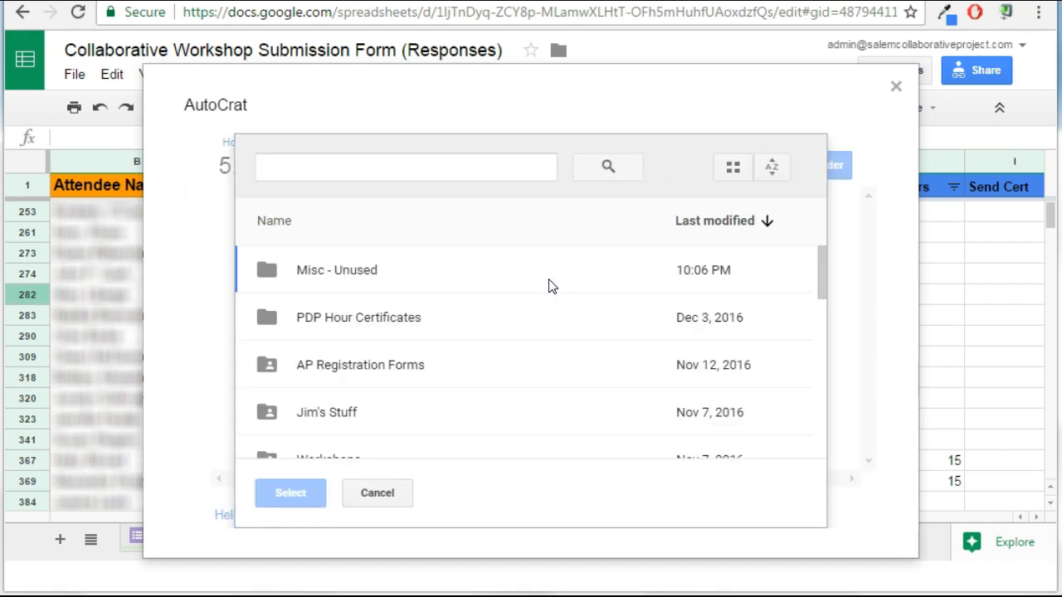
left_click(358, 317)
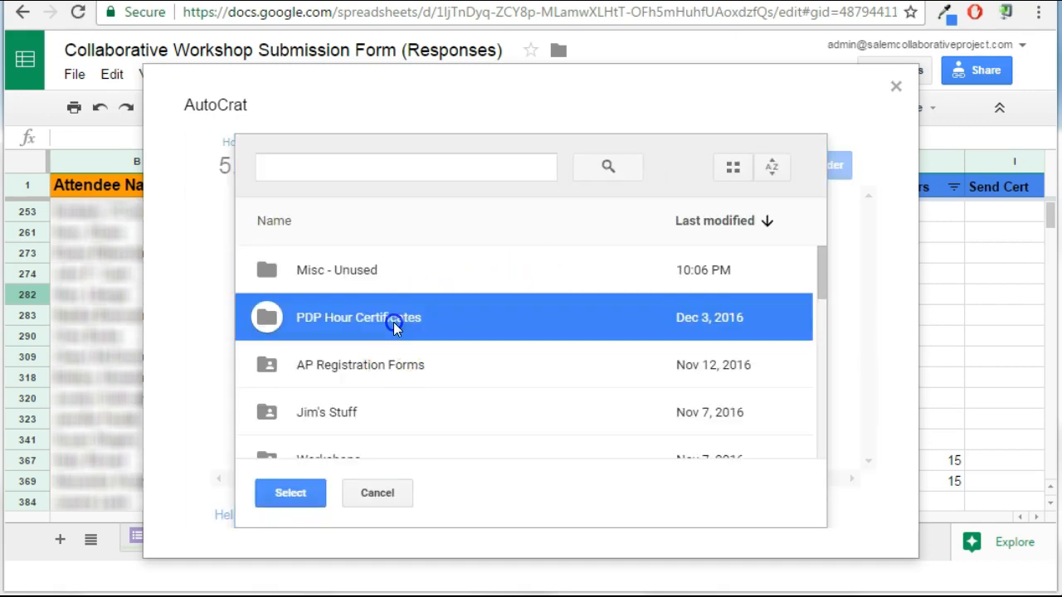
left_click(290, 493)
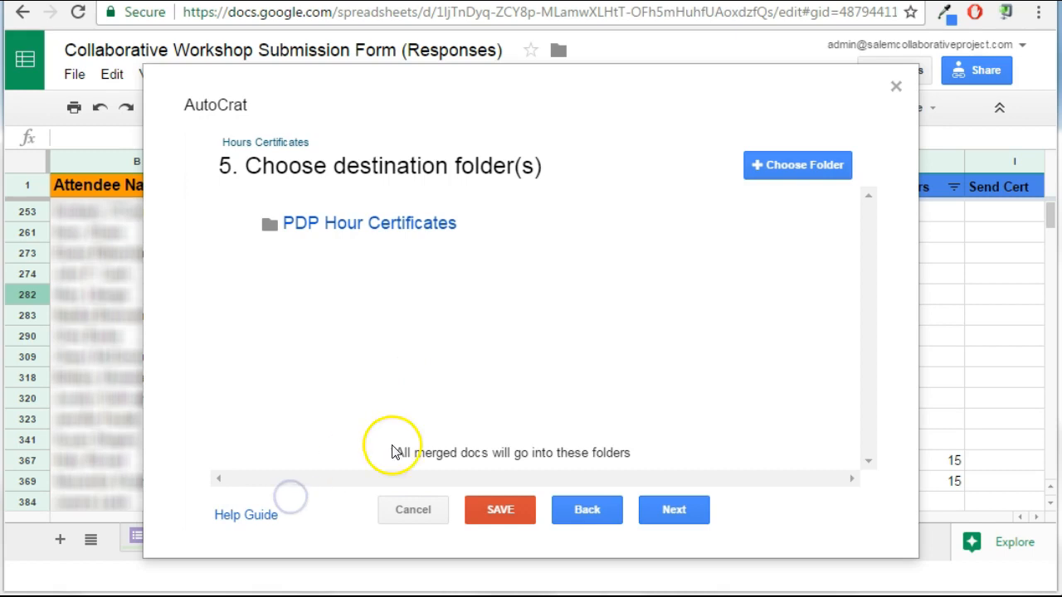
left_click(673, 510)
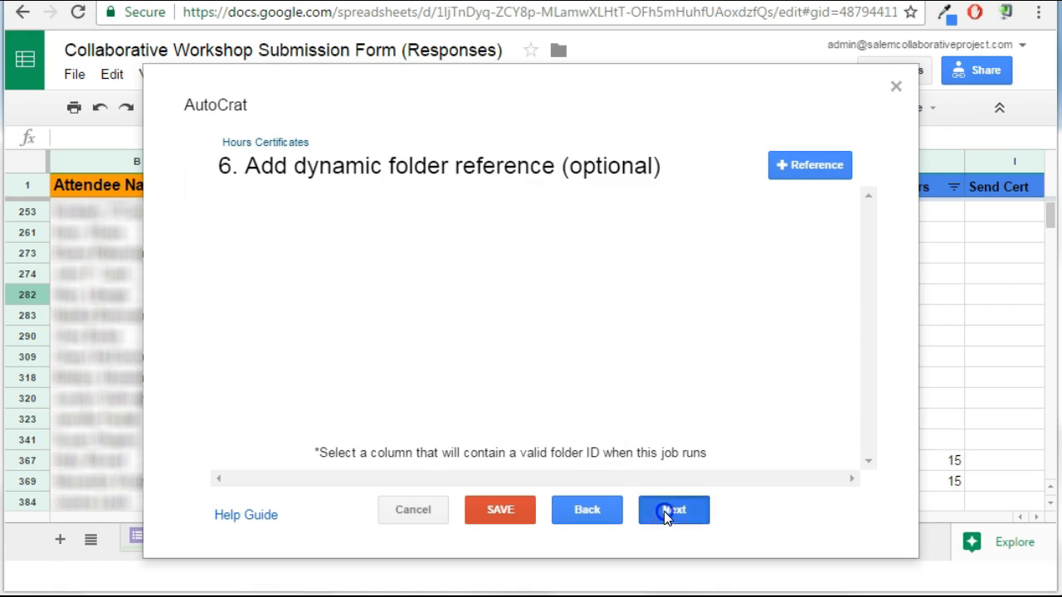
Add a merge condition requiring Cert_Hrs to be NOT NULL.
left_click(673, 509)
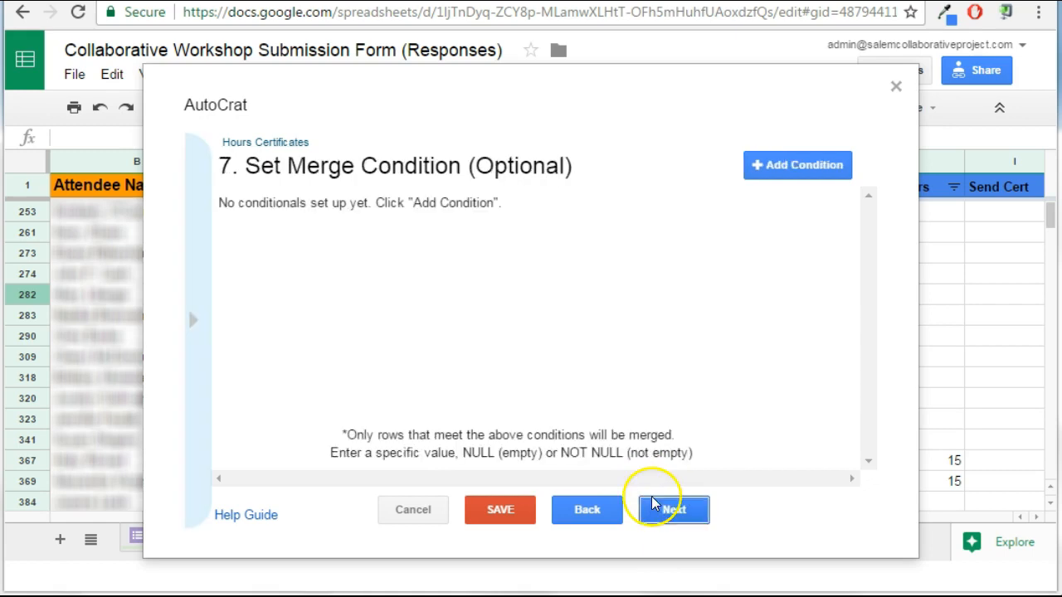
mouse_move(653, 504)
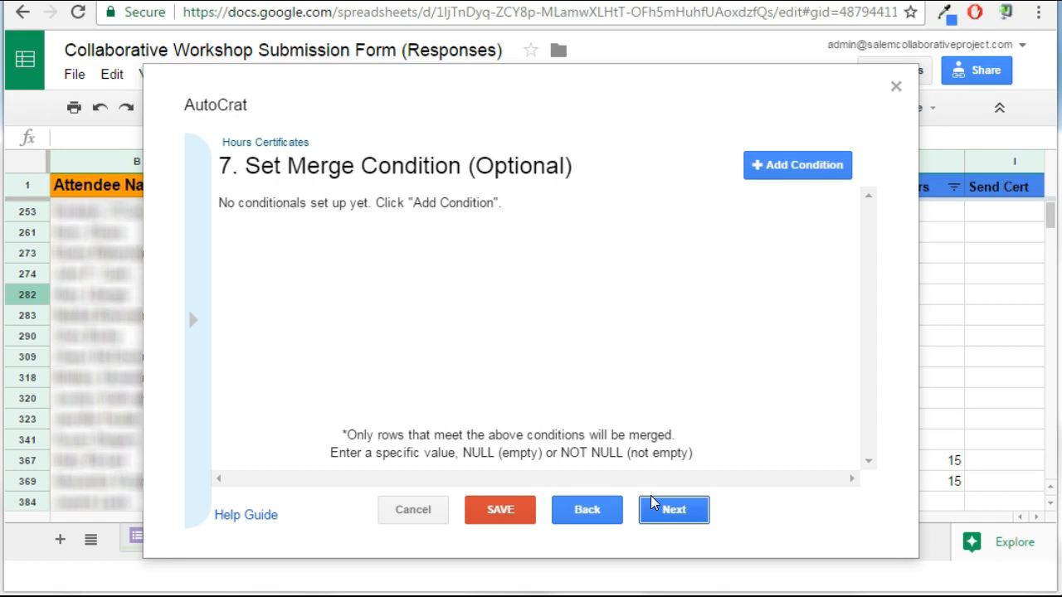
mouse_move(738, 186)
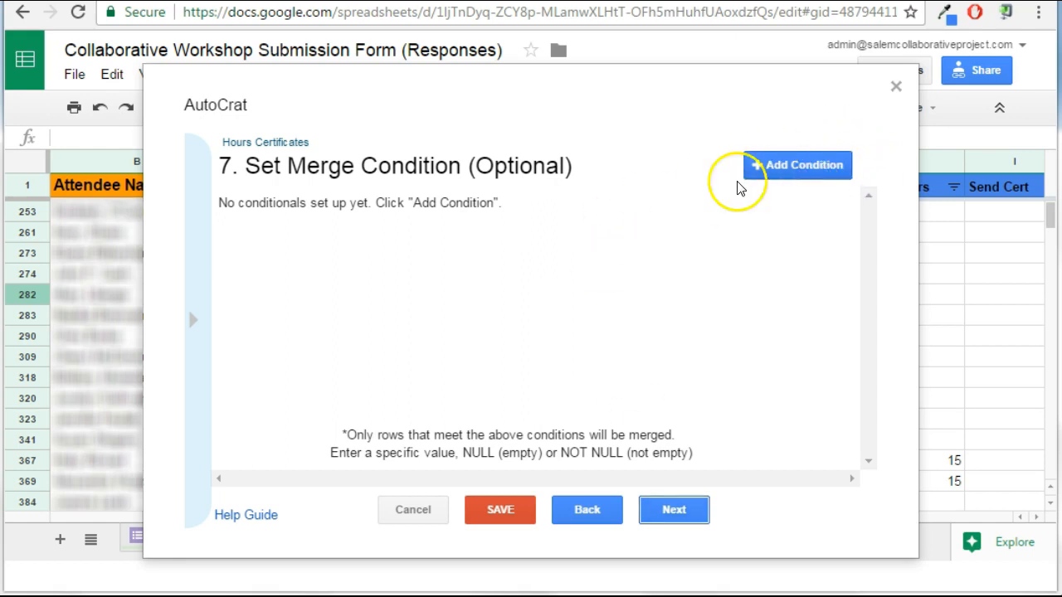
mouse_move(786, 181)
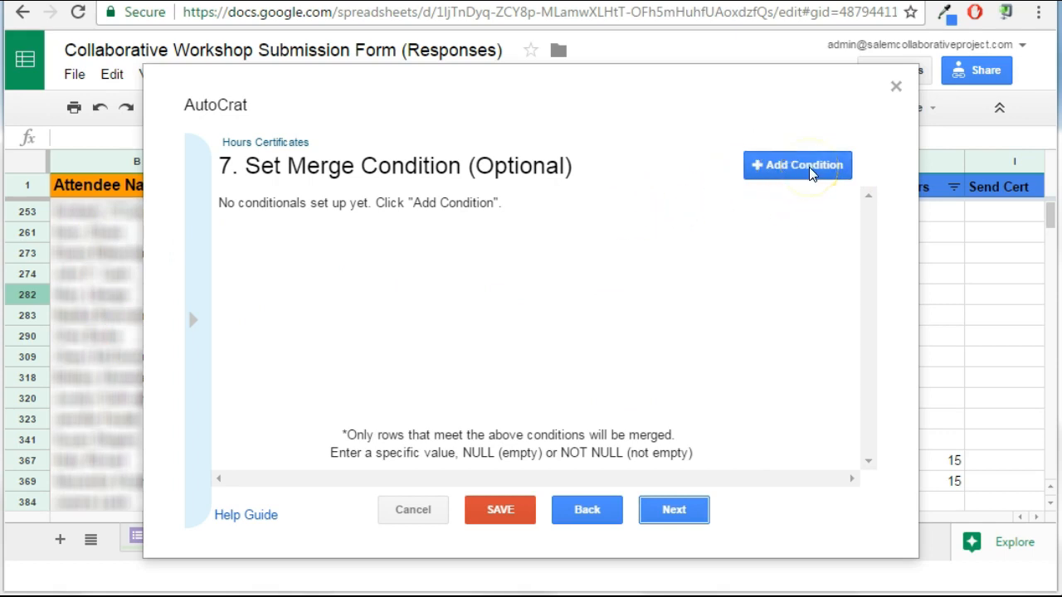
left_click(796, 166)
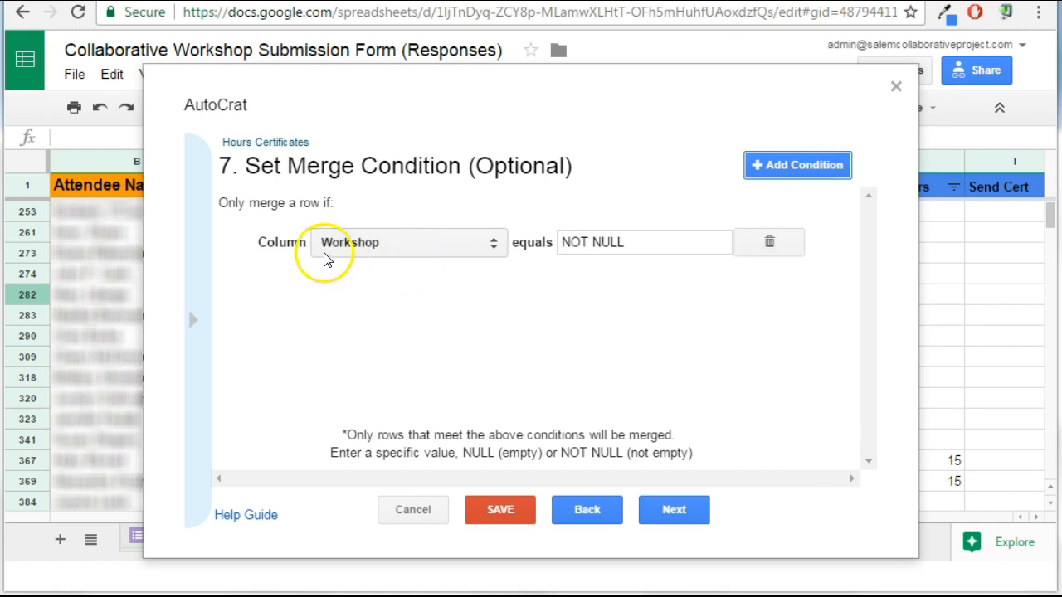
mouse_move(463, 252)
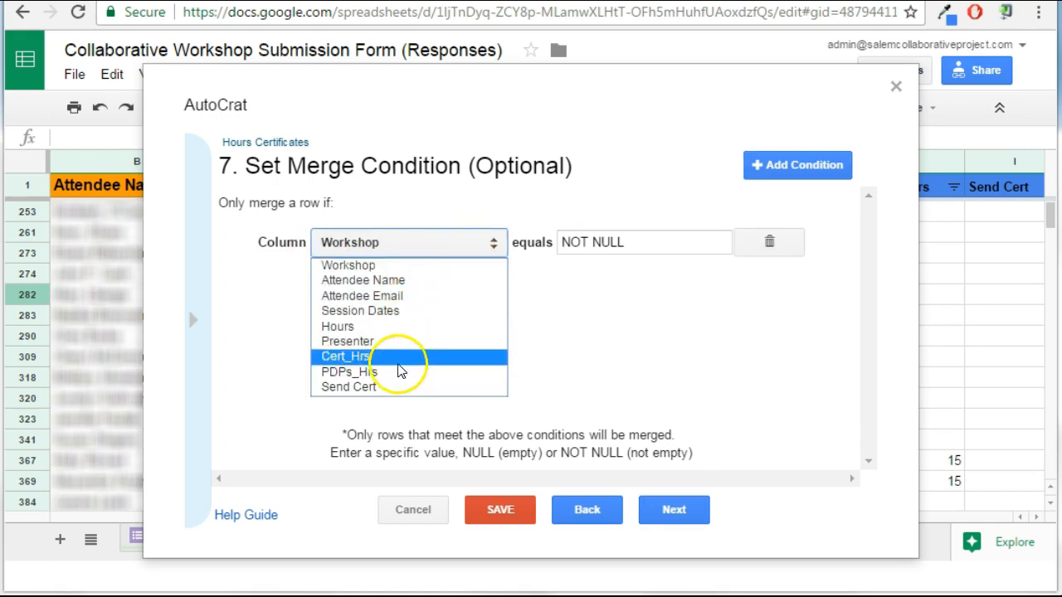
mouse_move(395, 372)
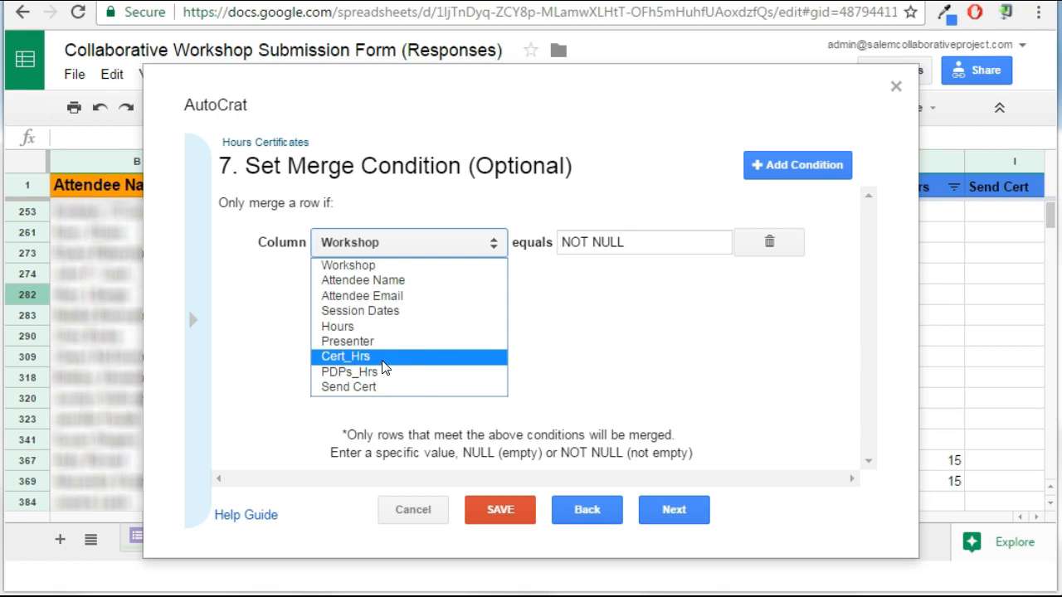
left_click(345, 355)
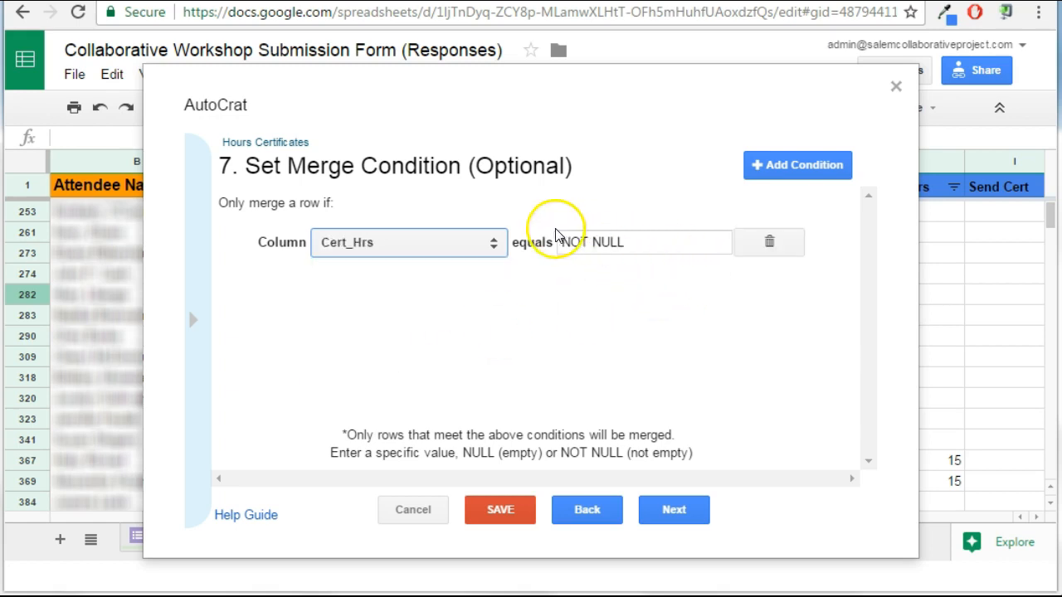
mouse_move(149, 216)
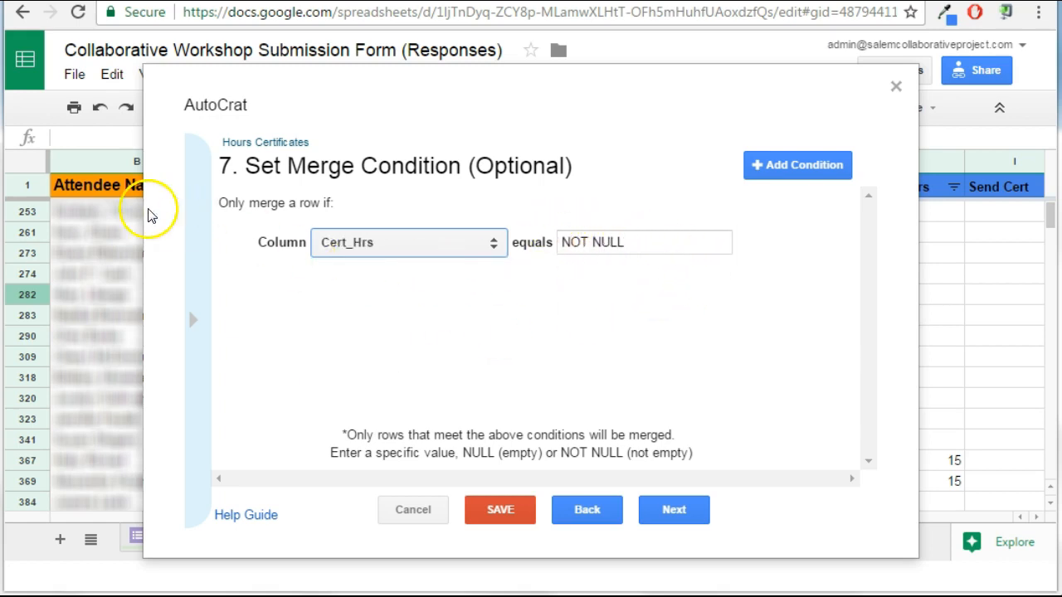
mouse_move(80, 383)
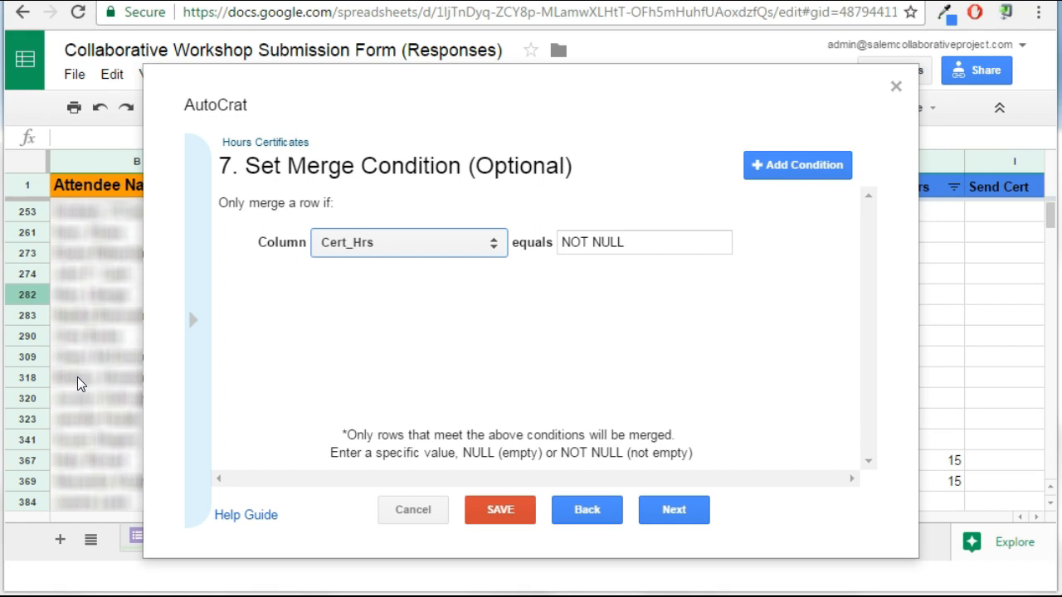
mouse_move(733, 206)
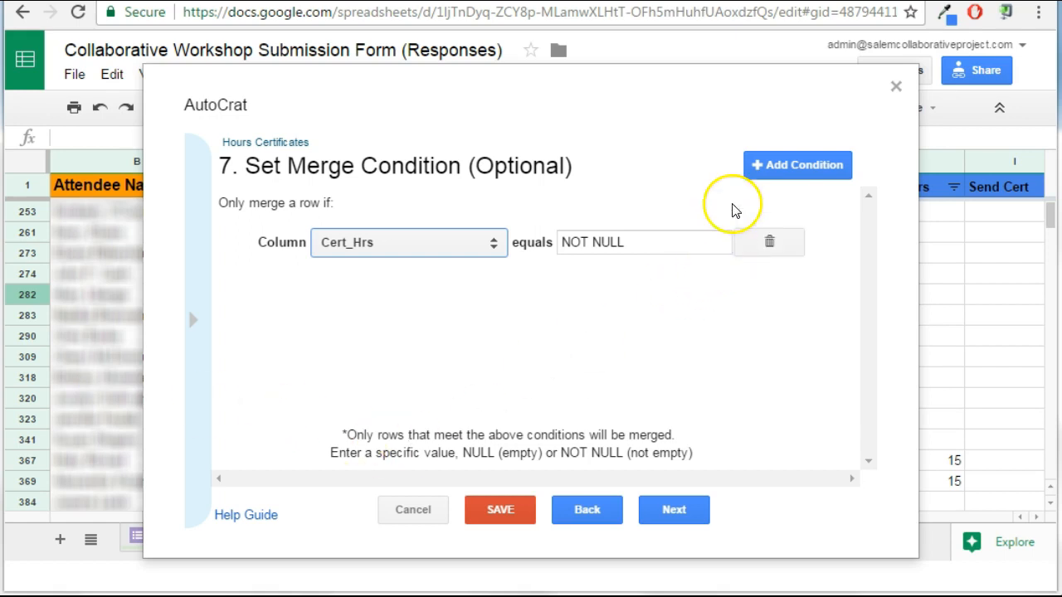
Add a second condition Send Cert equals x and continue to sharing and email settings.
left_click(796, 165)
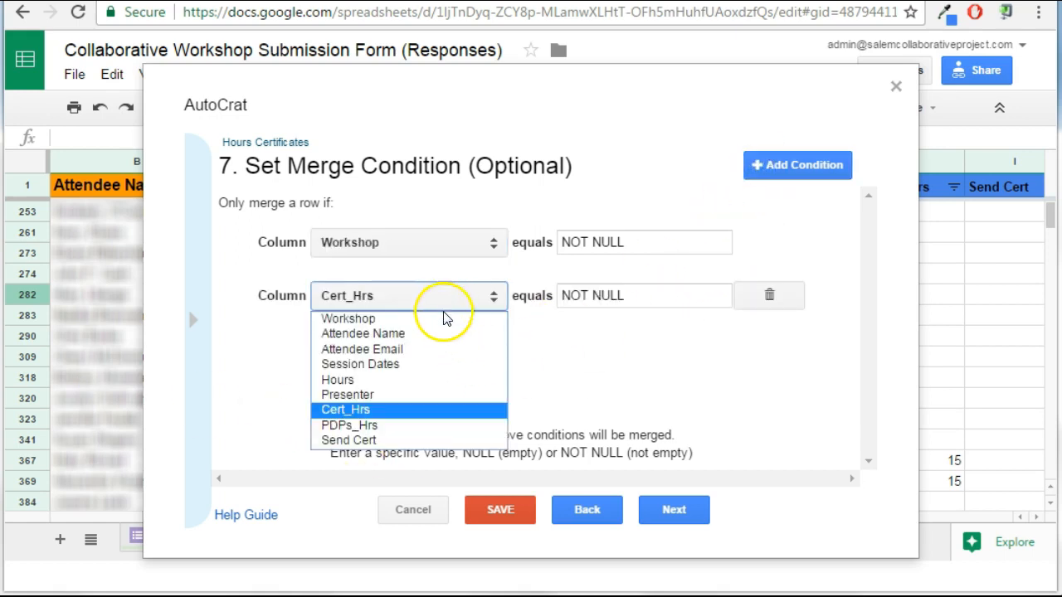
mouse_move(398, 440)
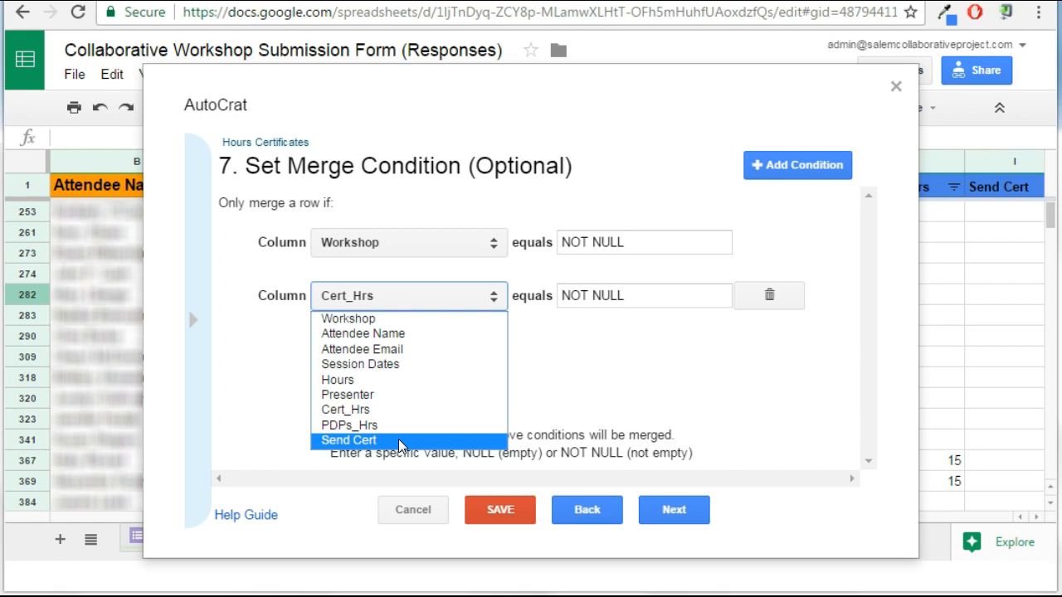
left_click(348, 441)
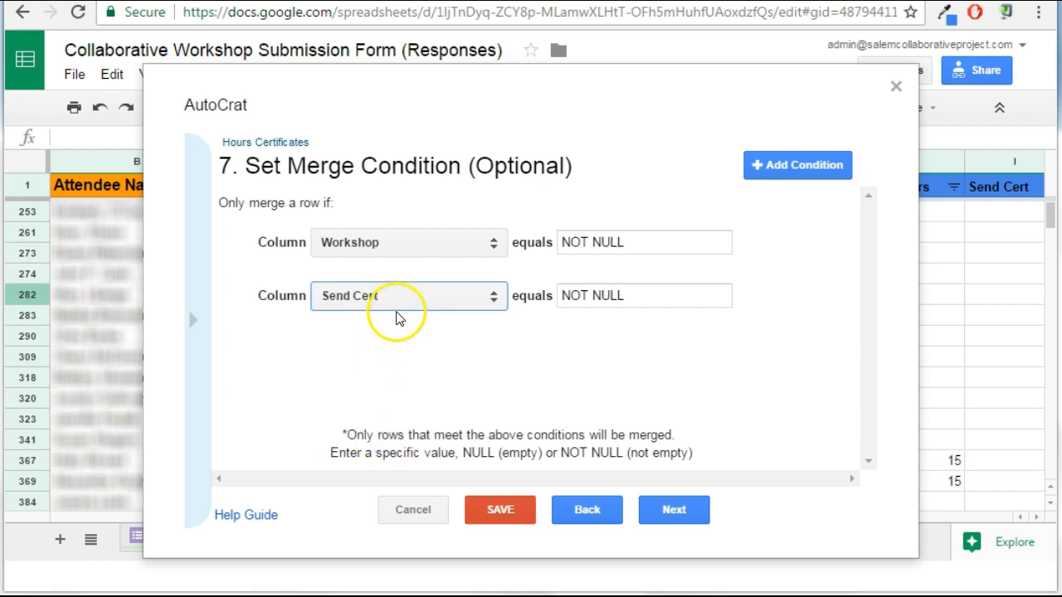
mouse_move(904, 241)
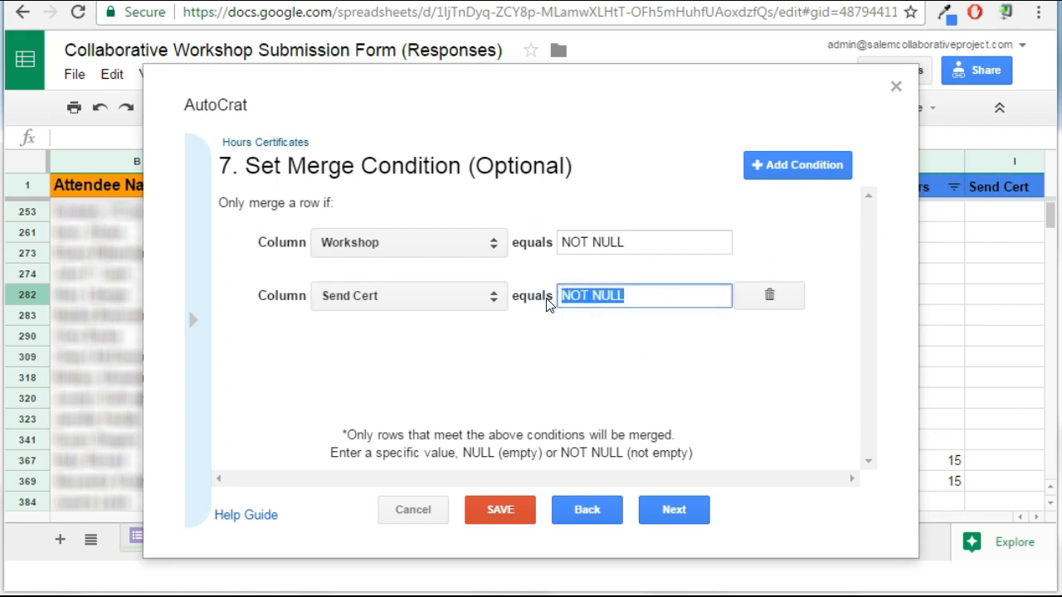
key("Delete")
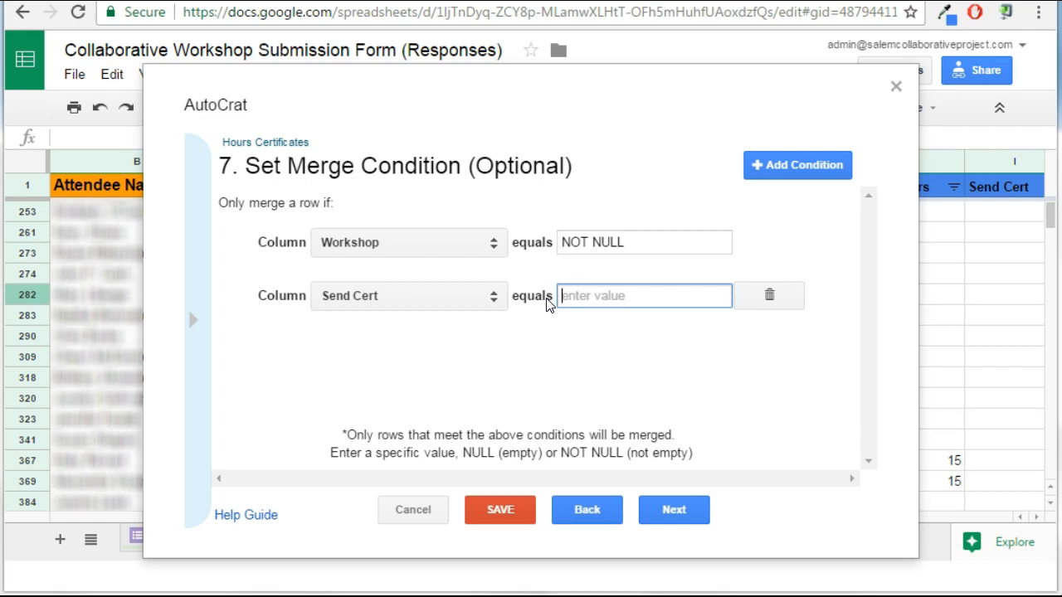
type("x")
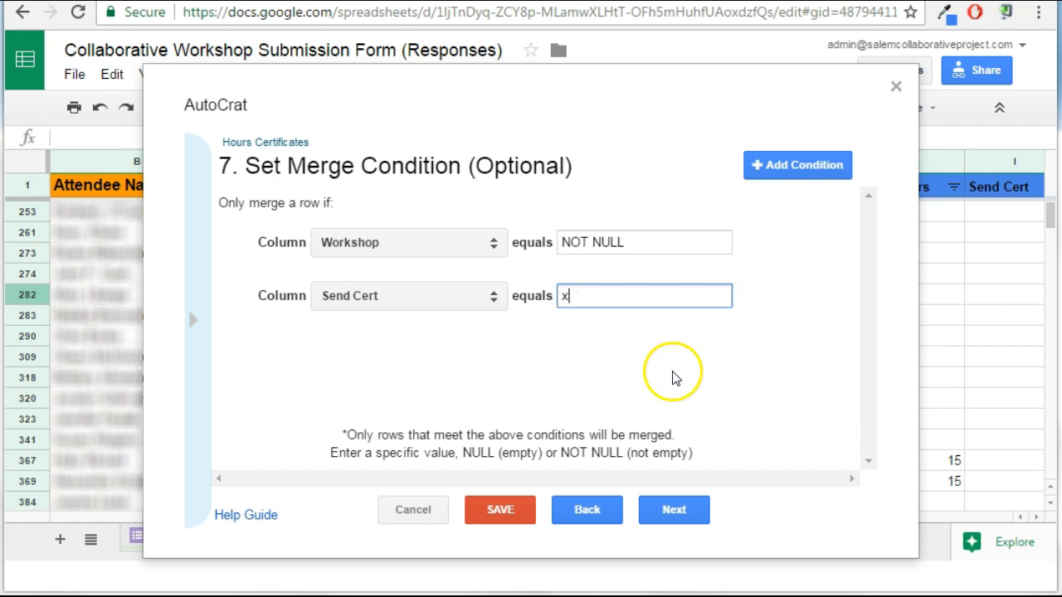
mouse_move(627, 313)
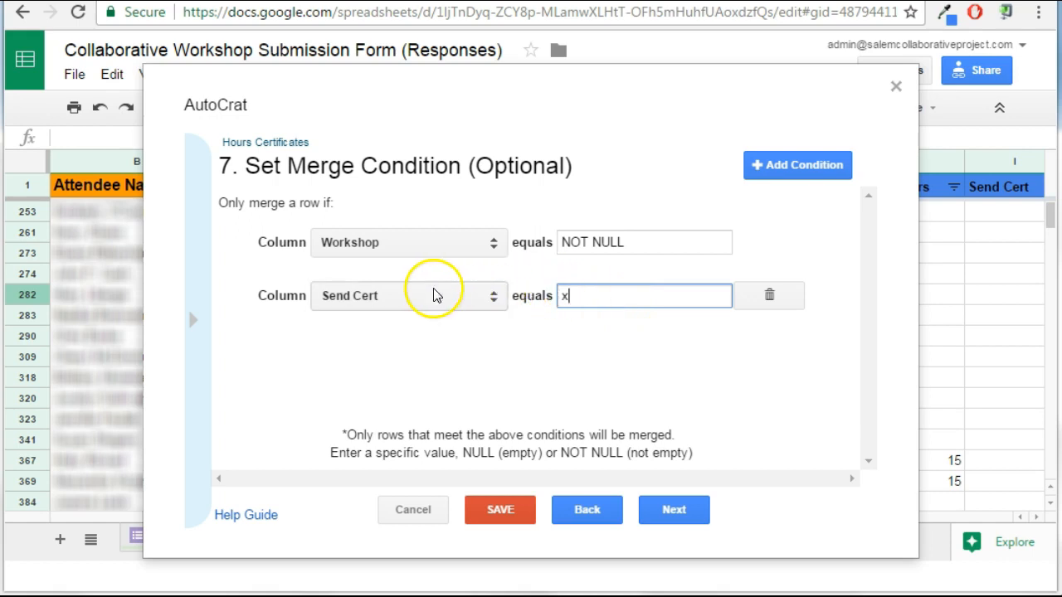
mouse_move(130, 297)
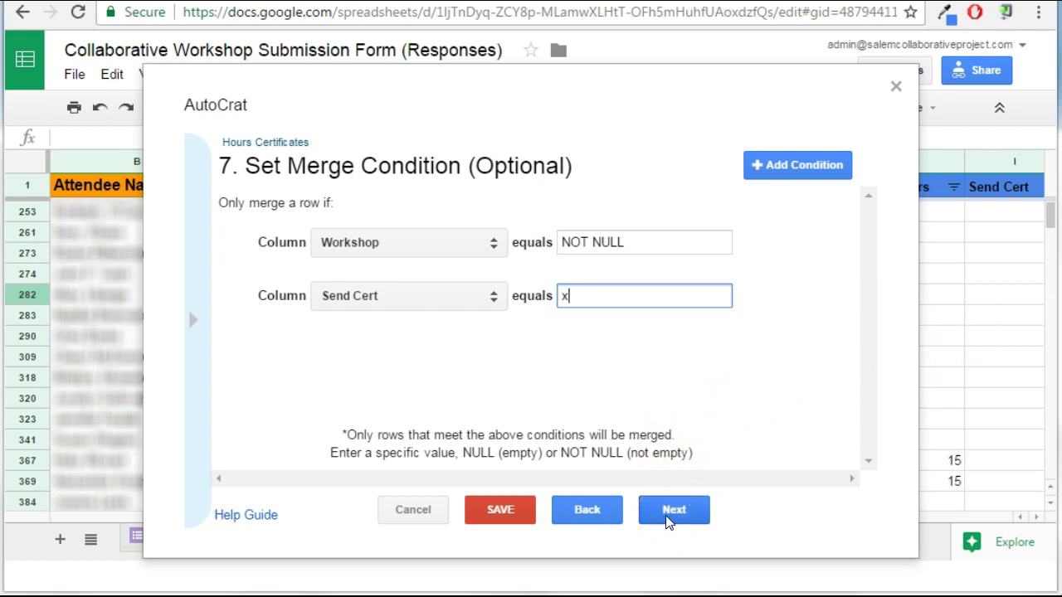
left_click(673, 509)
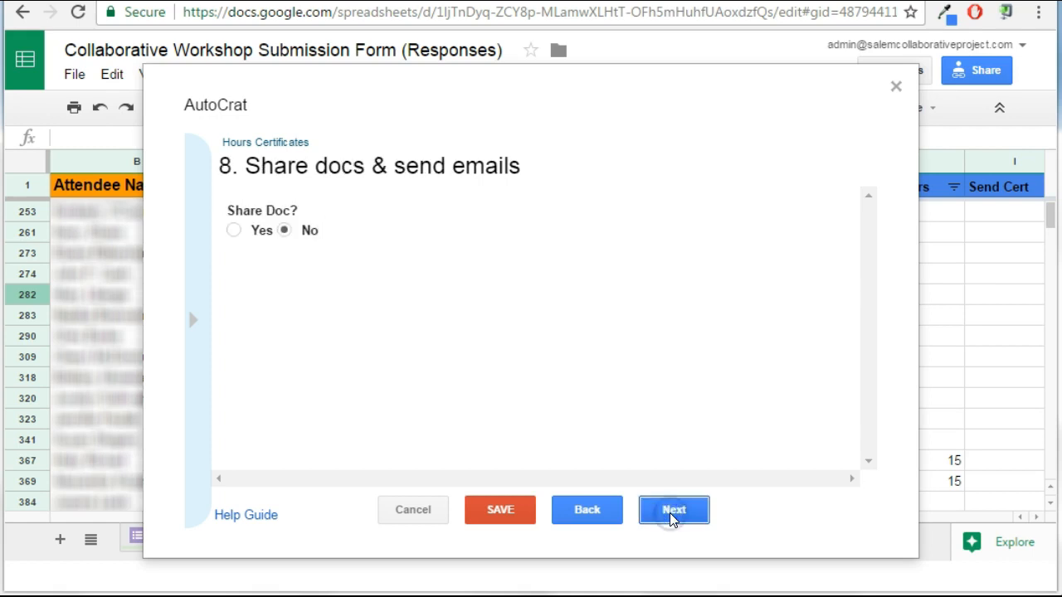
Share each merged certificate as a PDF addressed to <<Attendee Email>>.
left_click(233, 228)
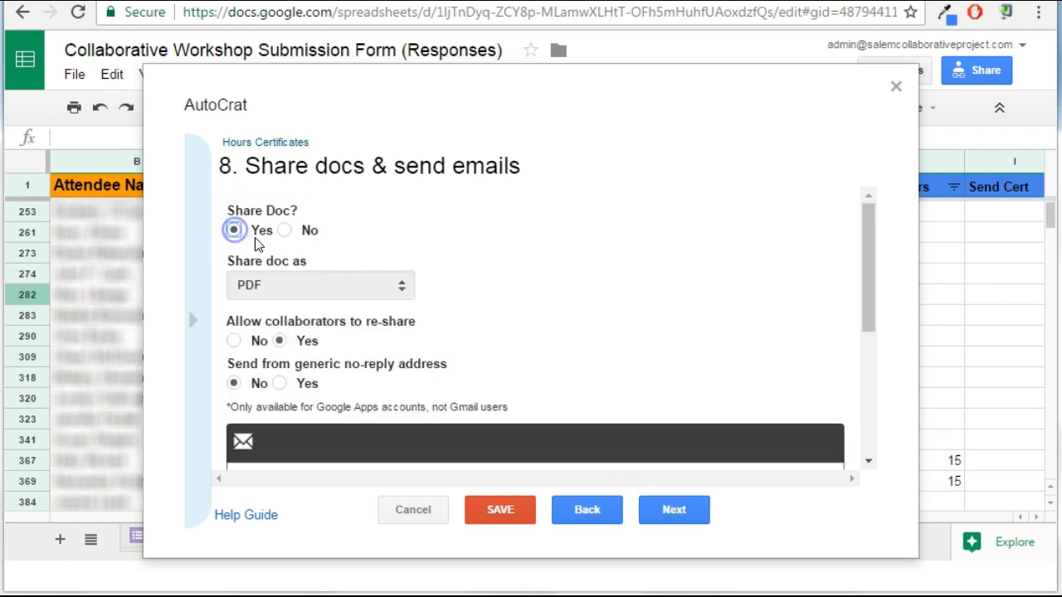
scroll("down", 3)
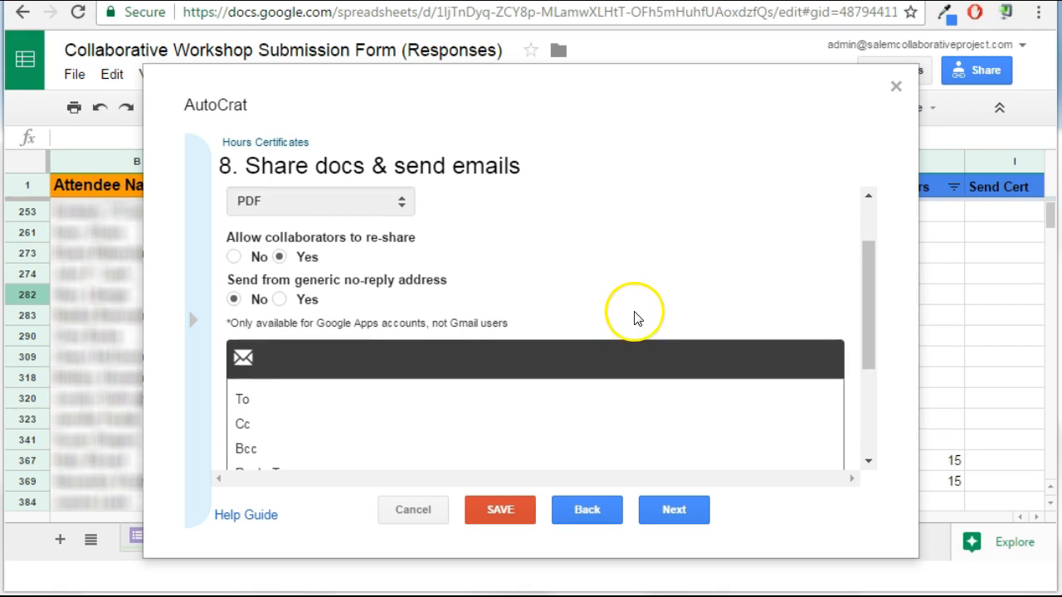
scroll("up", 3)
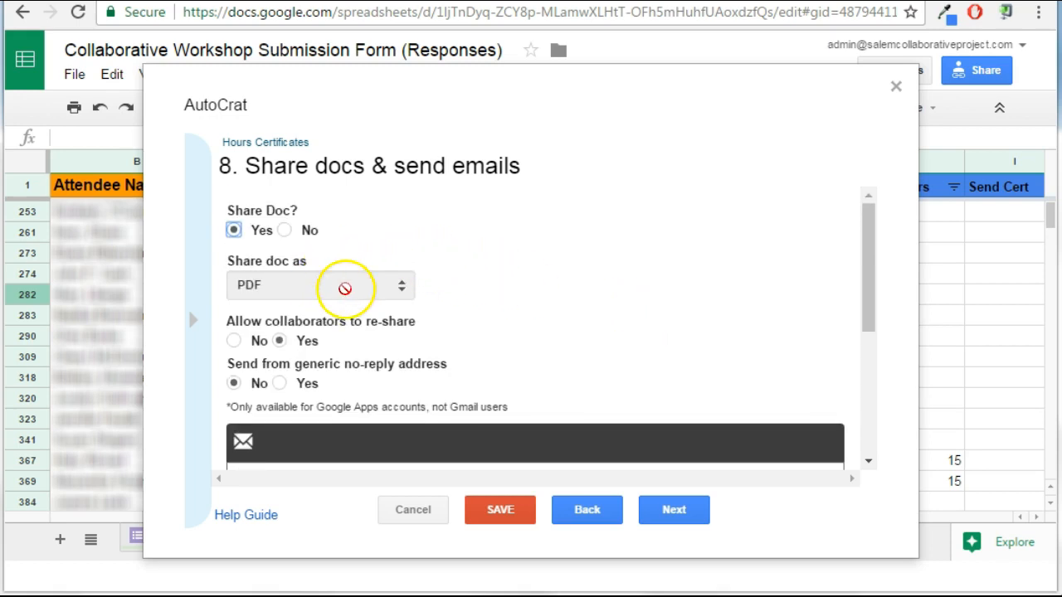
mouse_move(438, 313)
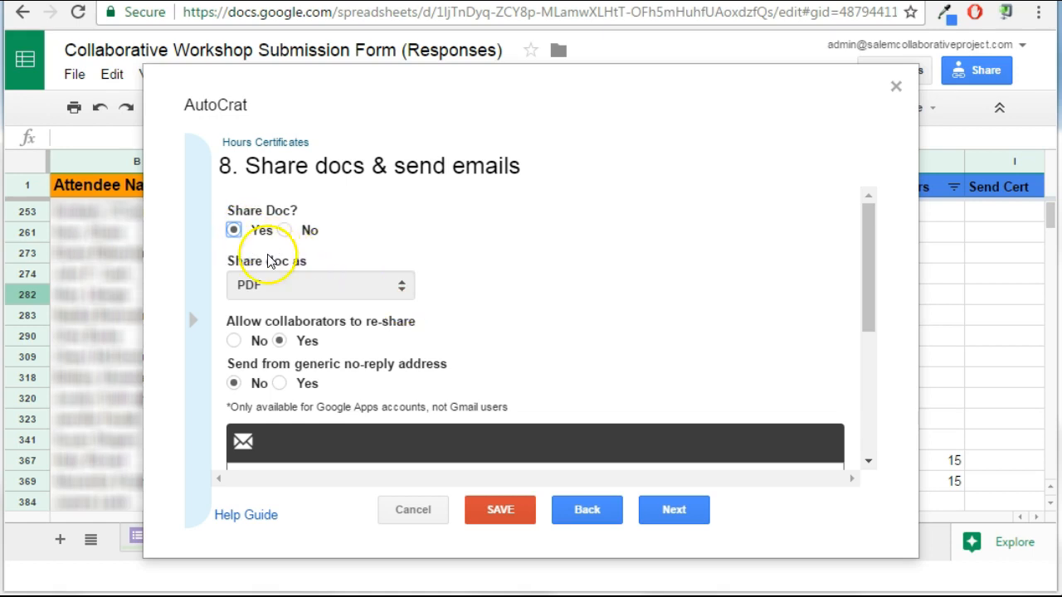
scroll("down", 3)
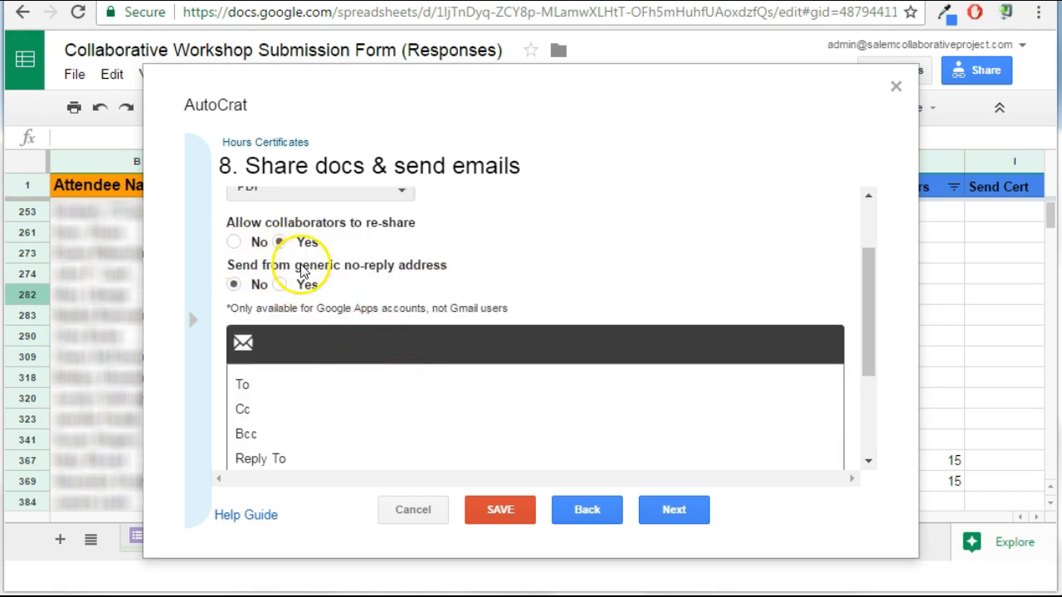
scroll("down", 3)
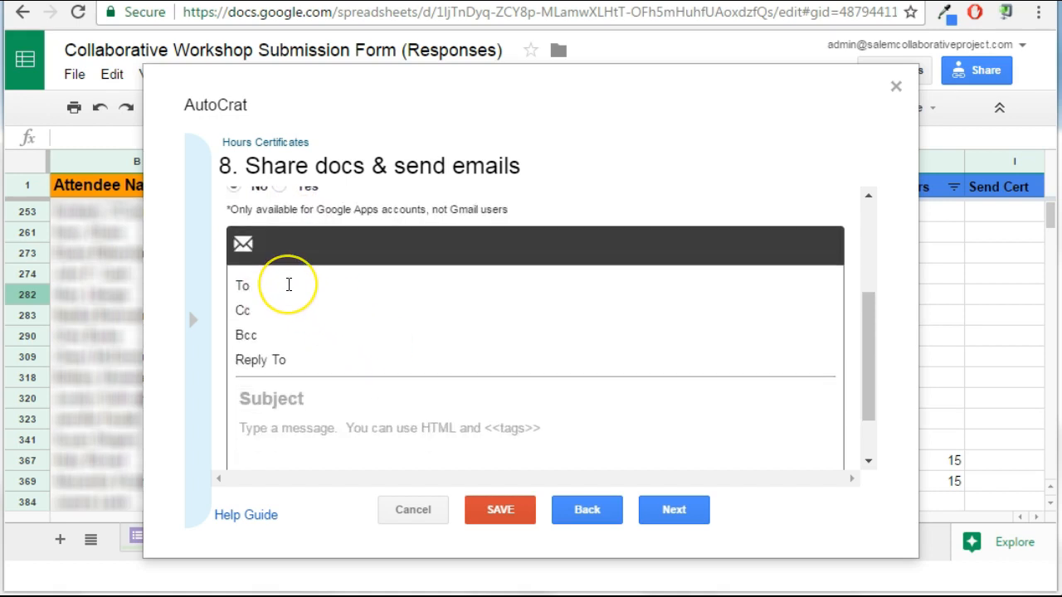
mouse_move(289, 285)
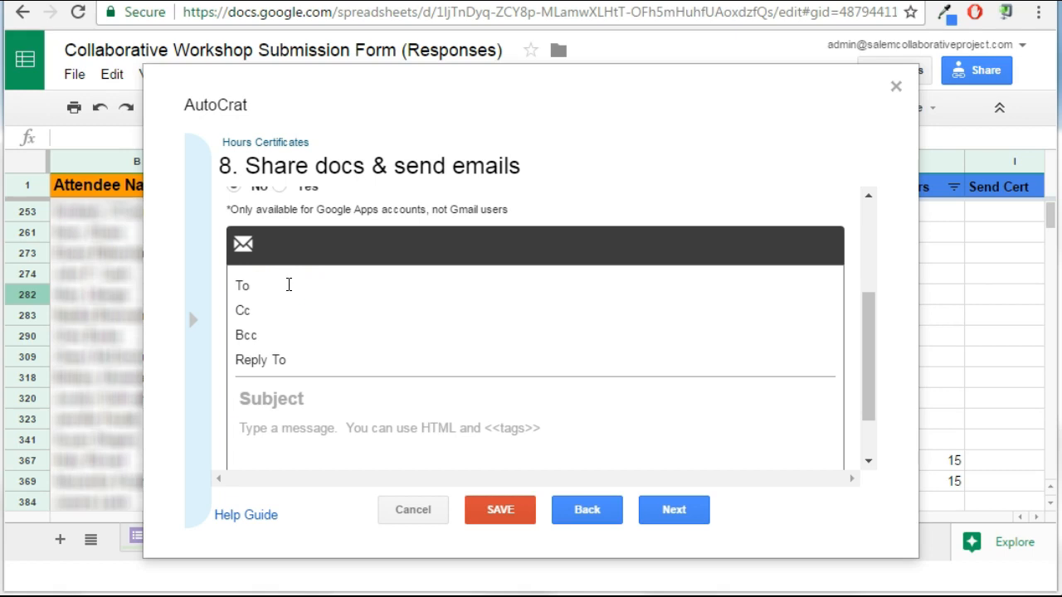
mouse_move(191, 322)
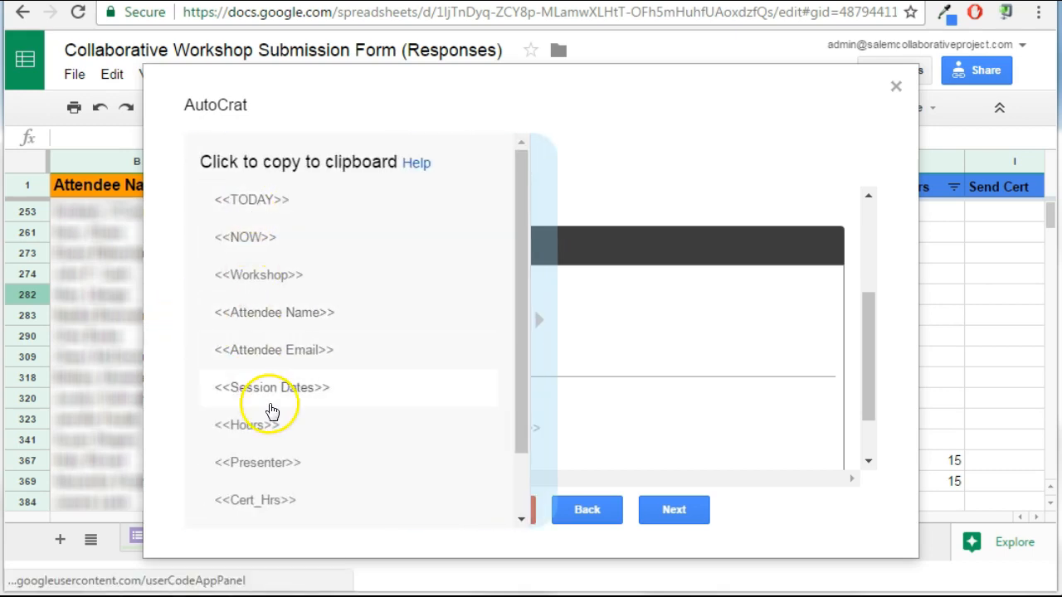
mouse_move(282, 348)
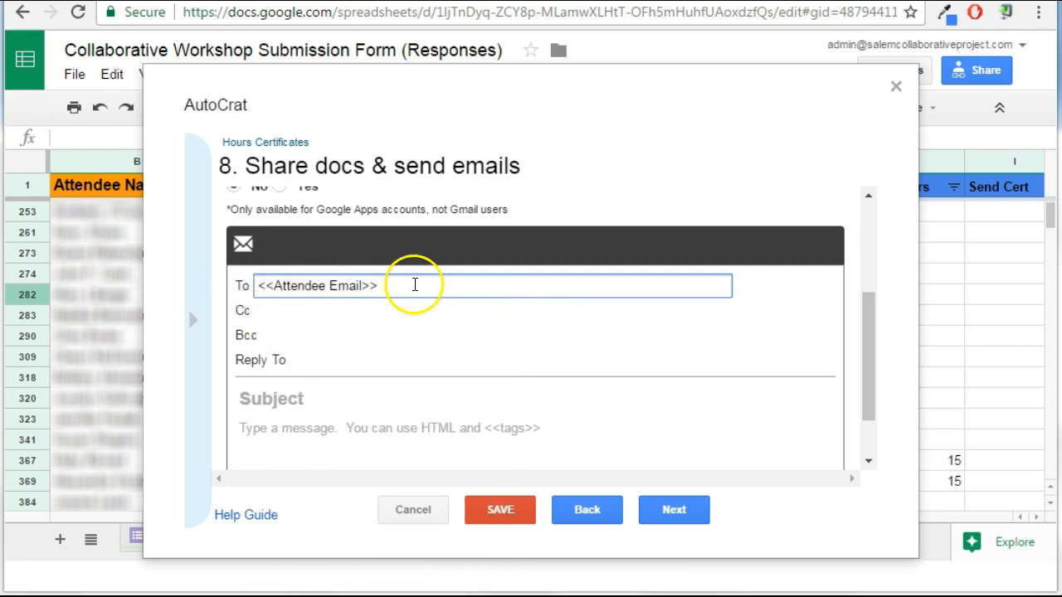
mouse_move(320, 322)
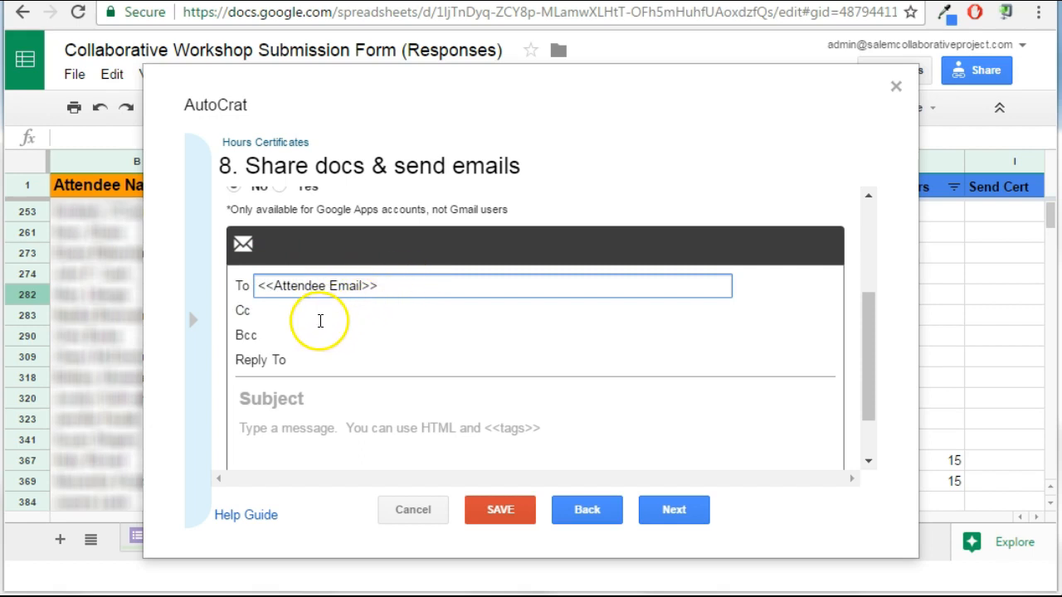
Enter a reply-to address for the certificate email.
left_click(531, 360)
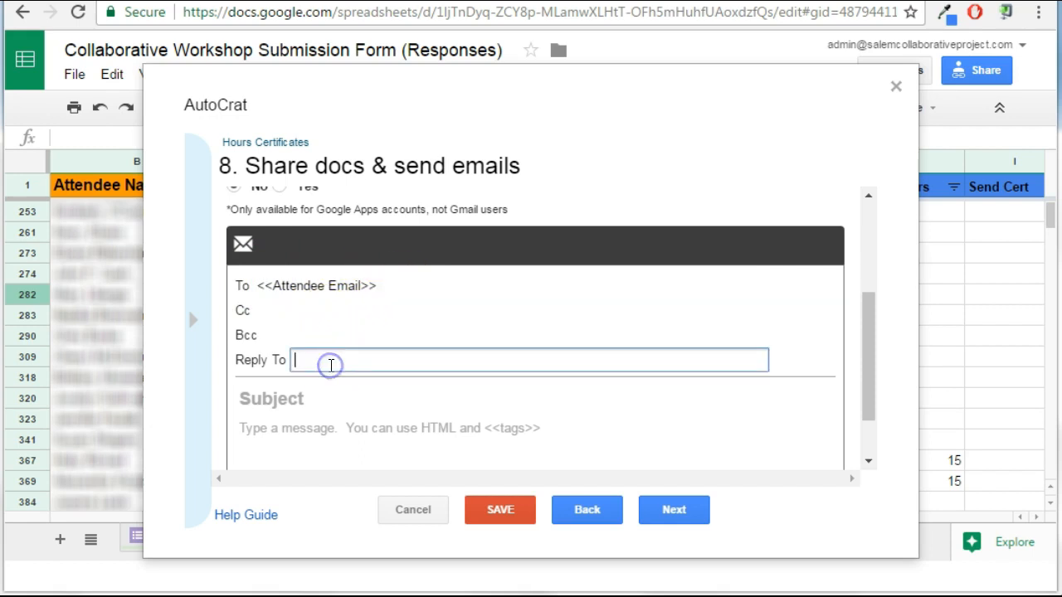
scroll("up", 3)
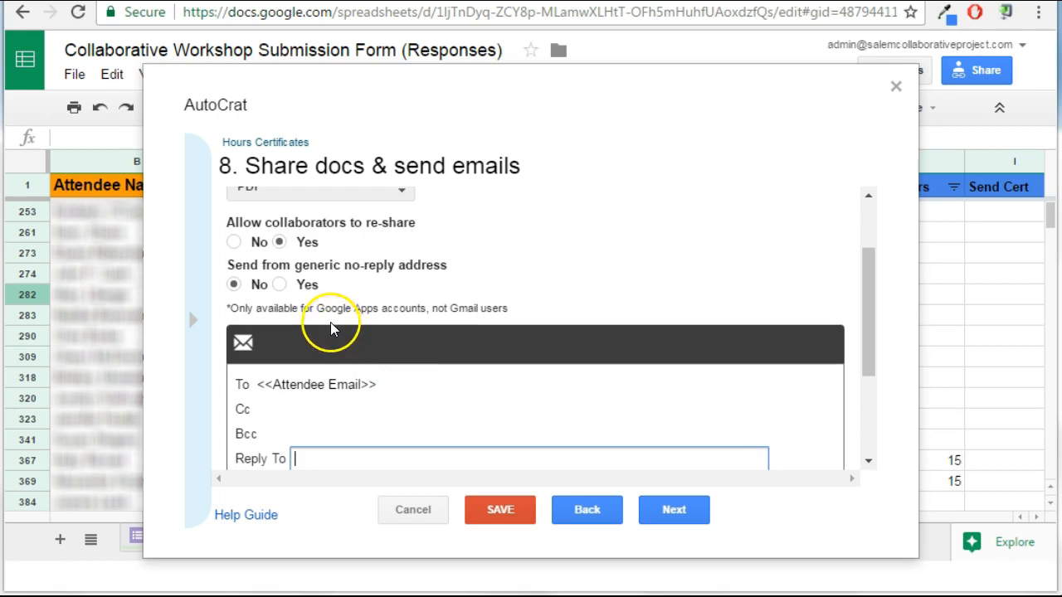
mouse_move(307, 278)
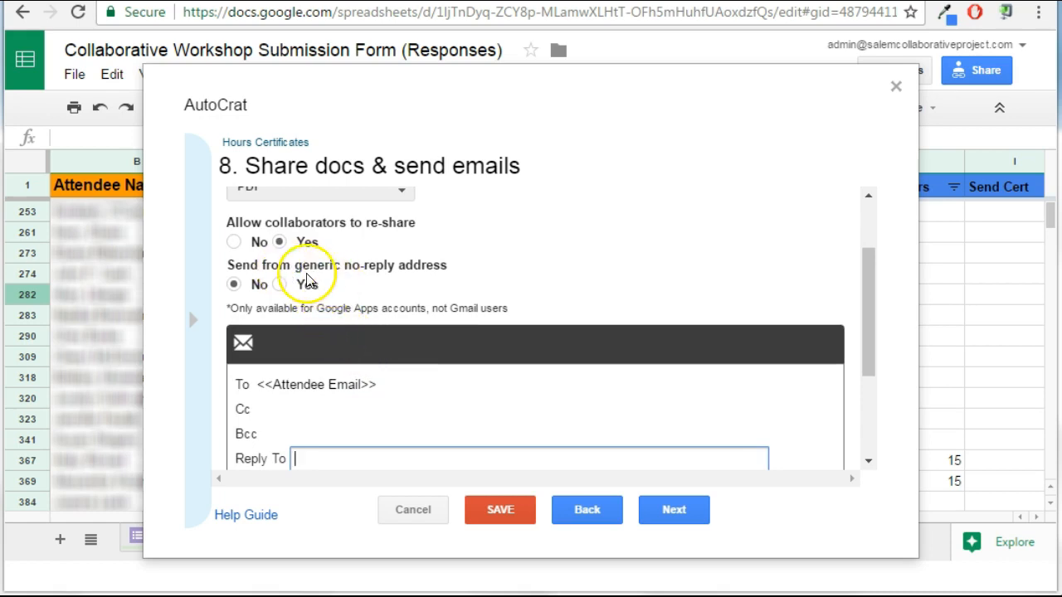
mouse_move(356, 285)
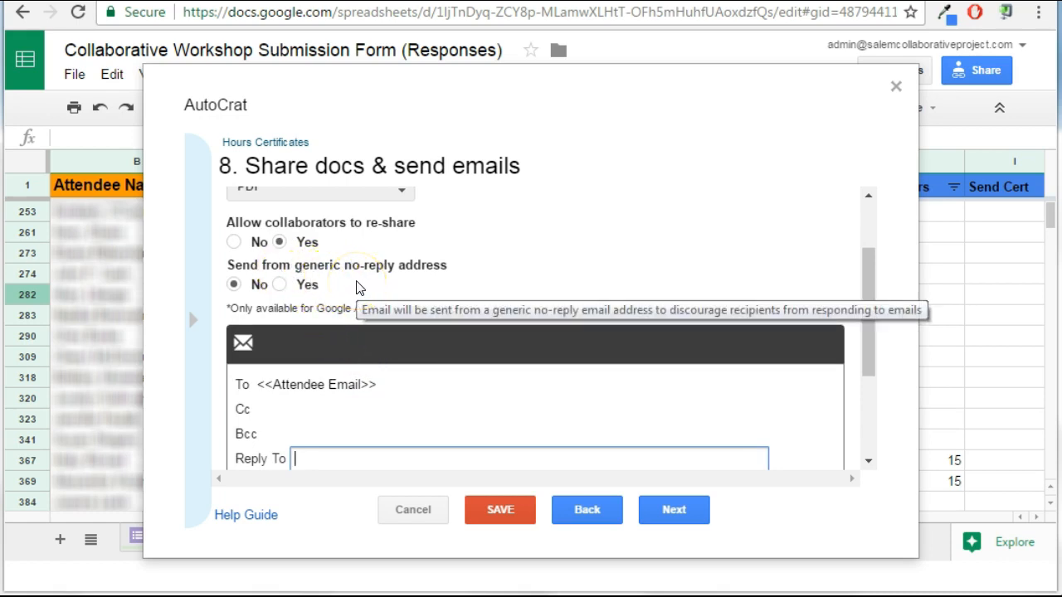
scroll("down", 3)
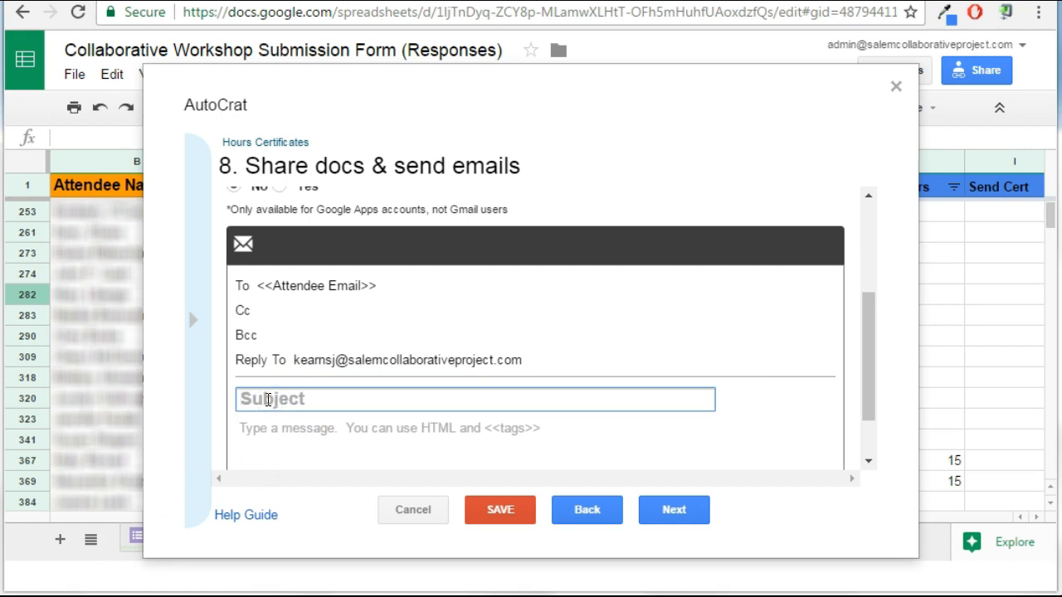
Set the subject to 'PD Certificate for' followed by the pasted merge tag.
type("P")
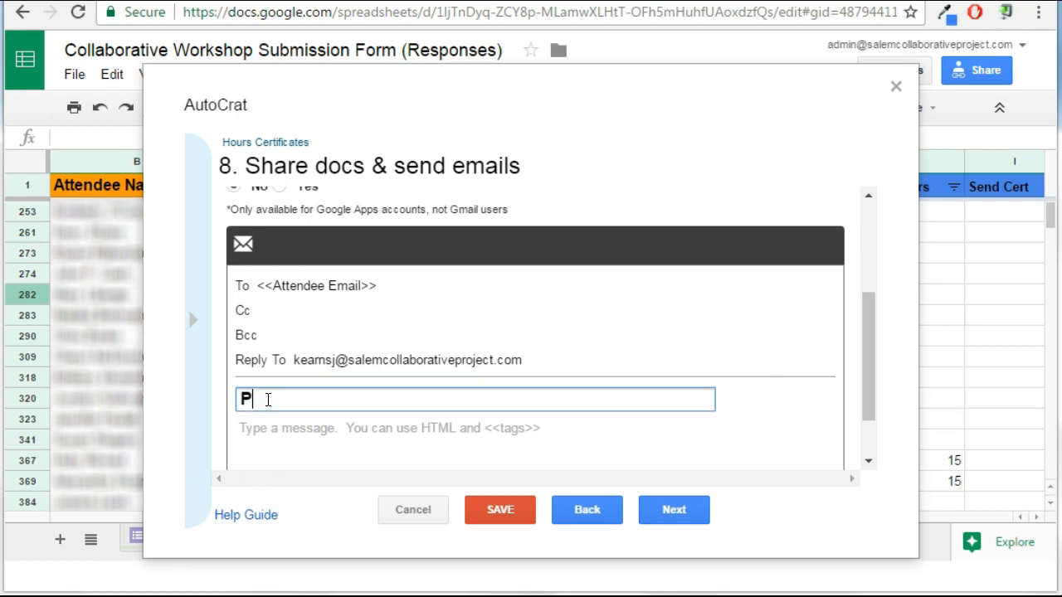
type("D Certifi")
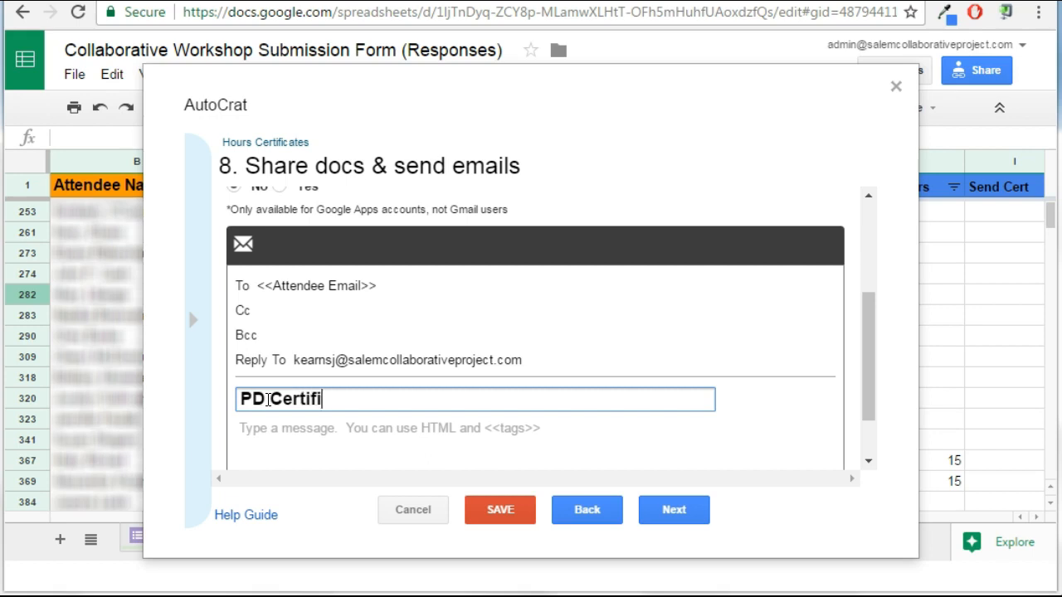
type("cate")
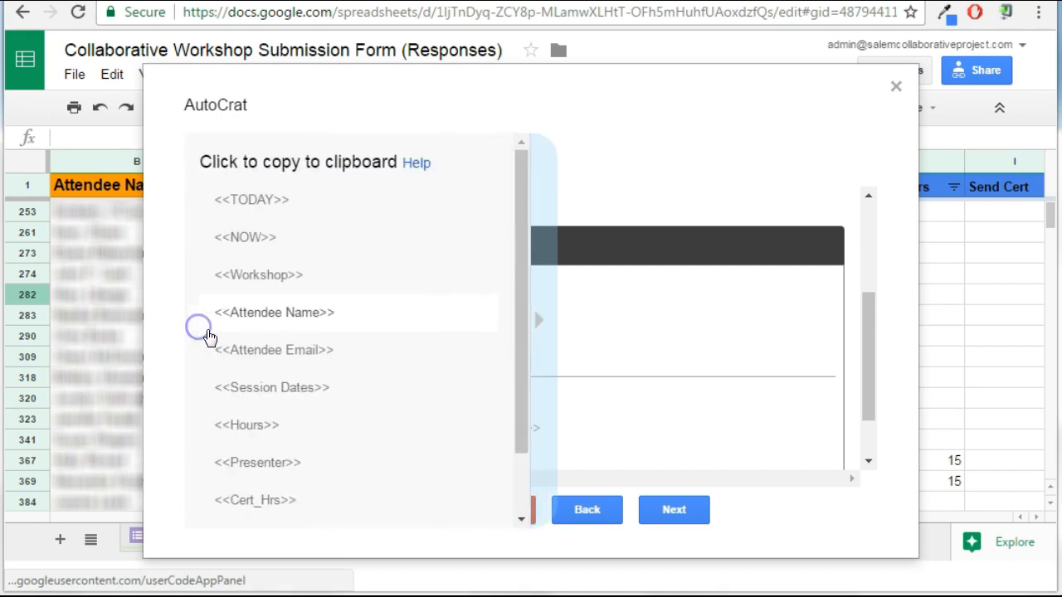
right_click(258, 275)
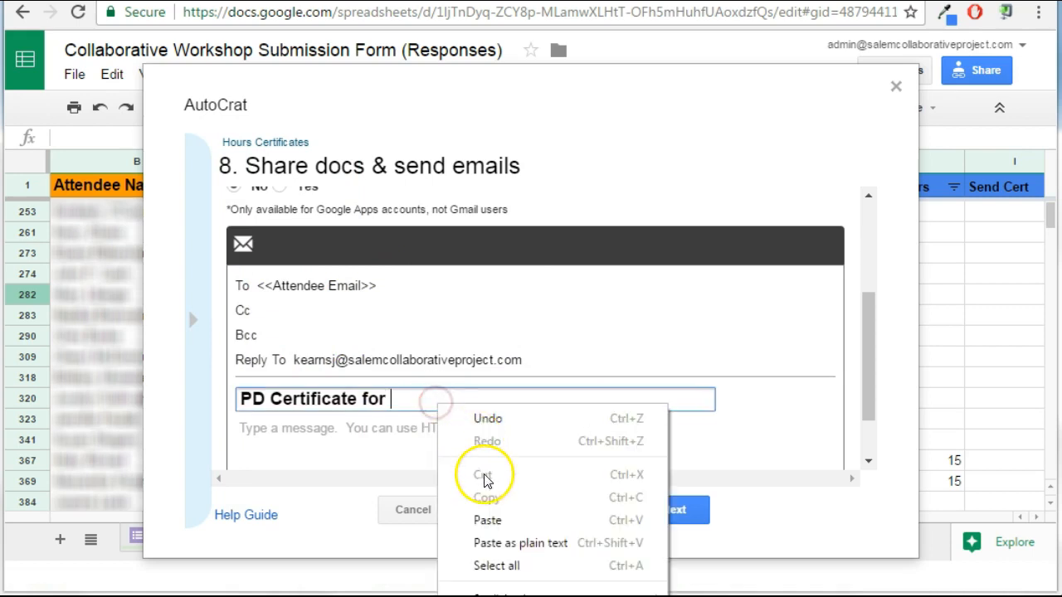
left_click(488, 521)
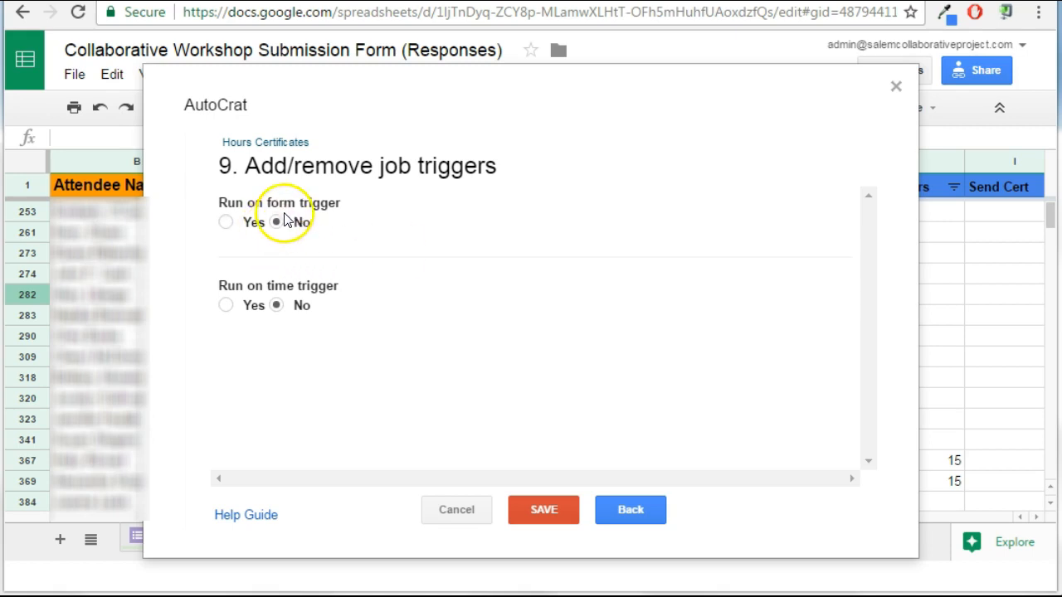
mouse_move(86, 246)
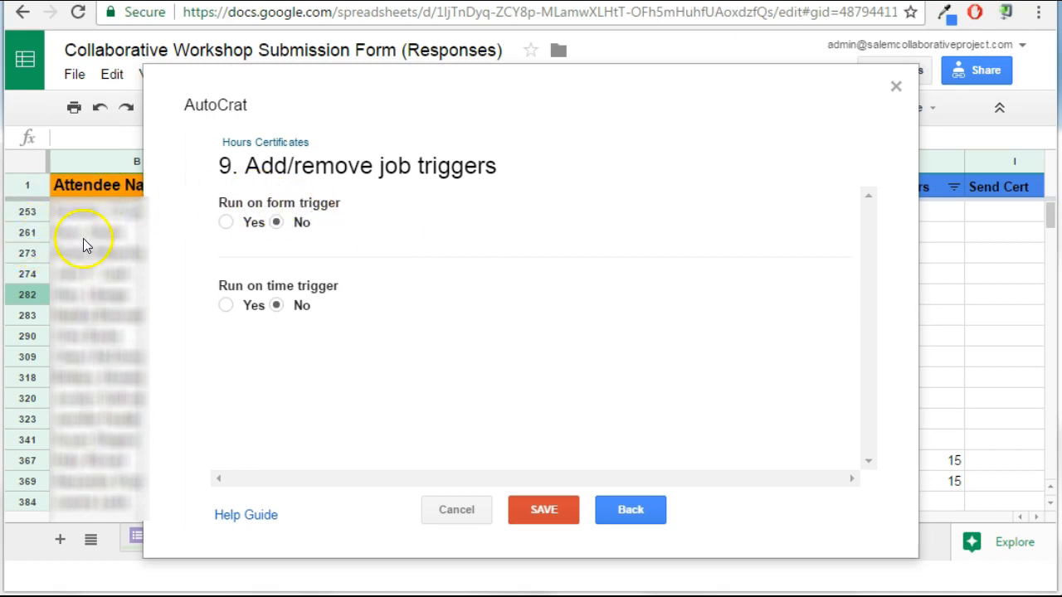
mouse_move(80, 328)
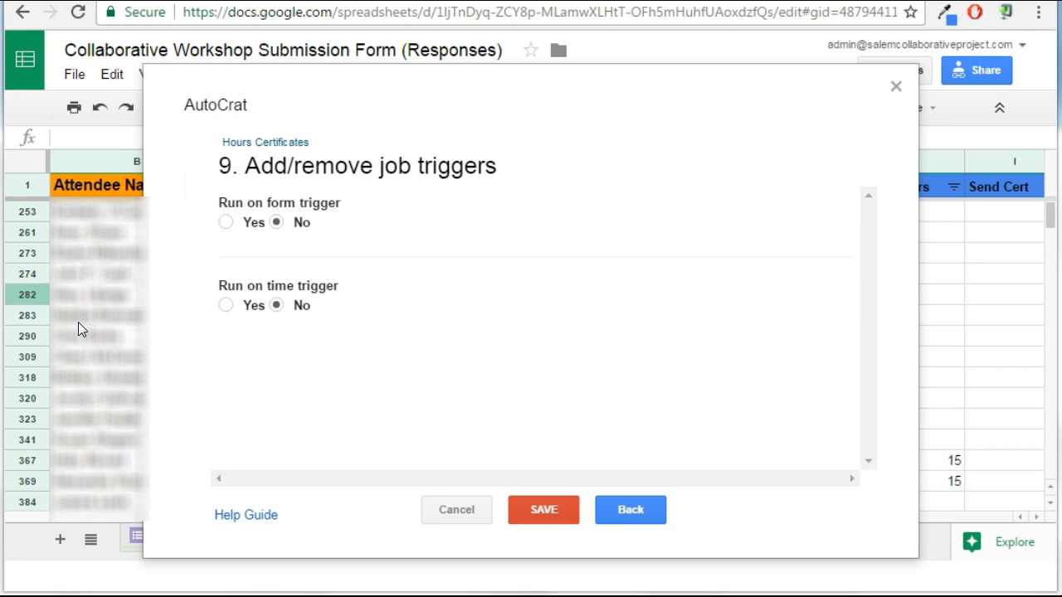
mouse_move(275, 318)
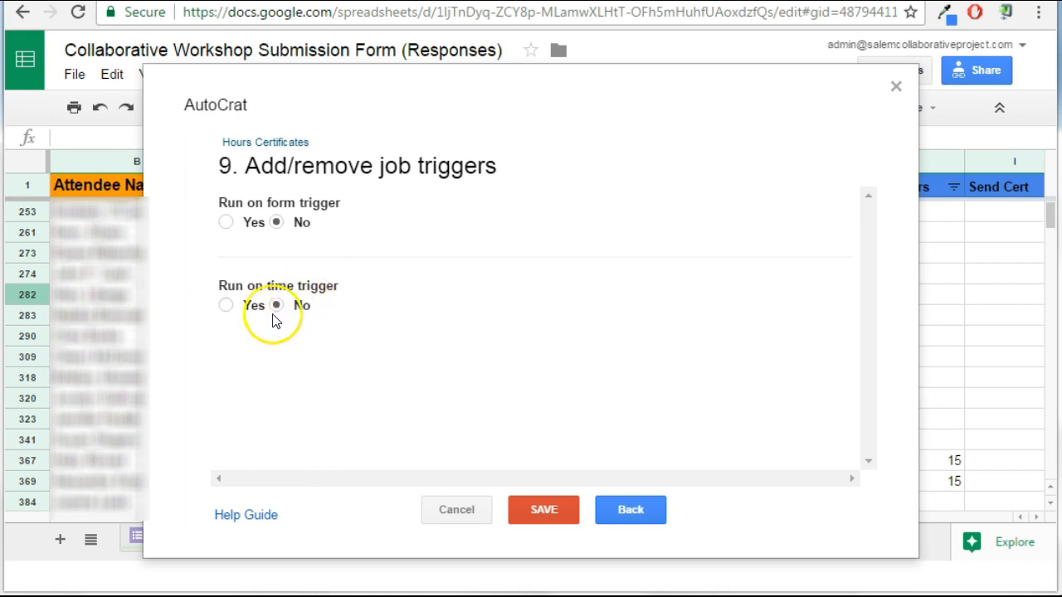
mouse_move(229, 322)
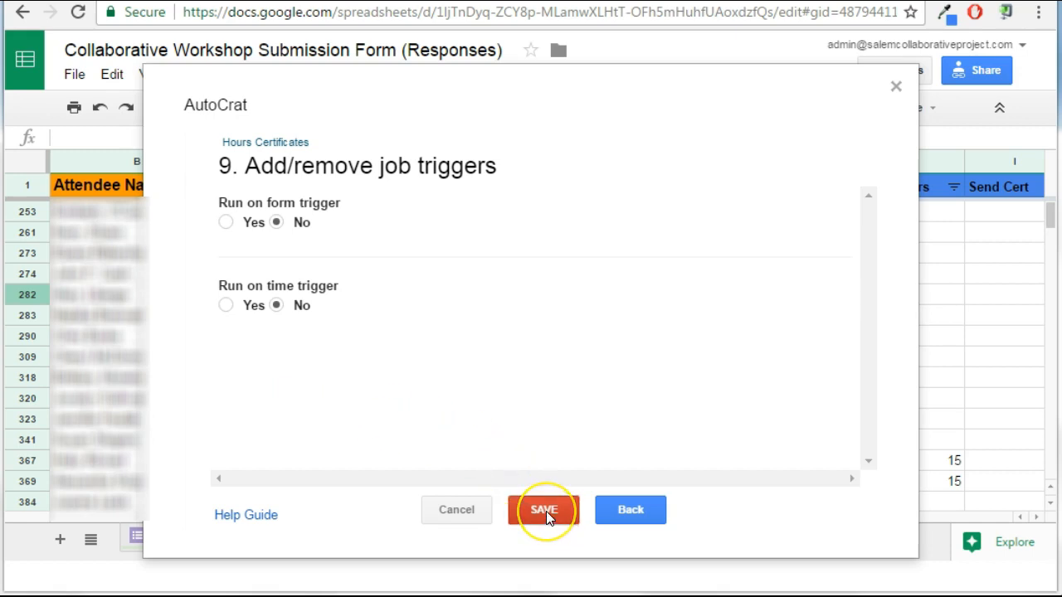
Save the Hours Certificates job with form and time triggers left at No.
left_click(544, 509)
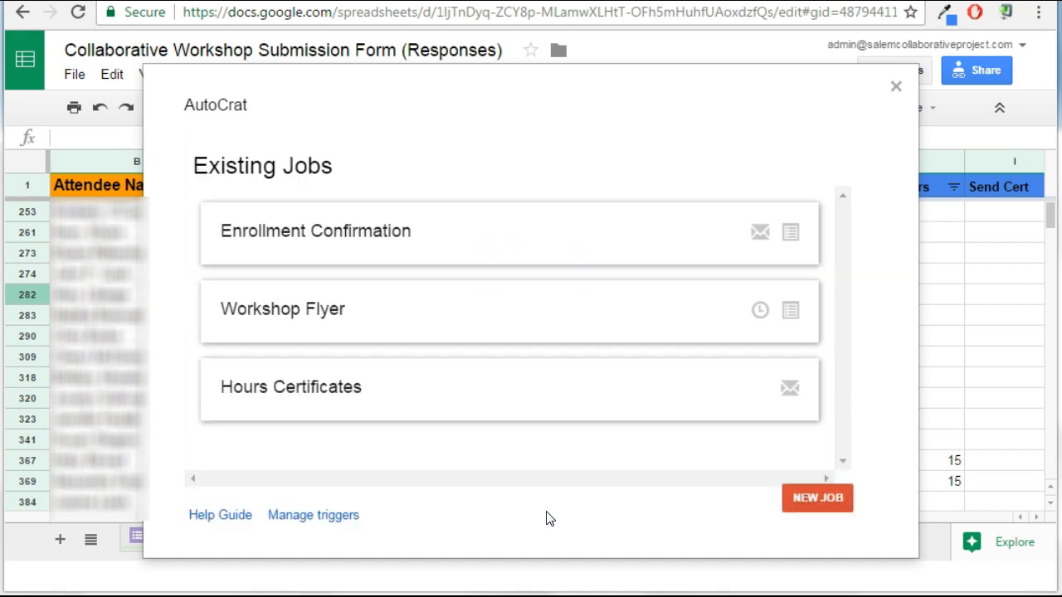
mouse_move(489, 390)
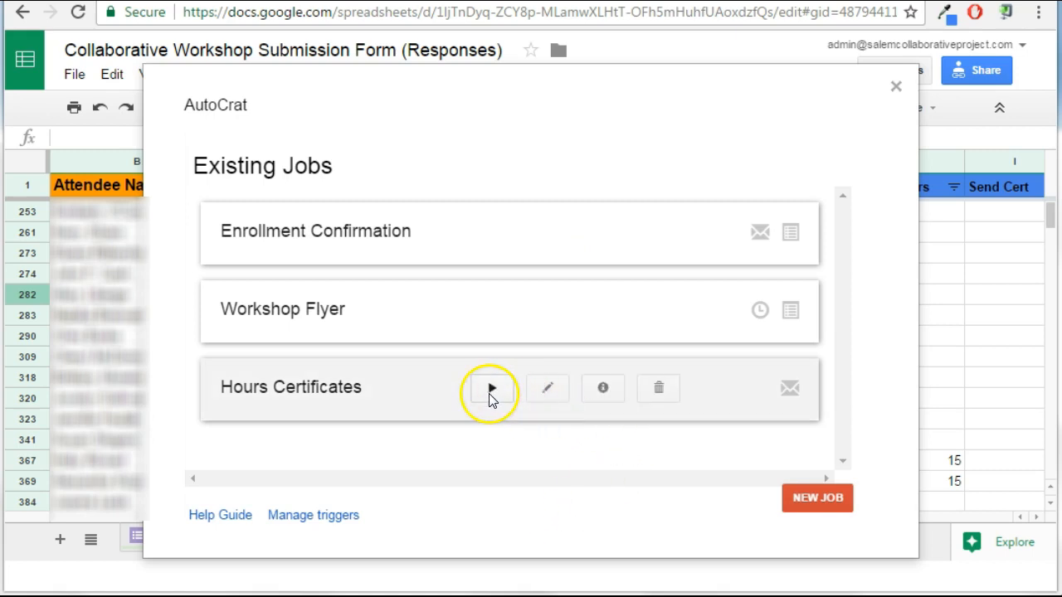
mouse_move(494, 390)
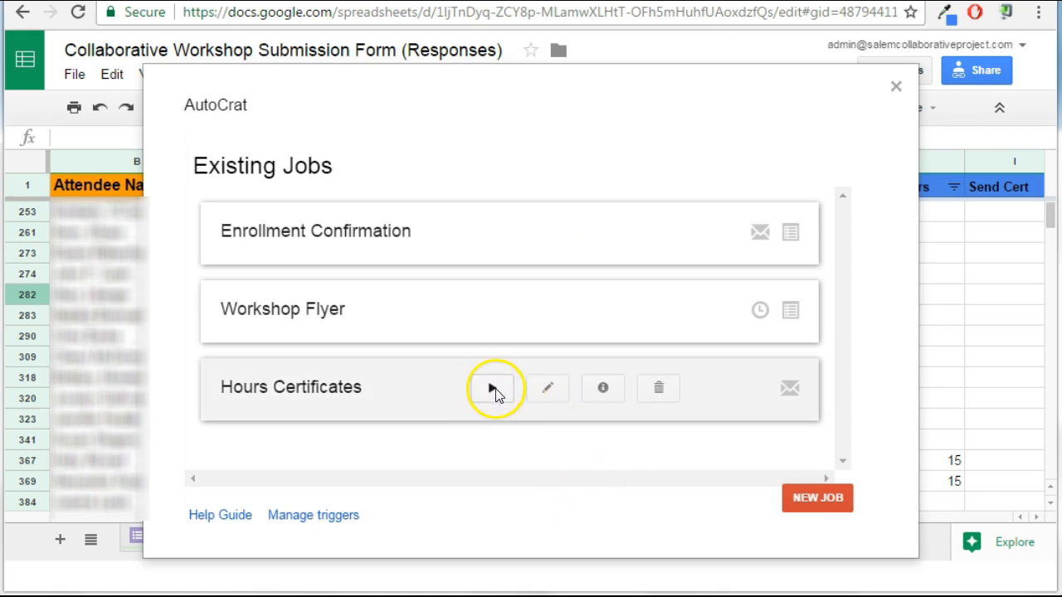
mouse_move(896, 87)
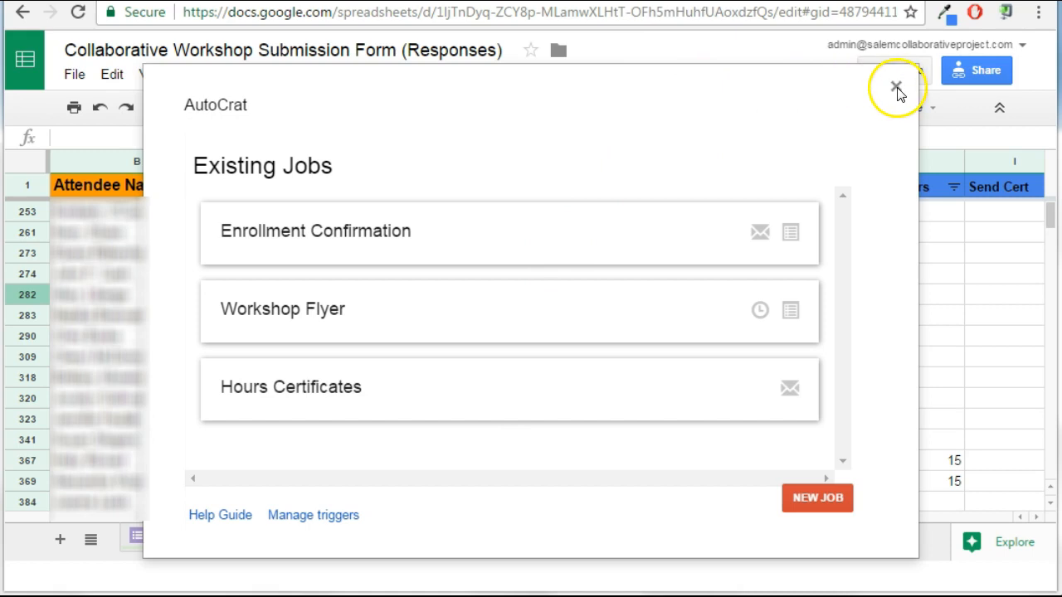
Close AutoCrat and give row 341 10 Cert_Hrs and an x under Send Cert.
left_click(894, 86)
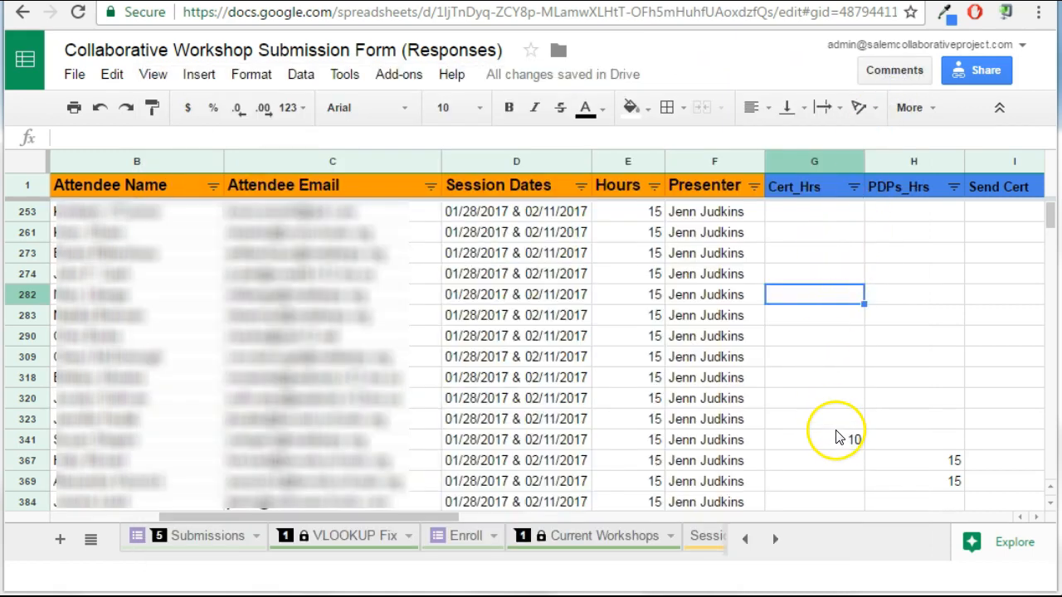
left_click(813, 440)
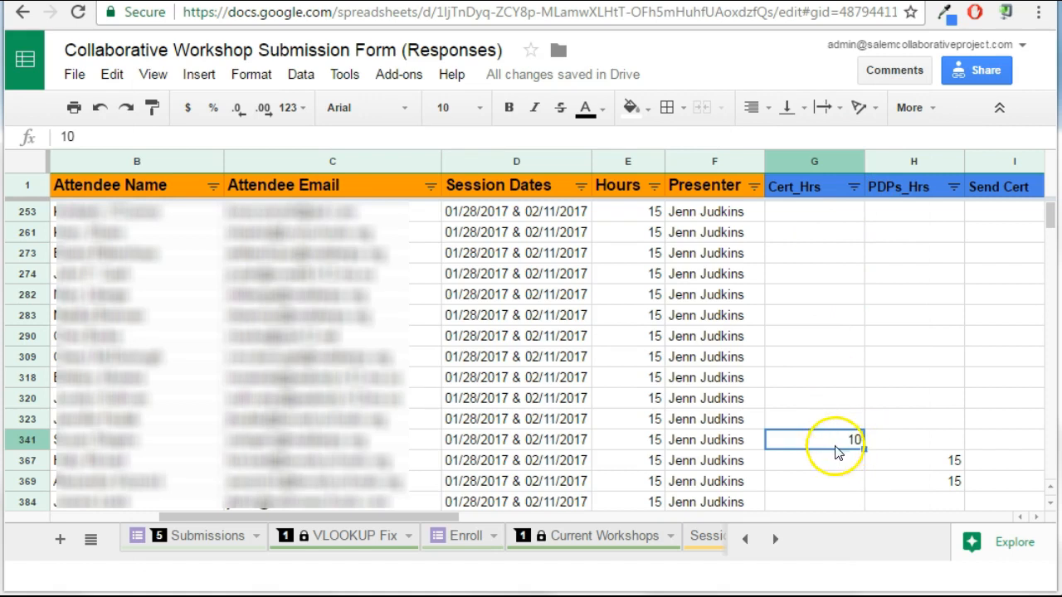
mouse_move(886, 412)
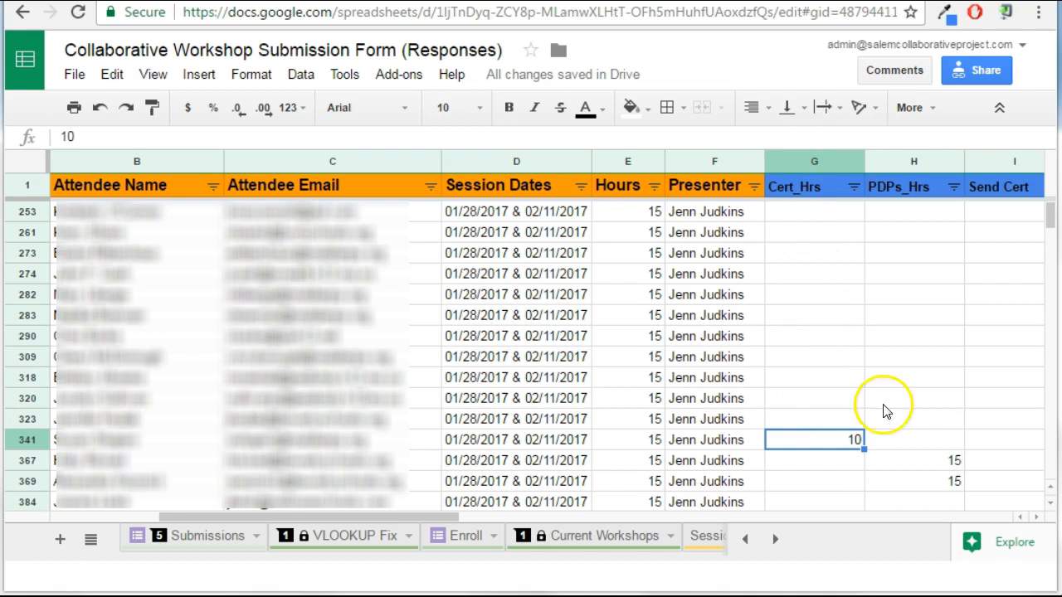
type("x")
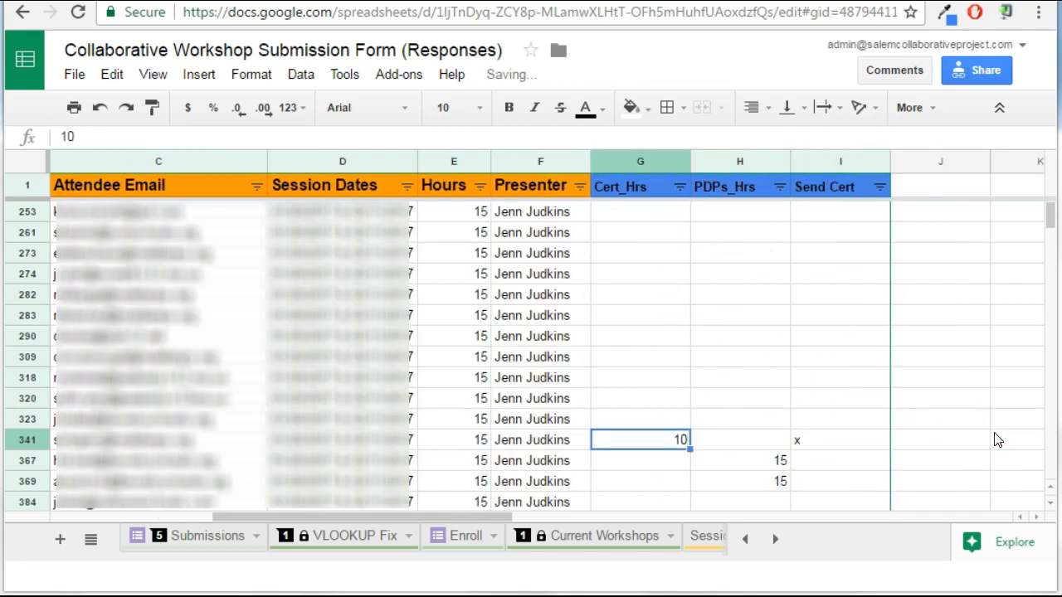
mouse_move(634, 219)
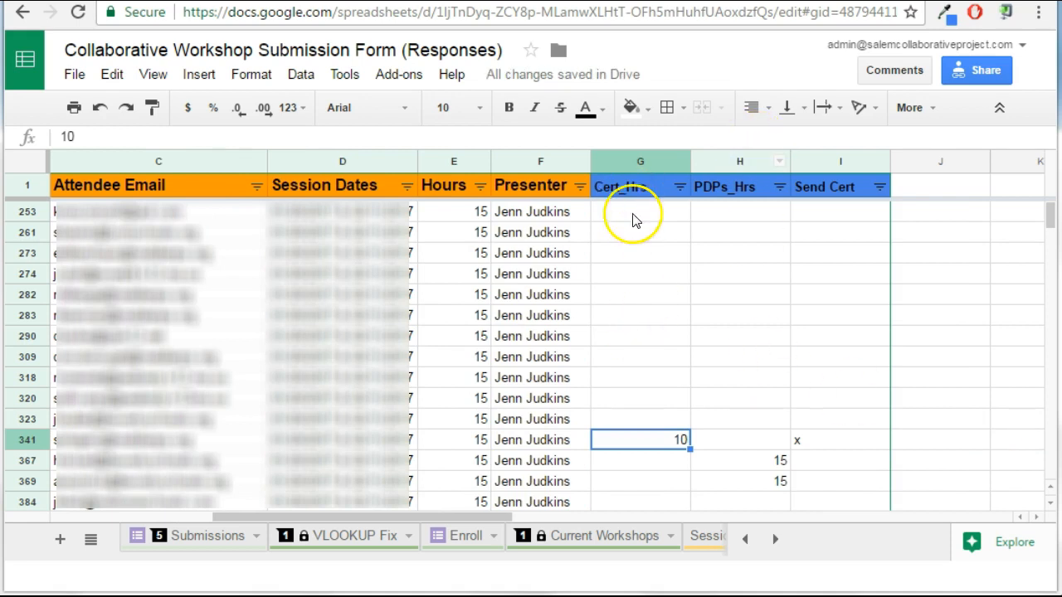
mouse_move(464, 86)
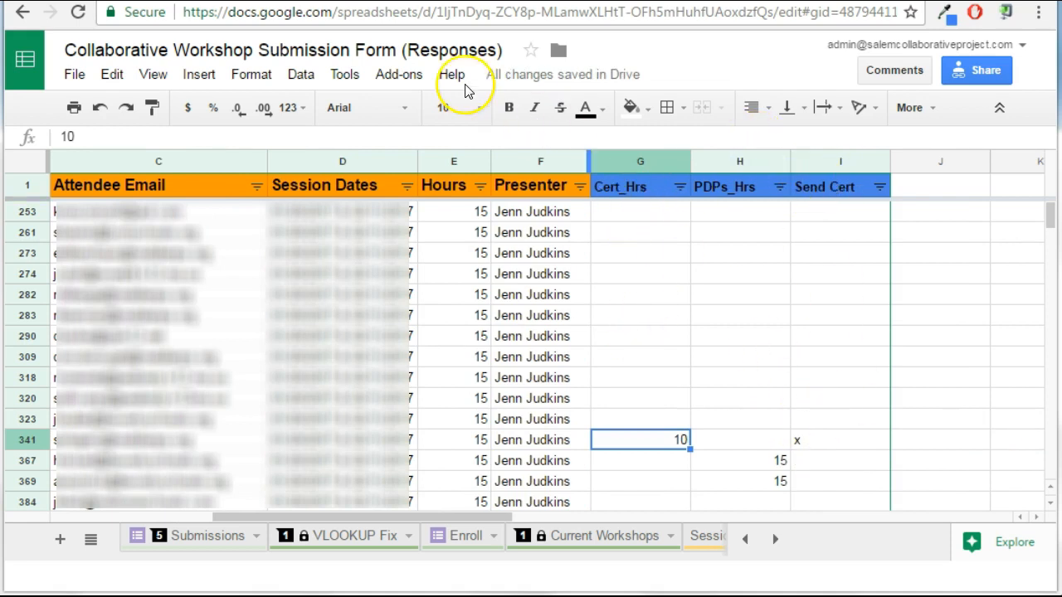
Run the Hours Certificates job from Add-ons > autoCrat, merging row 341, then dismiss AutoCrat.
left_click(398, 73)
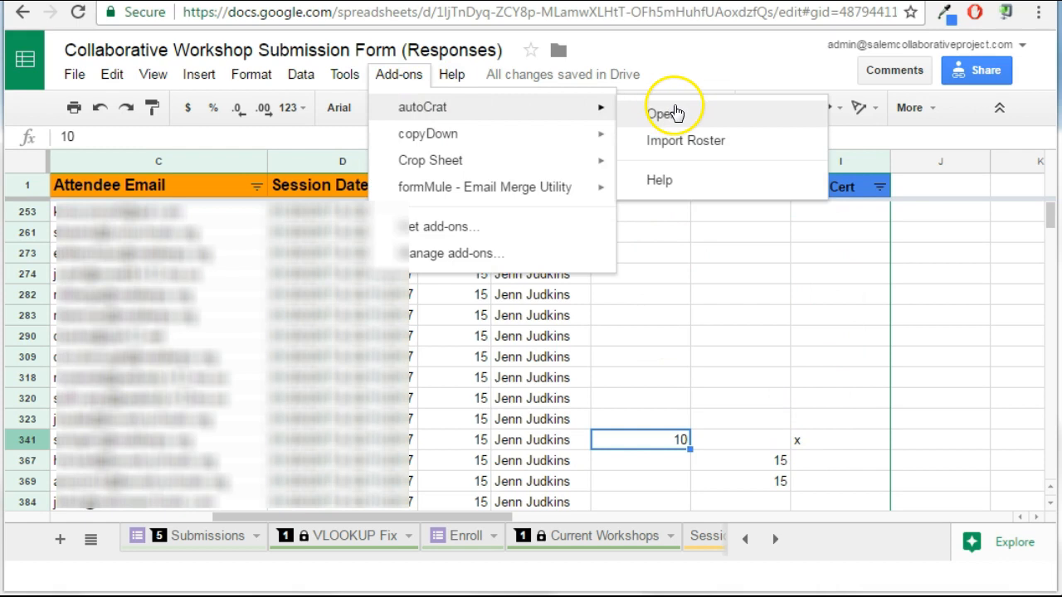
left_click(660, 113)
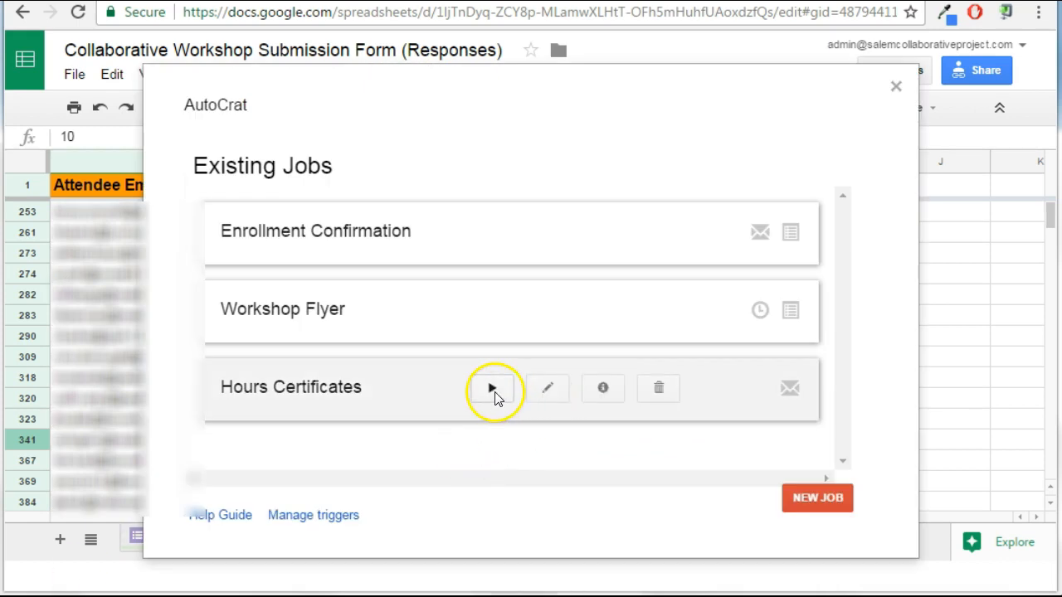
left_click(491, 388)
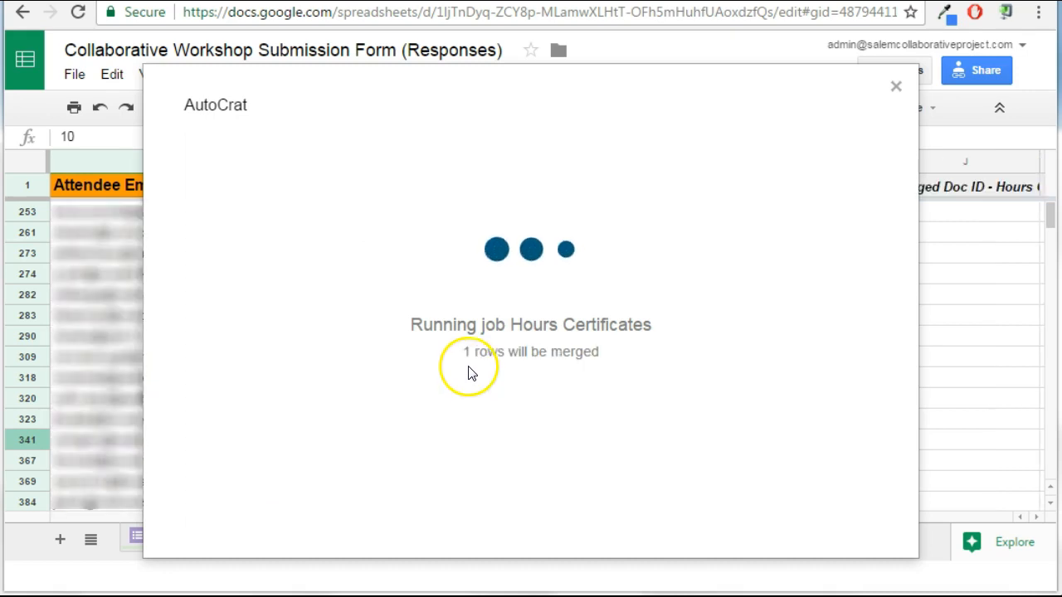
mouse_move(544, 378)
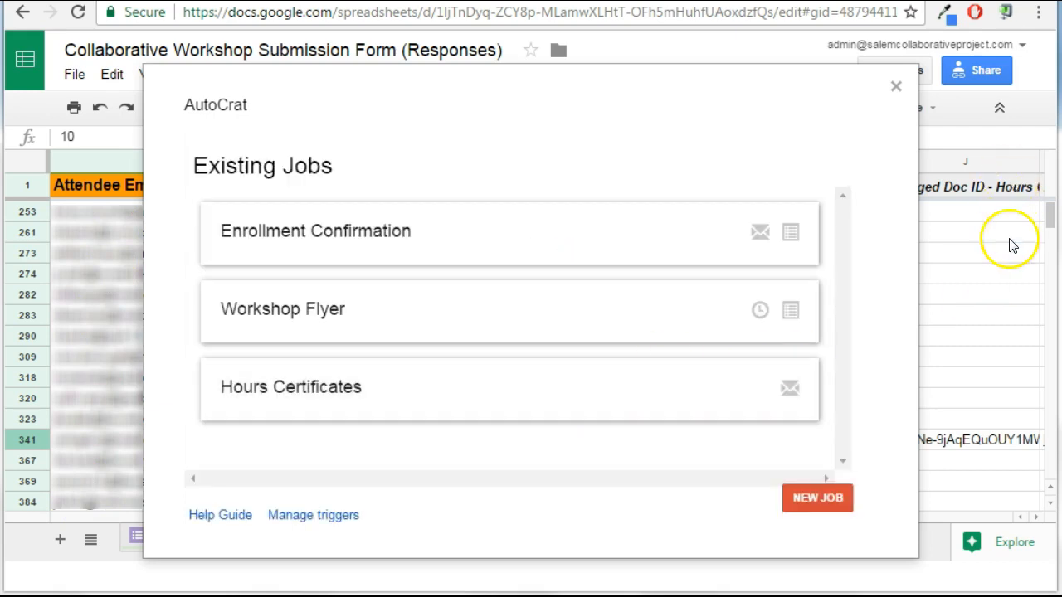
mouse_move(987, 440)
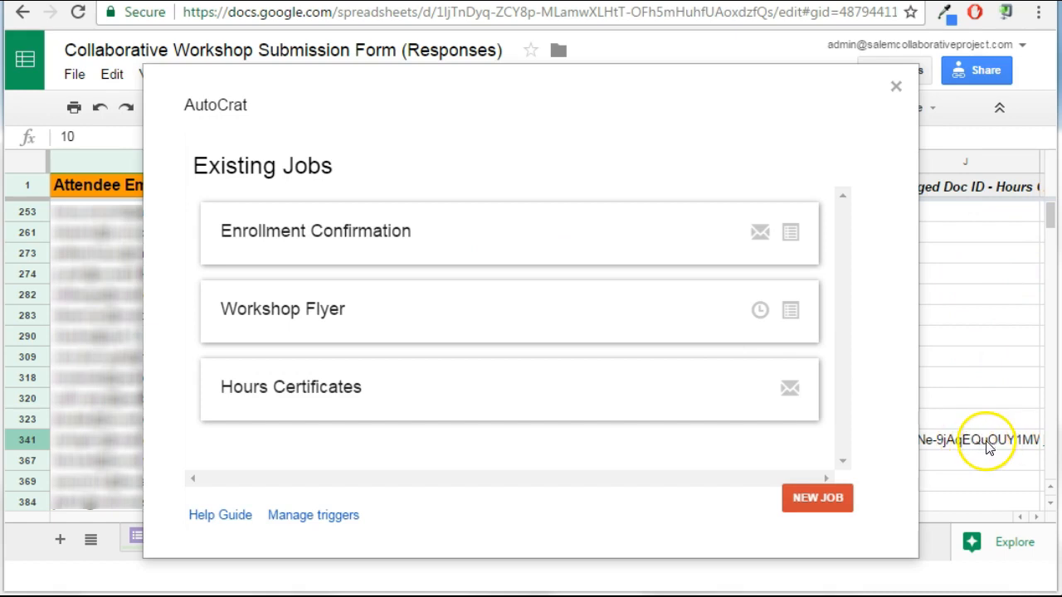
left_click(896, 86)
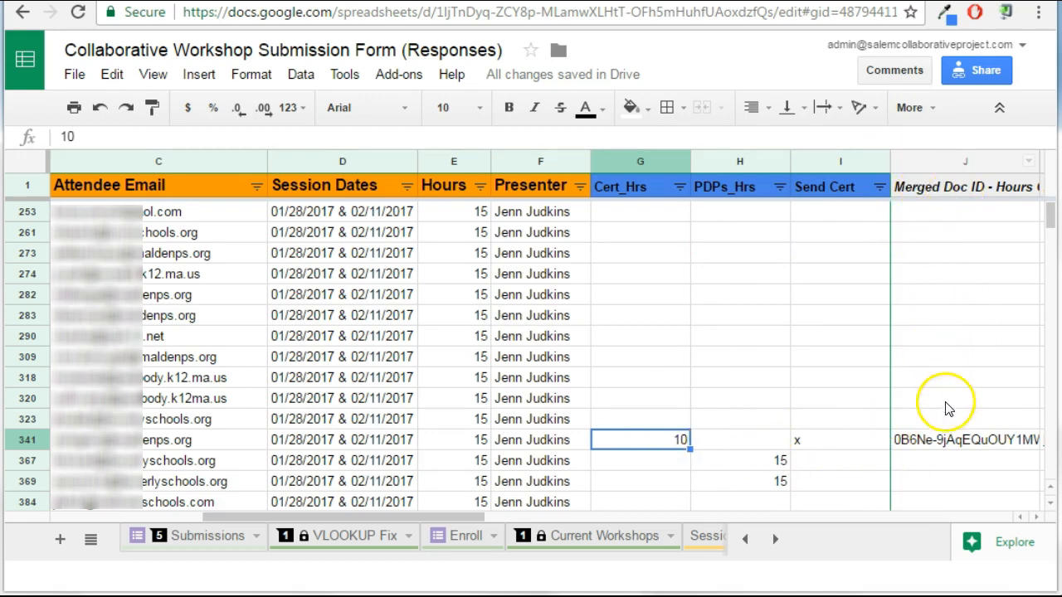
left_click(896, 440)
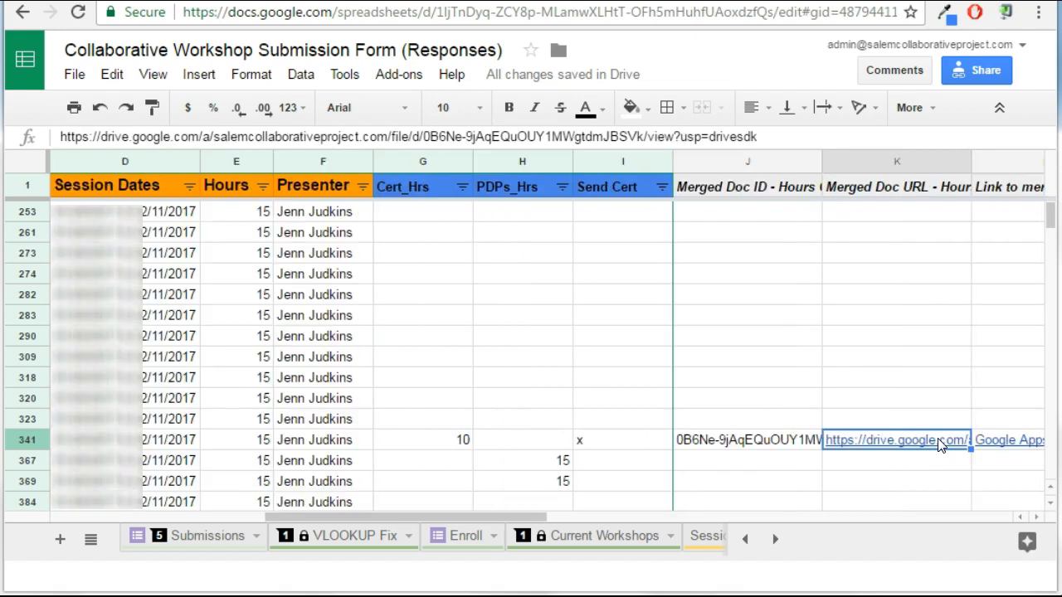
left_click(871, 440)
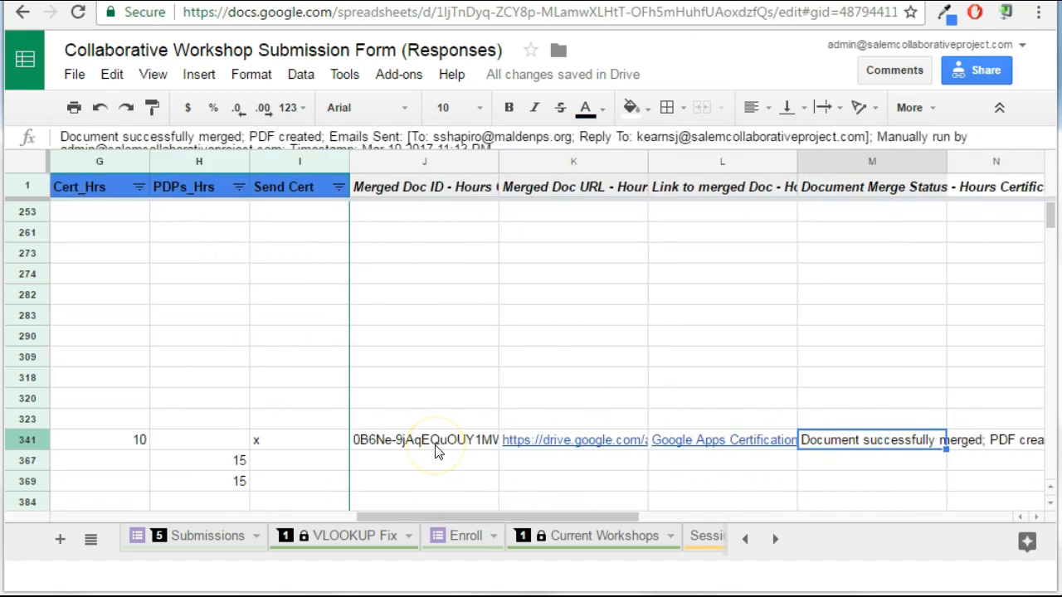
left_click(423, 439)
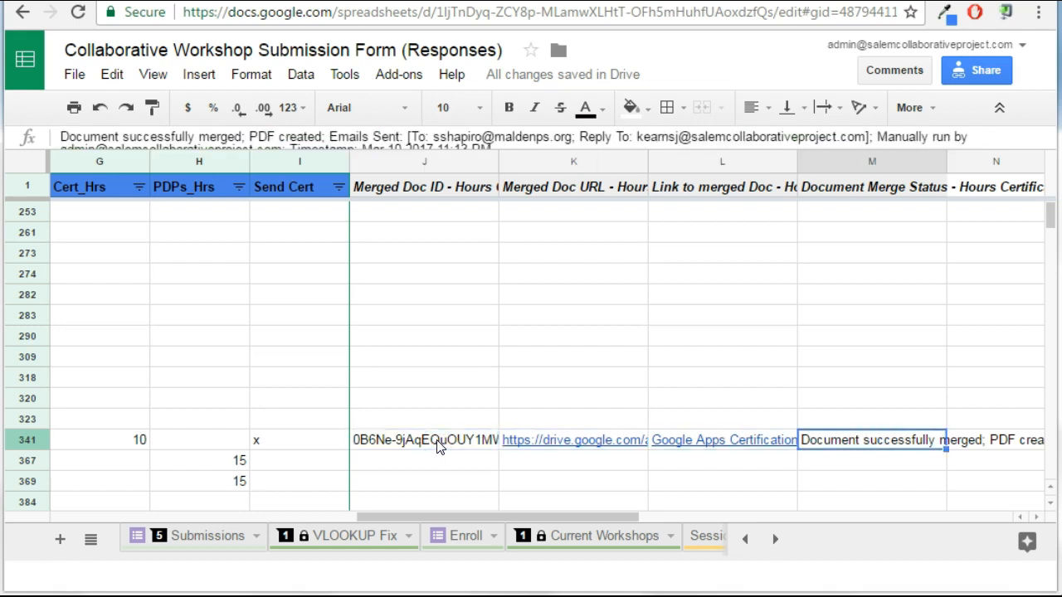
left_click(721, 440)
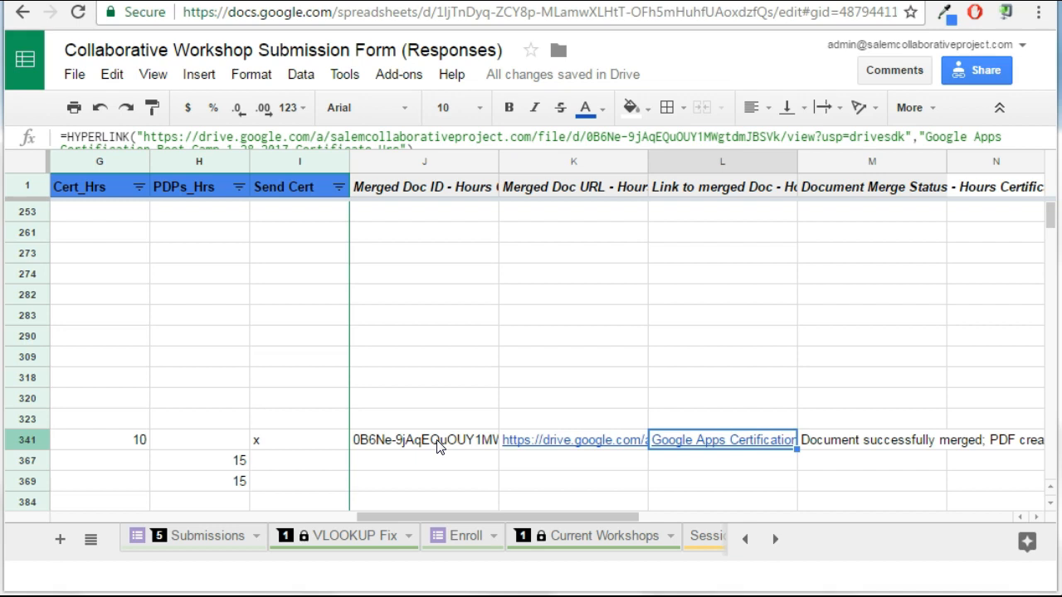
mouse_move(589, 445)
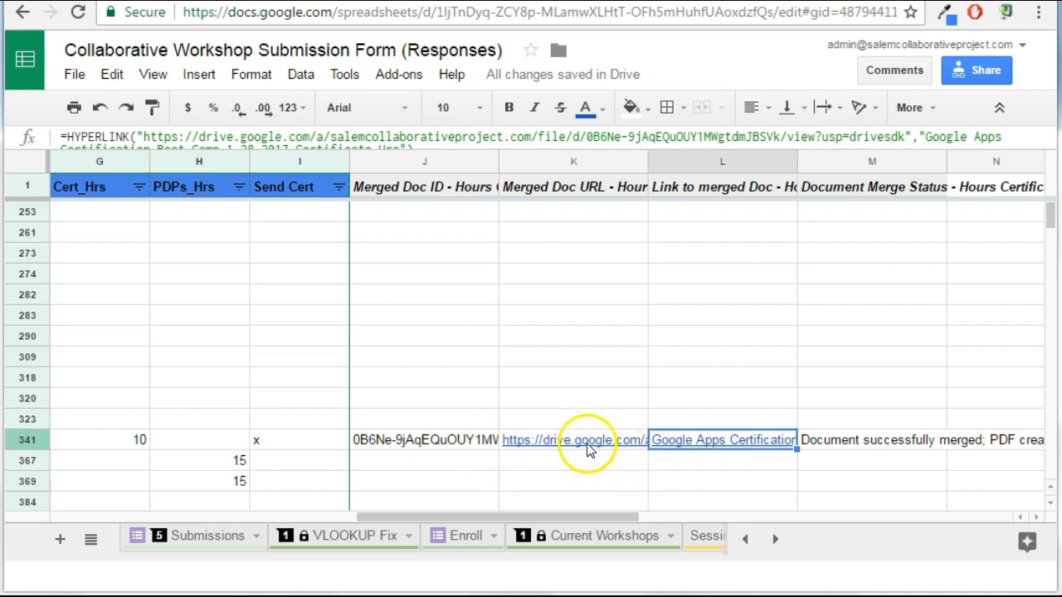
mouse_move(721, 439)
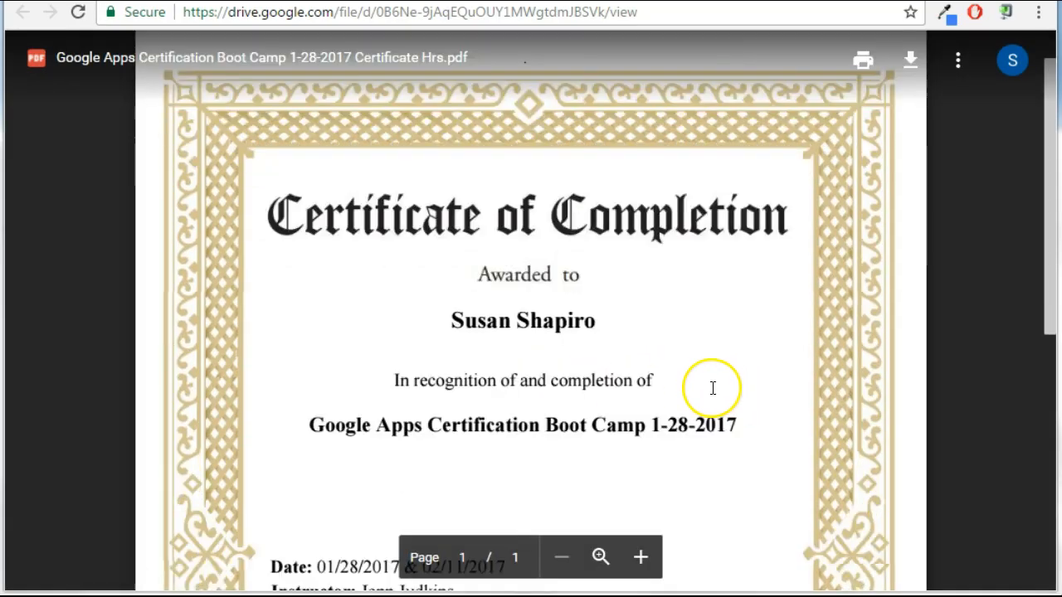
Review the certificate PDF in Drive, then switch to the Gmail Sent Mail message.
scroll("down", 3)
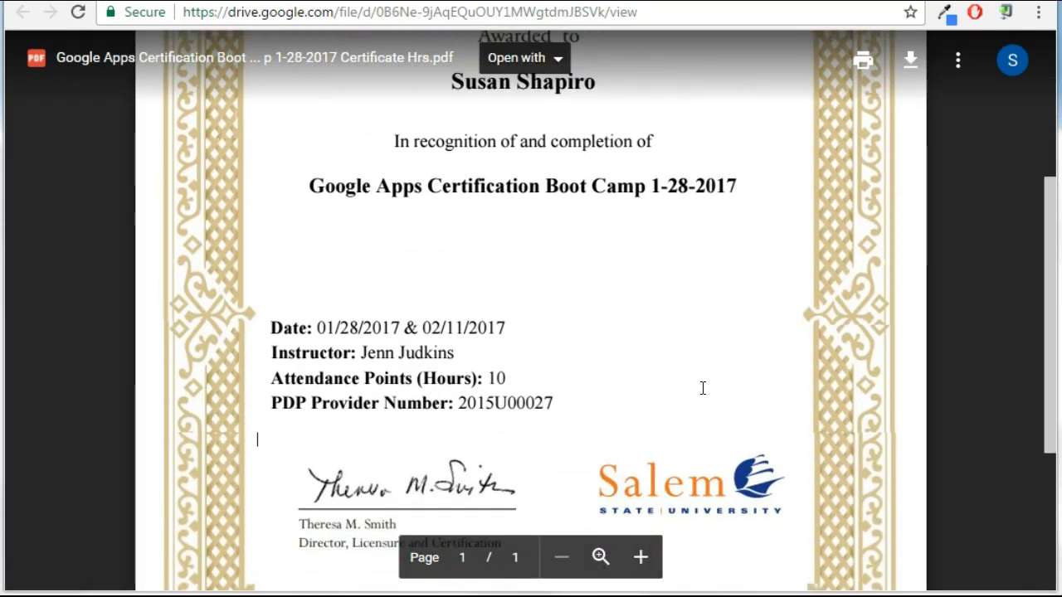
scroll("up", 3)
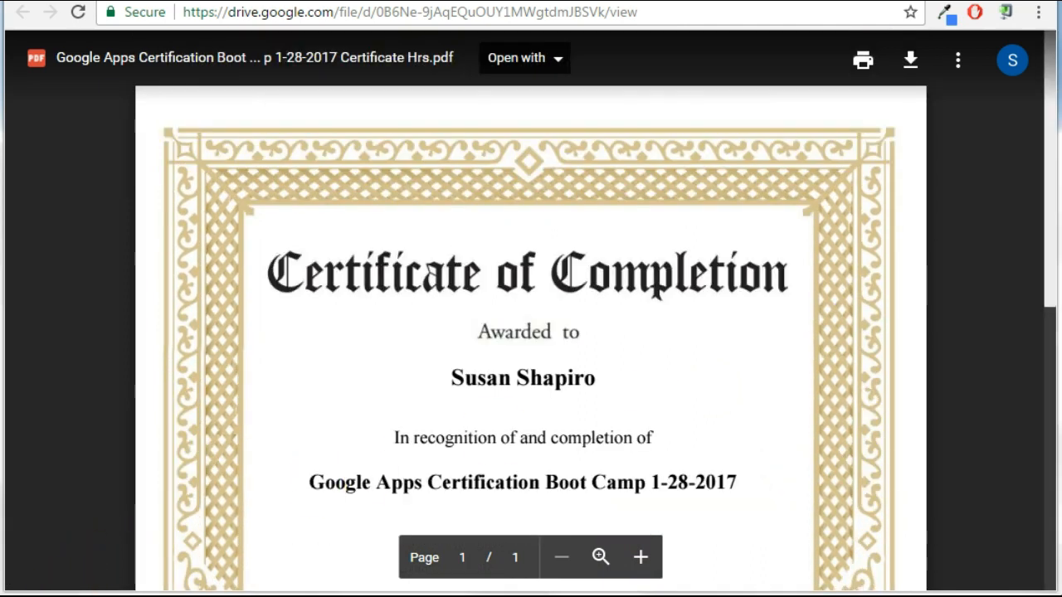
left_click(23, 12)
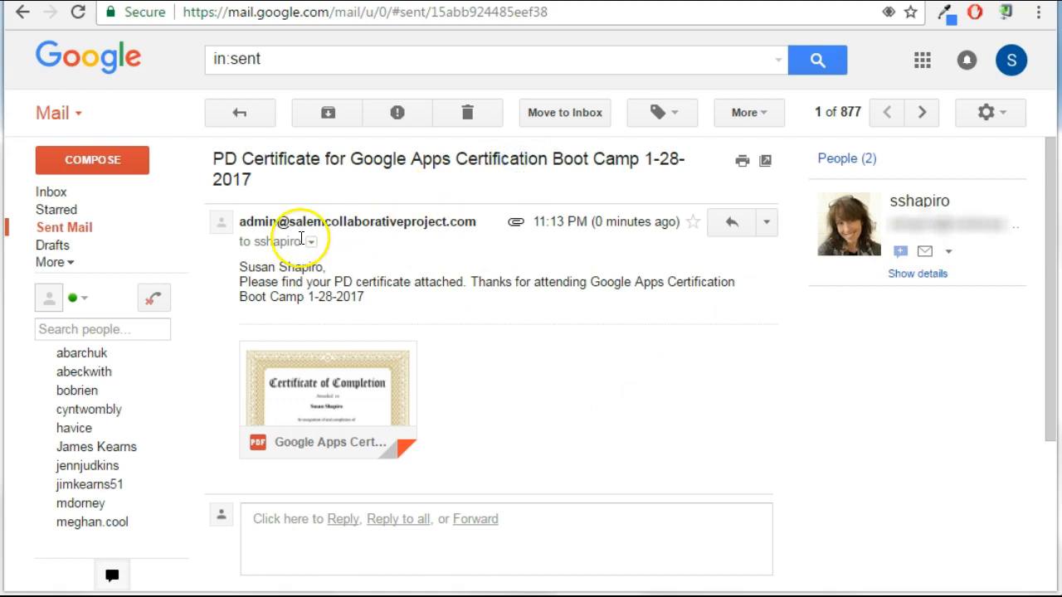
mouse_move(715, 339)
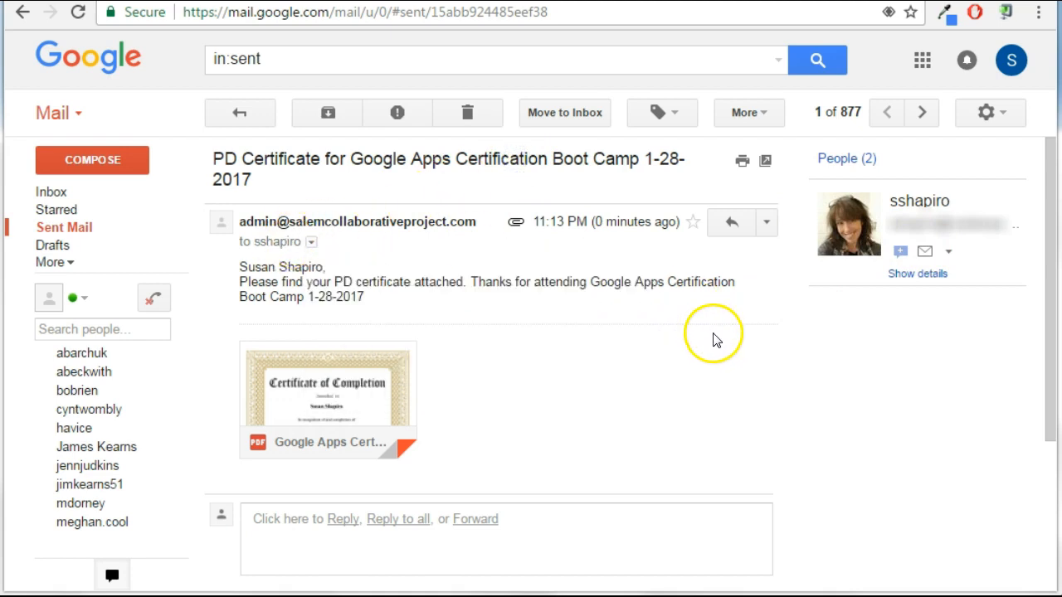